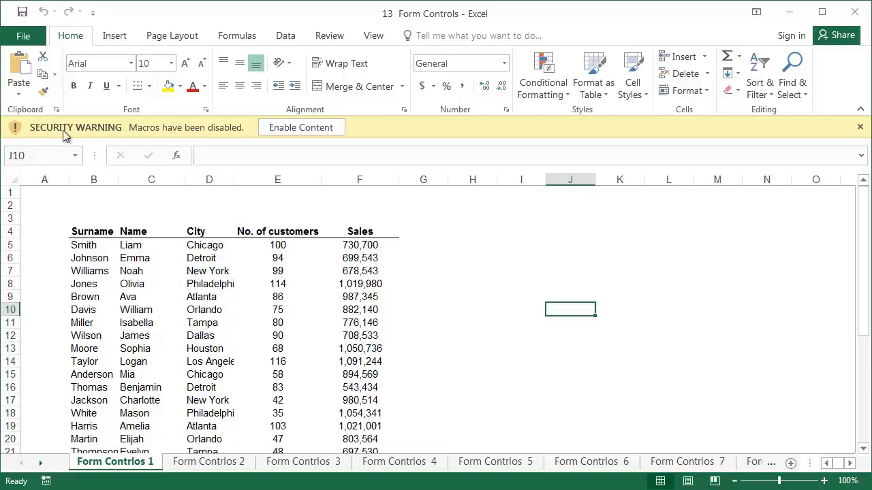
pyautogui.moveTo(493, 139)
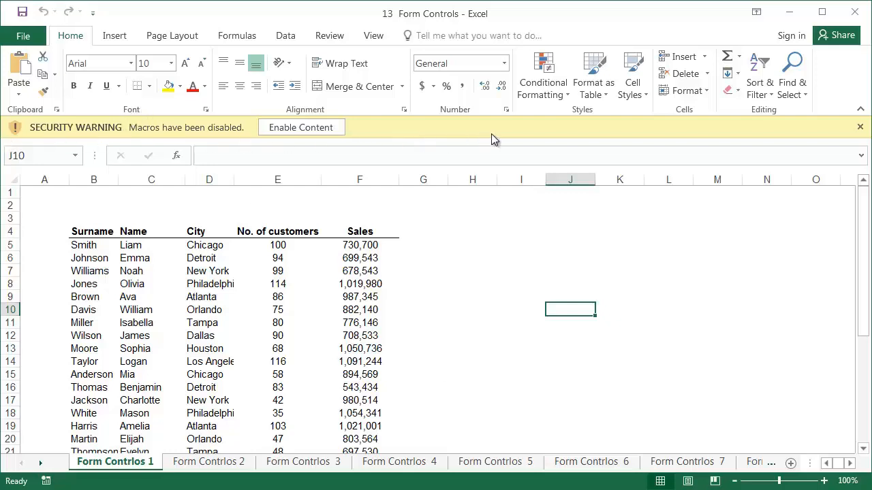
pyautogui.moveTo(301, 128)
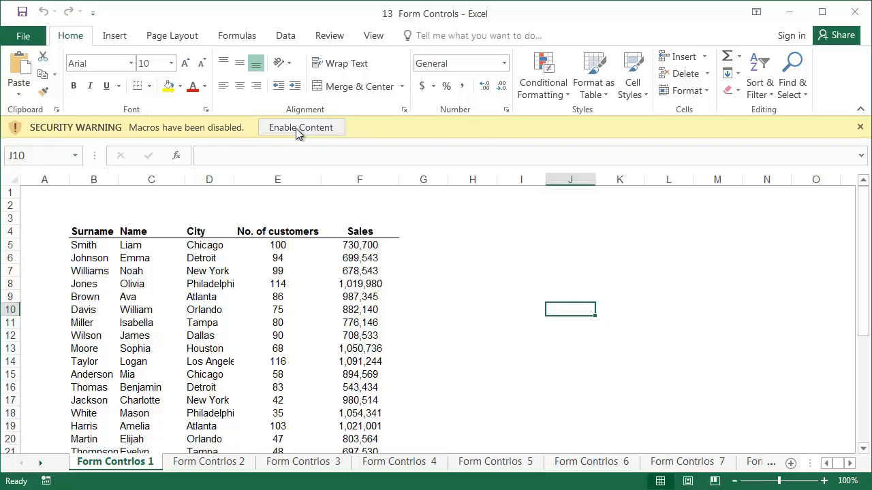
# Step: Enable the workbook's macros from the yellow Security Warning bar
pyautogui.click(299, 128)
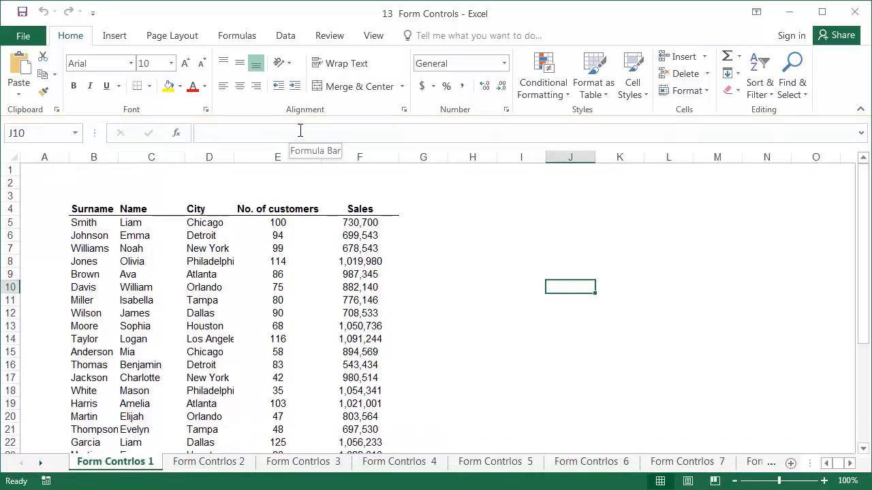
pyautogui.moveTo(418, 229)
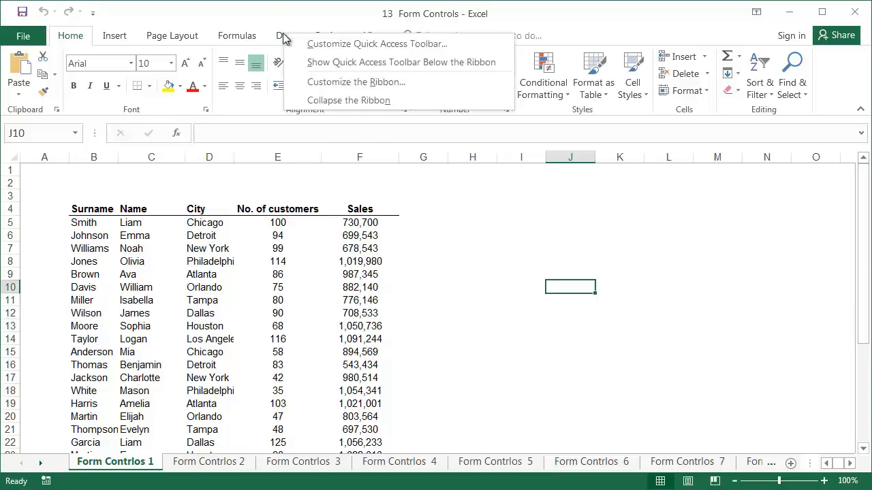
pyautogui.moveTo(334, 82)
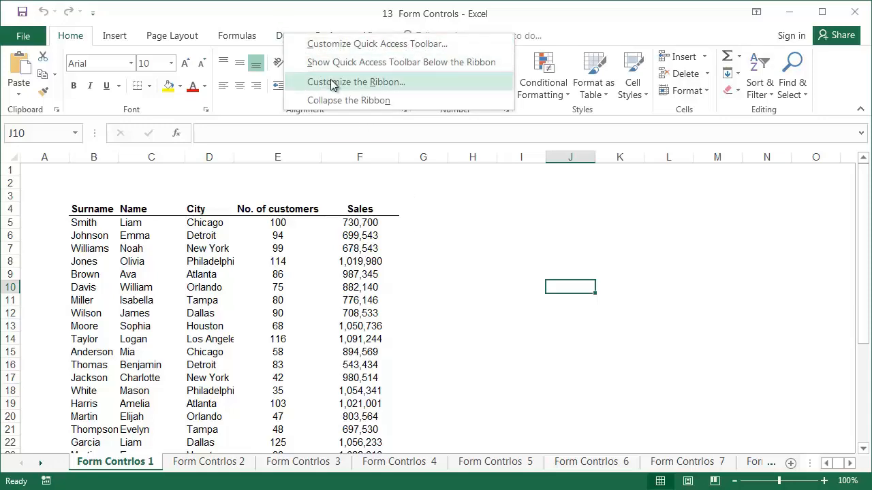
# Step: Add the Developer tab to the ribbon through Customize the Ribbon
pyautogui.click(354, 82)
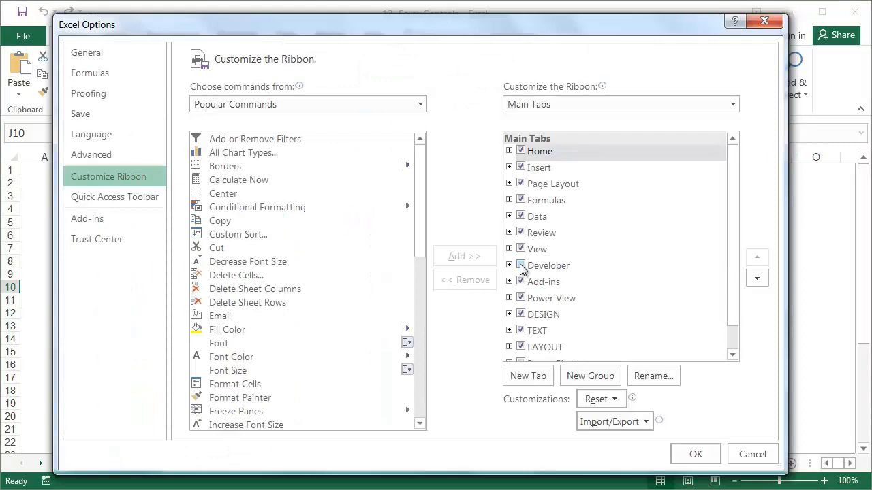
pyautogui.click(548, 266)
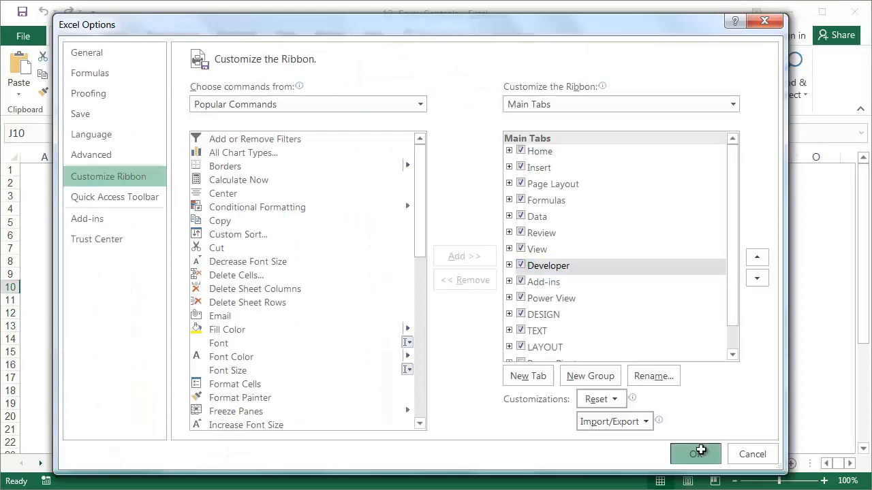
pyautogui.click(695, 455)
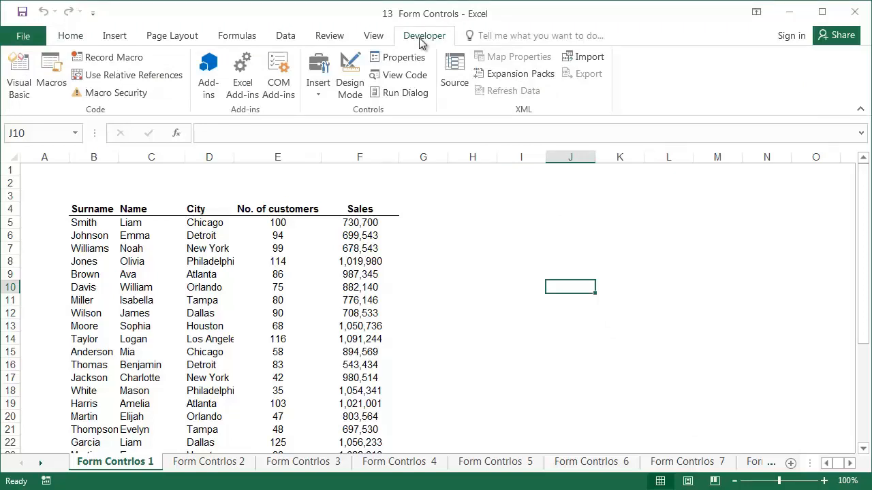
pyautogui.moveTo(384, 42)
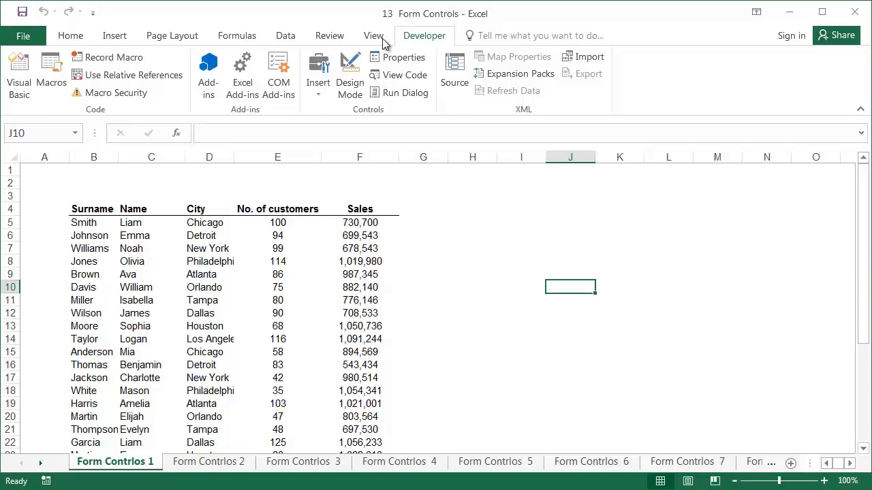
pyautogui.click(317, 75)
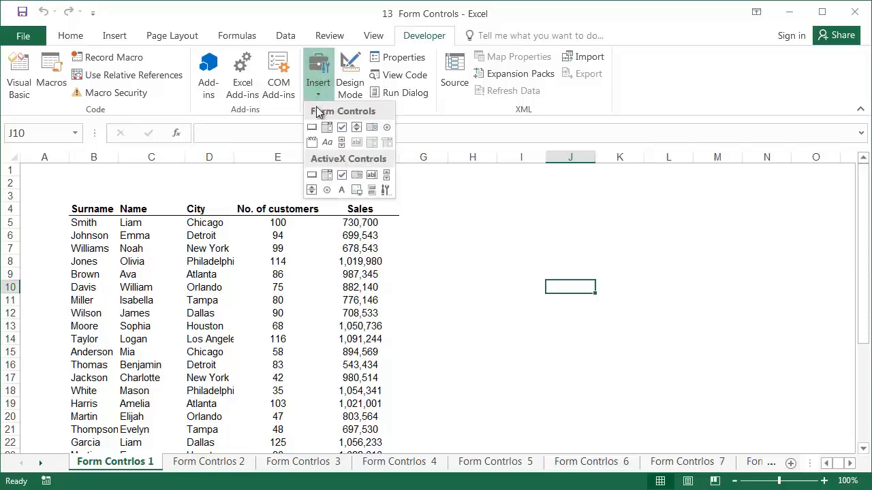
pyautogui.moveTo(316, 122)
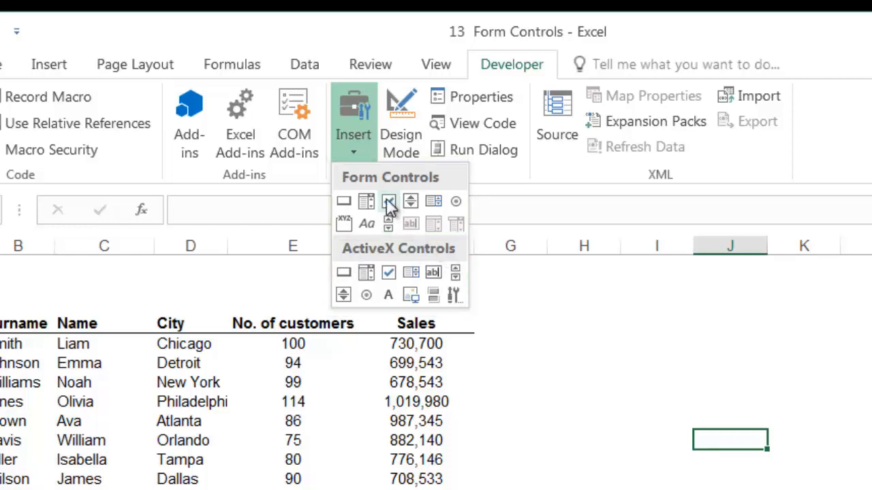
pyautogui.moveTo(388, 201)
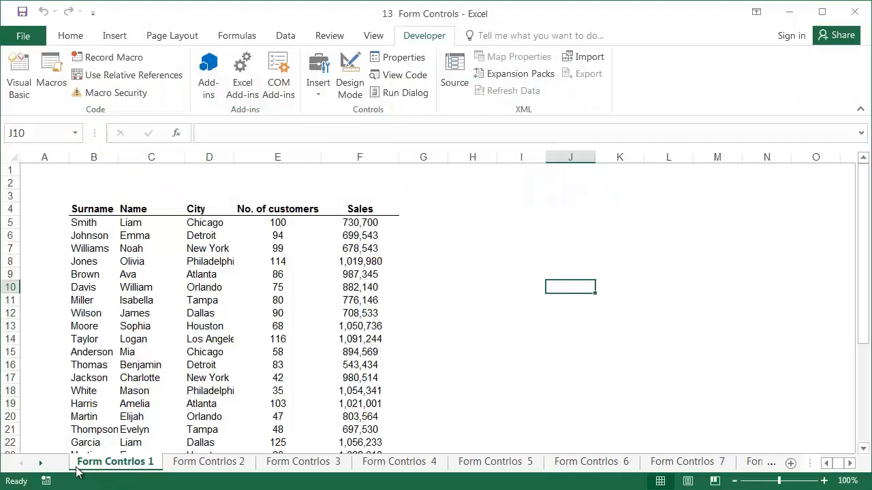
pyautogui.click(210, 462)
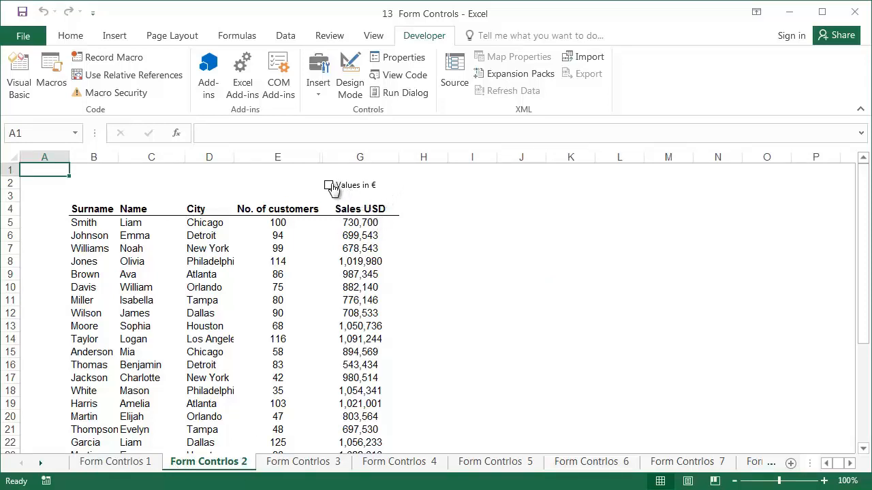
pyautogui.click(328, 186)
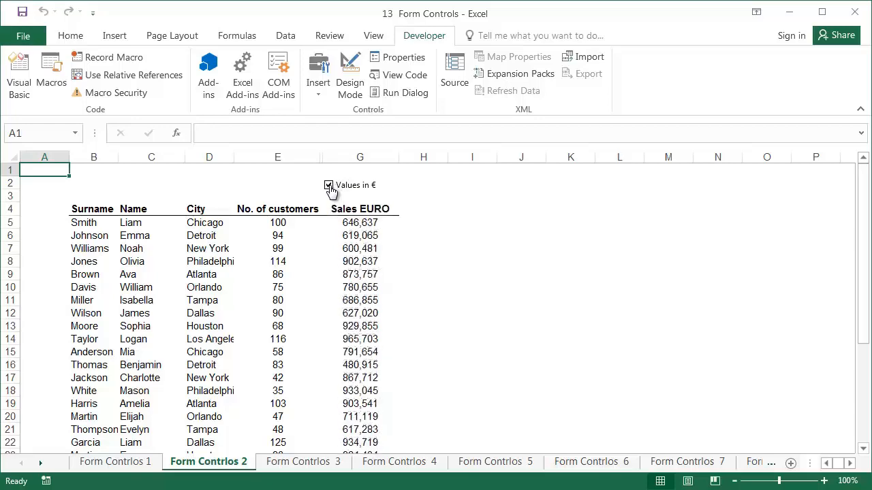
pyautogui.click(328, 185)
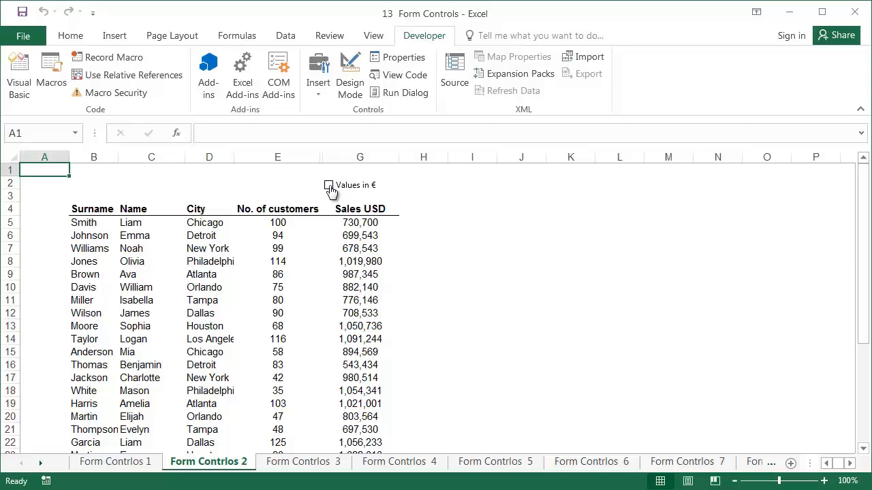
pyautogui.click(115, 462)
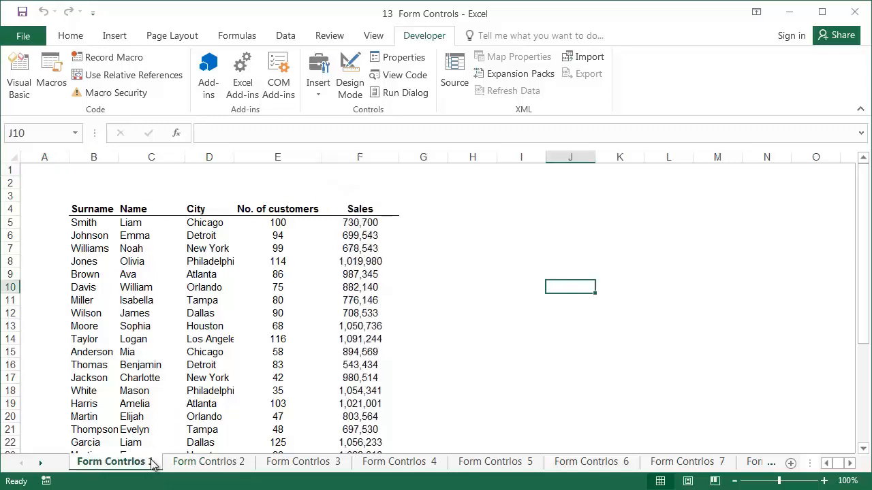
# Step: Insert a Form Controls check box above the Sales header and caption it 'Values'
pyautogui.click(318, 75)
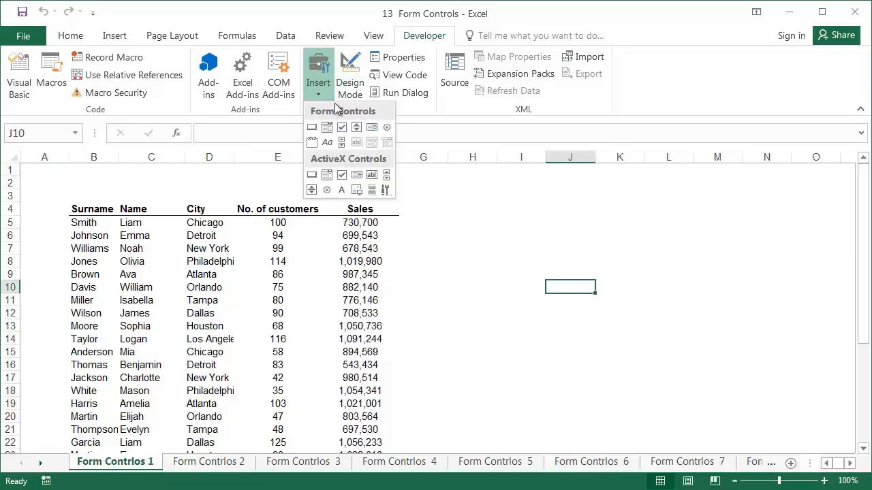
pyautogui.click(342, 128)
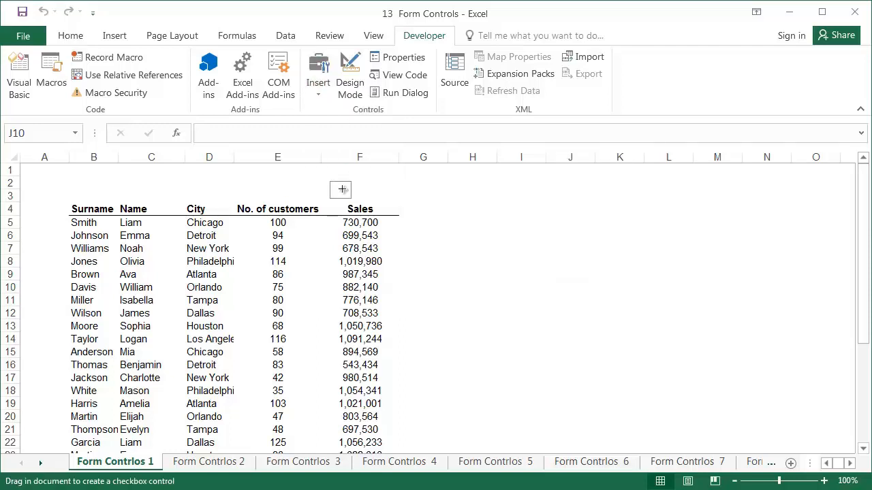
pyautogui.moveTo(333, 184); pyautogui.dragTo(398, 198)
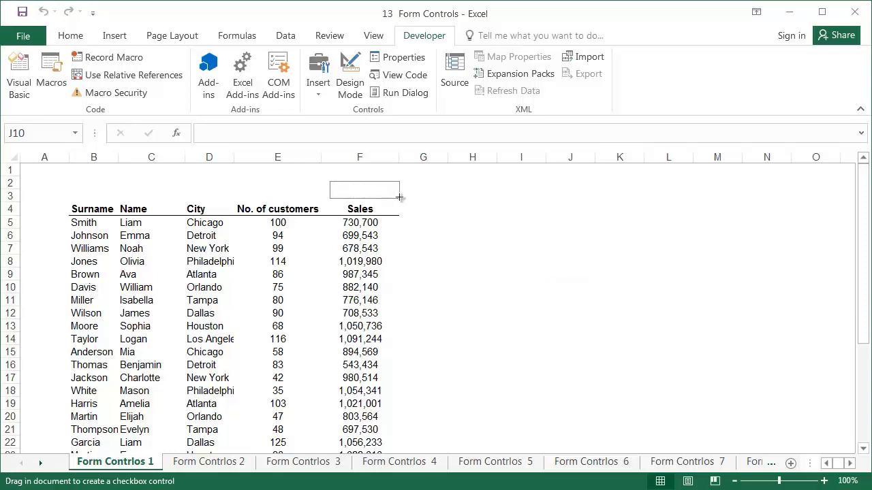
pyautogui.moveTo(327, 182); pyautogui.dragTo(402, 198)
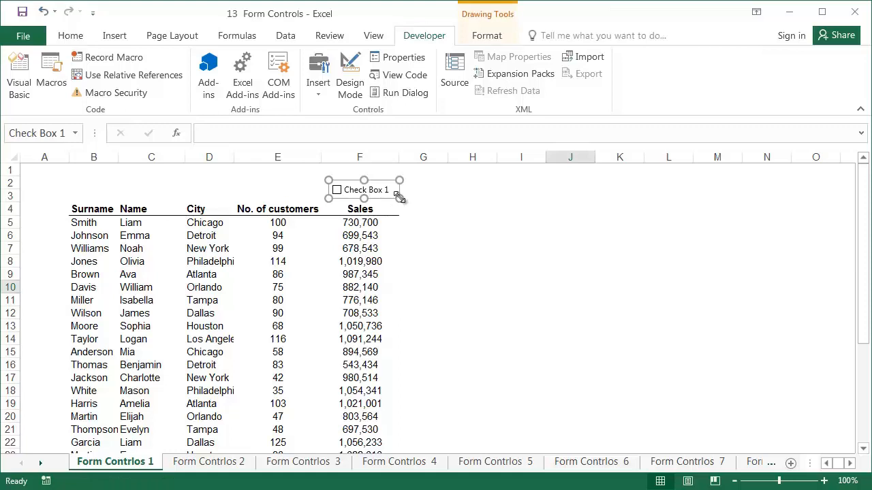
pyautogui.doubleClick(365, 190)
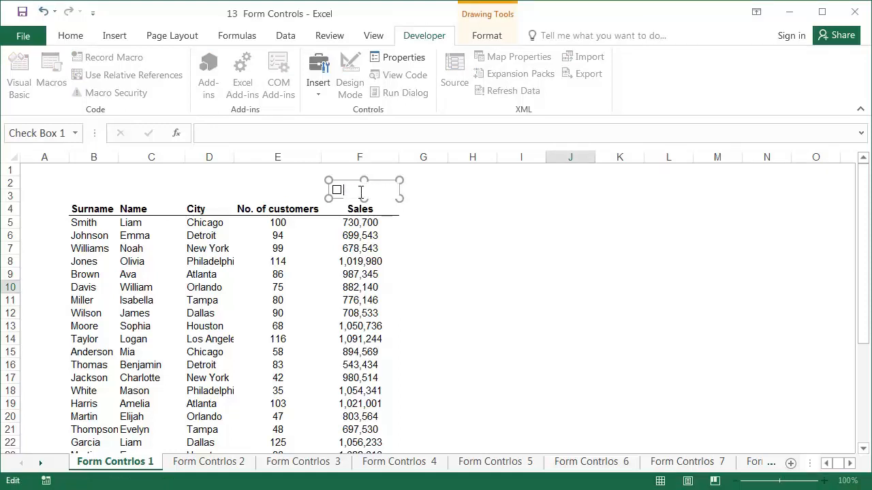
pyautogui.write('Values')
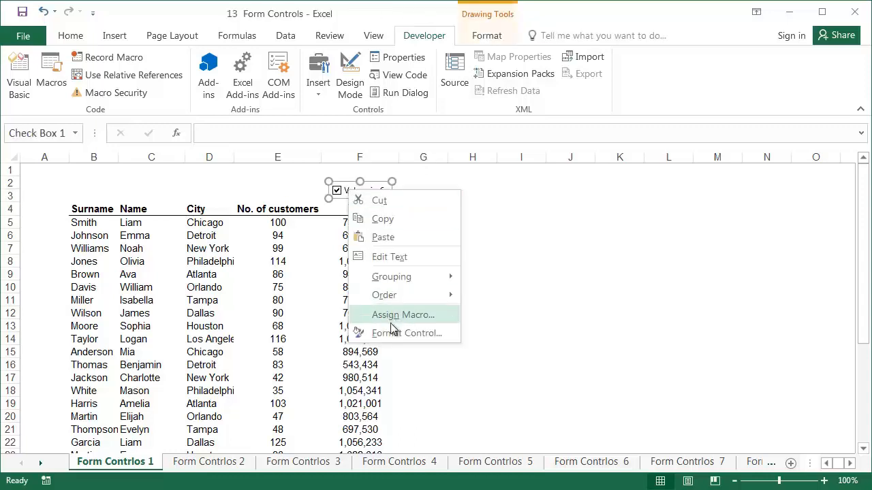
pyautogui.moveTo(398, 332)
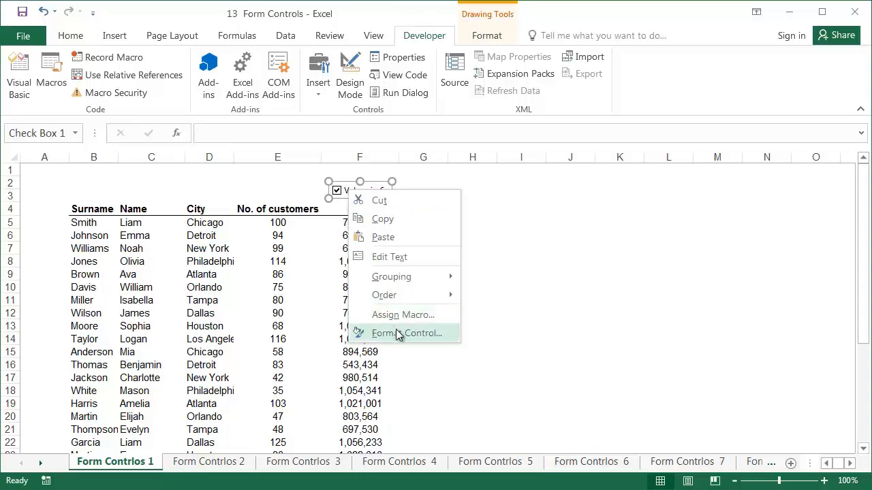
# Step: Set the check box to Checked with cell link $G$2 in Format Control
pyautogui.click(408, 333)
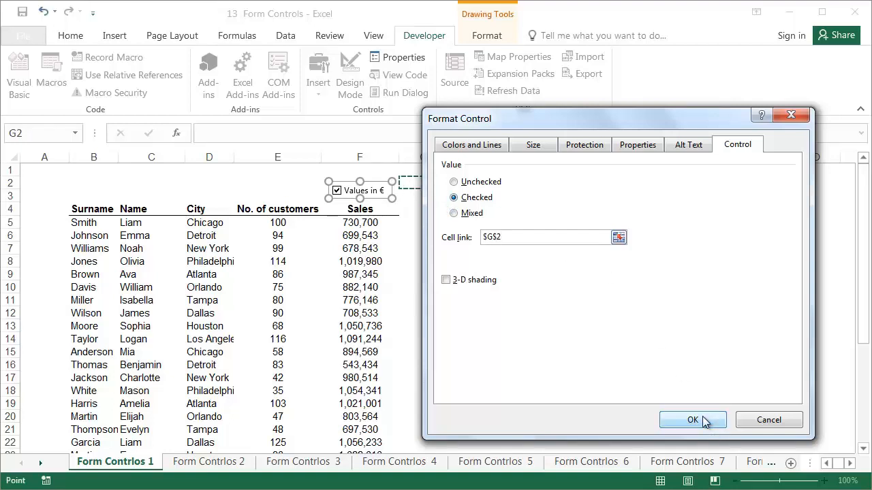
pyautogui.click(692, 420)
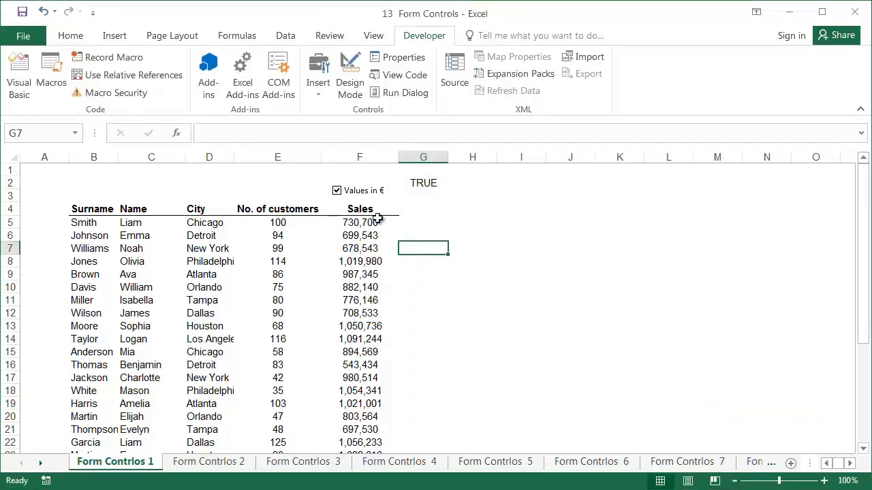
# Step: Enter =IF(G2,1.13,1) in G3 and toggle the check box to confirm it flips between 1.13 and 1
pyautogui.click(335, 191)
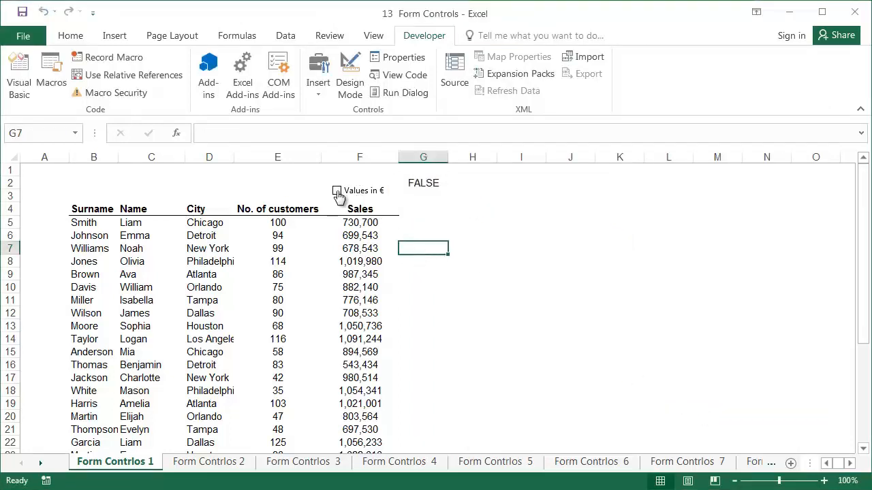
pyautogui.click(336, 191)
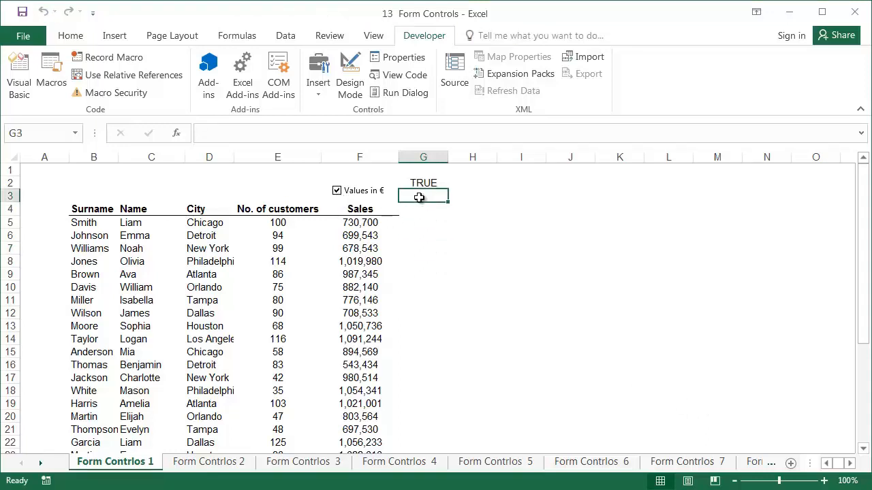
pyautogui.write('=if')
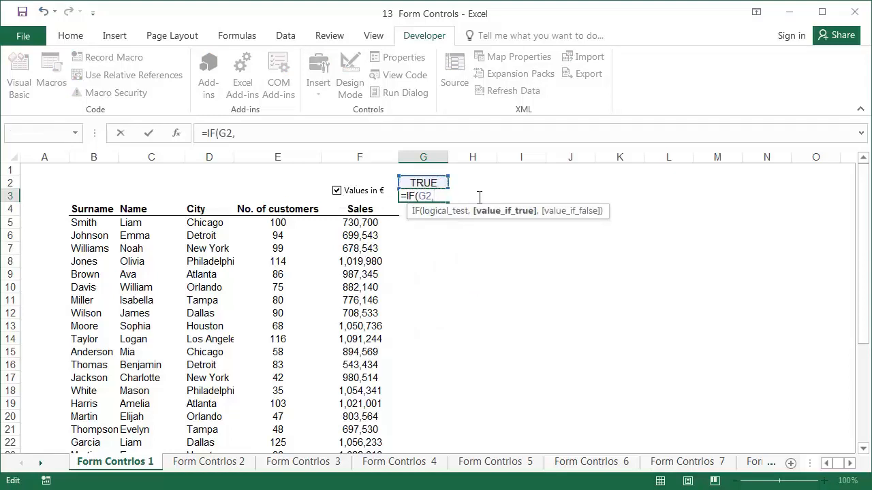
pyautogui.write('1.13')
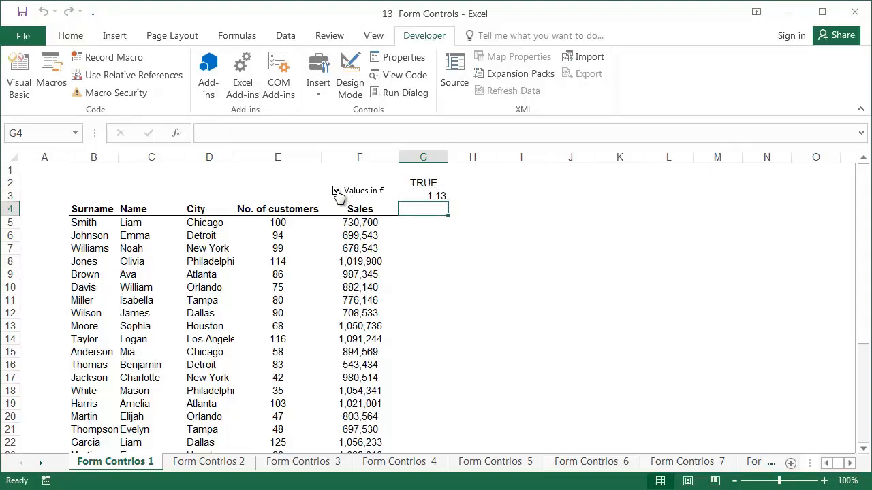
pyautogui.click(336, 190)
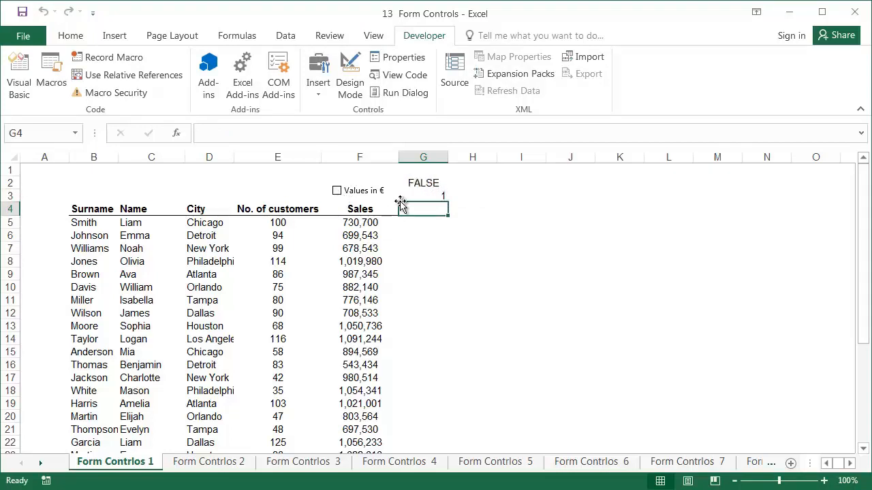
pyautogui.click(336, 191)
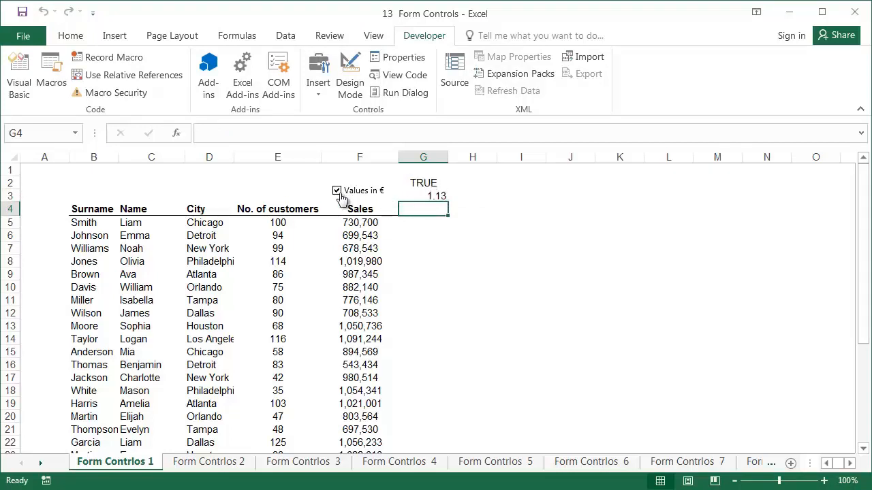
pyautogui.click(336, 190)
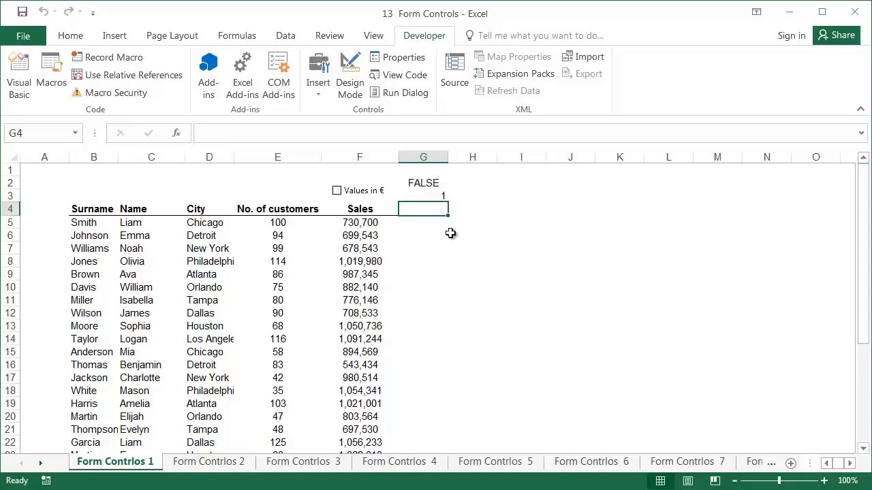
# Step: Enter =IF(G2,"Sales €","Sales USD") in G4 and start =F5/$G$3 in G5
pyautogui.write('=IF(')
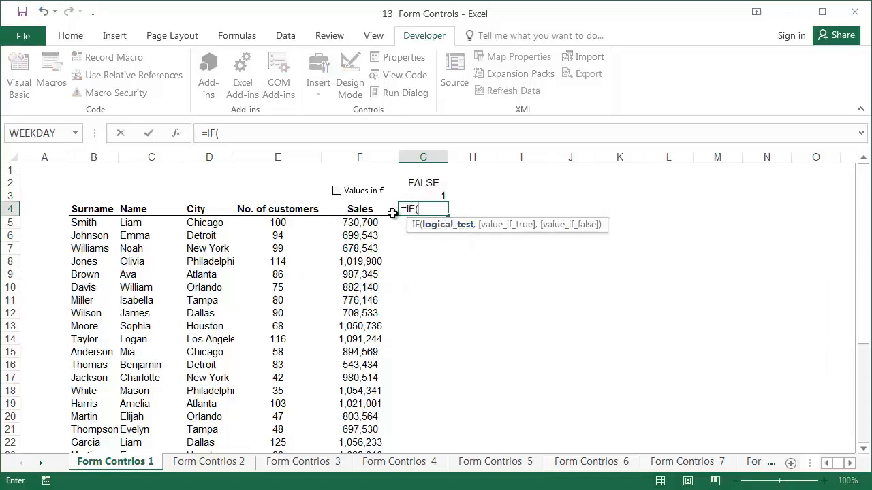
pyautogui.click(422, 183)
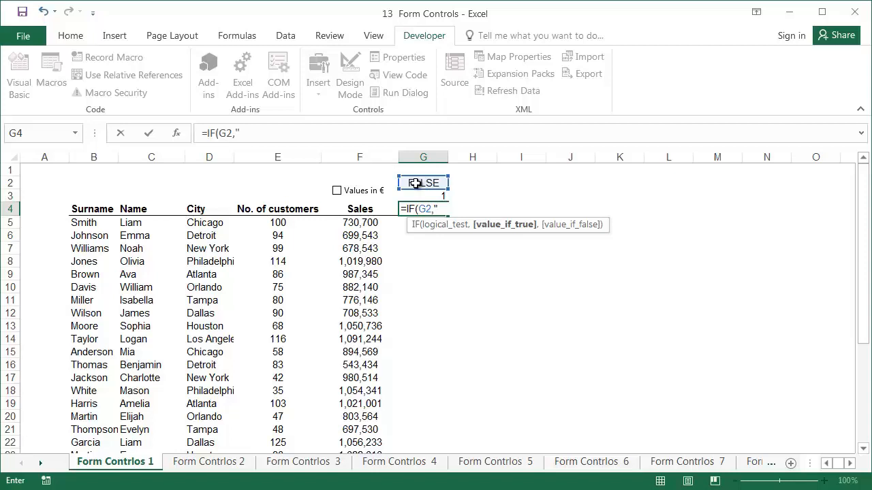
pyautogui.write('"Sales €"')
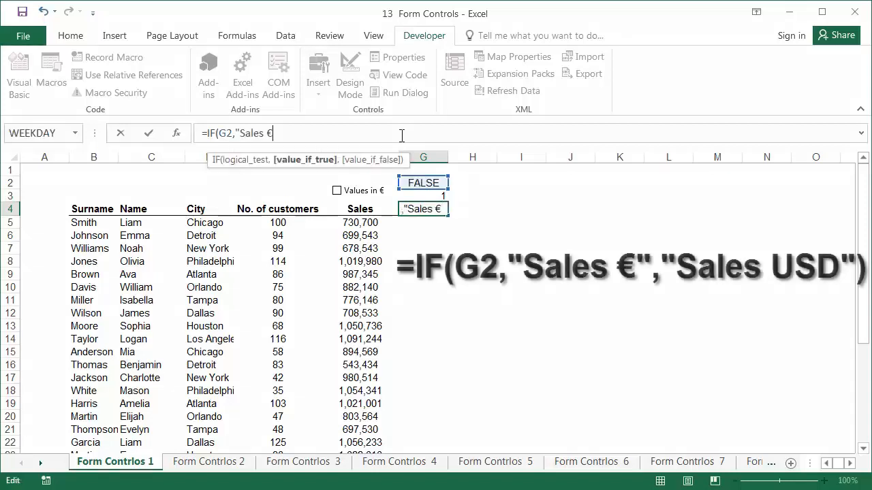
pyautogui.write(',"Sales')
pyautogui.click(422, 223)
pyautogui.write('=F5/')
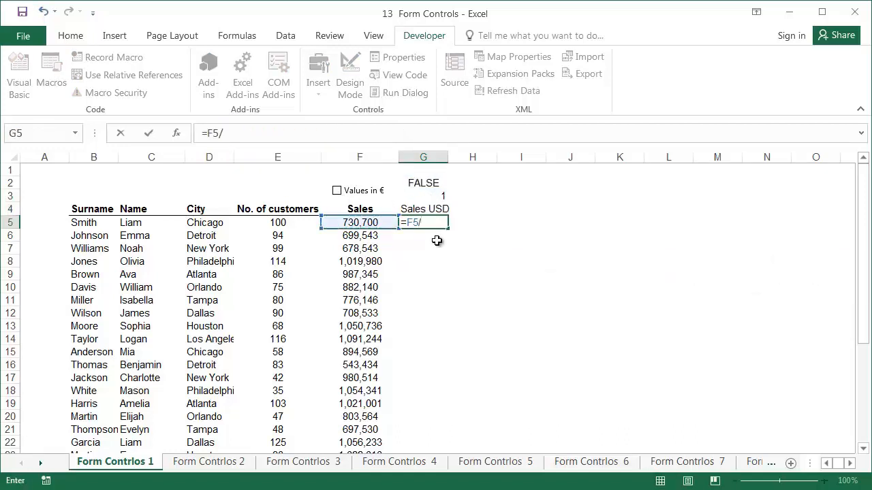
pyautogui.press('f4')
pyautogui.write('$G$3')
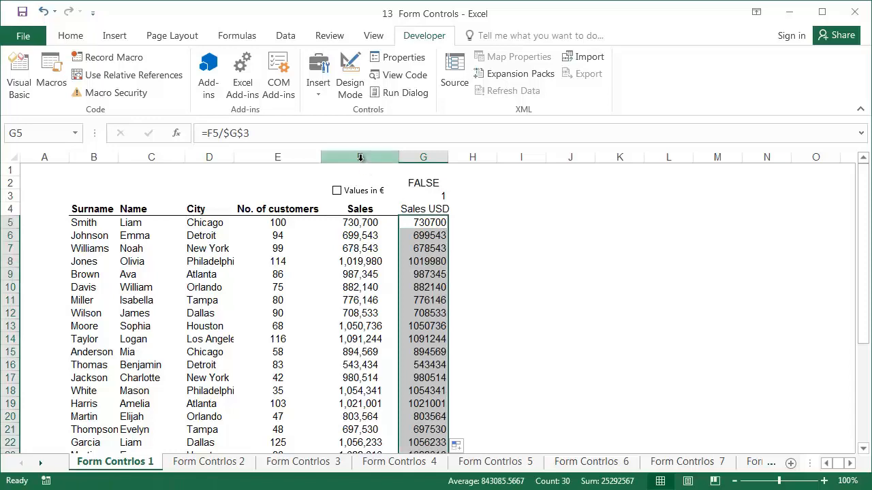
# Step: Fill the converted sales down column G with comma style and white out the helper cells G2:G3
pyautogui.click(360, 157)
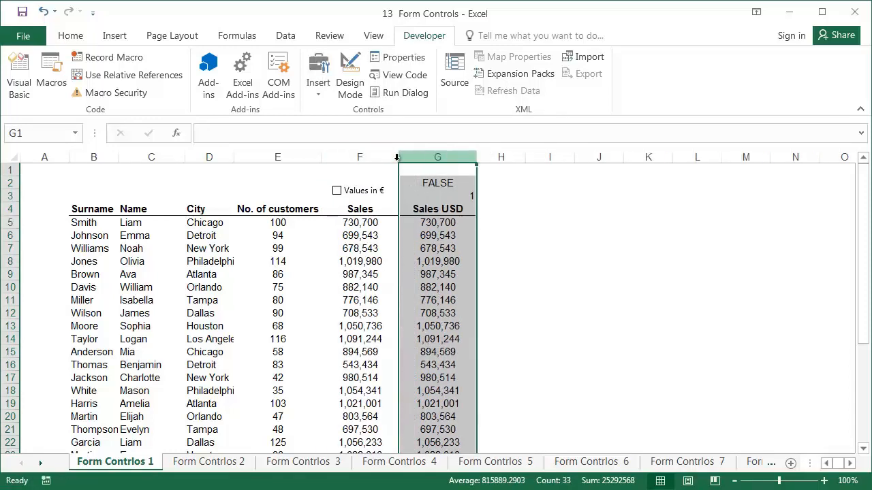
pyautogui.rightClick(436, 183)
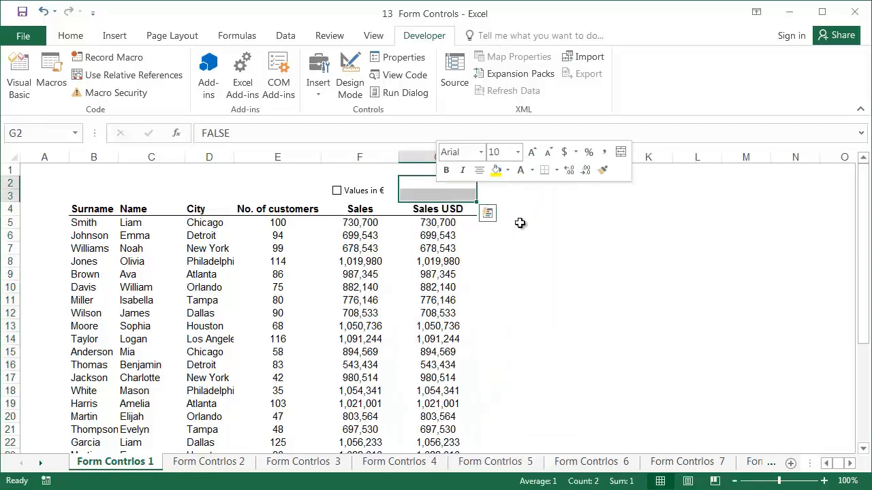
pyautogui.rightClick(360, 156)
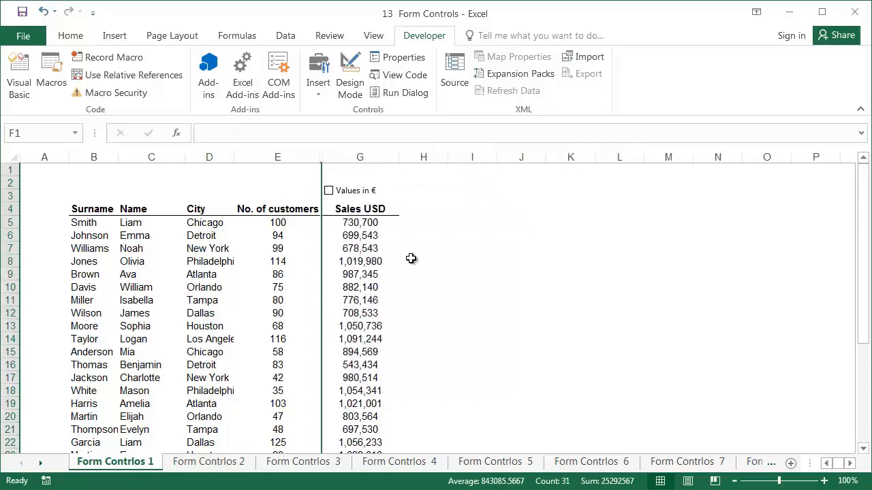
# Step: Toggle the Values in € check box to switch the column between Sales € and Sales USD
pyautogui.click(328, 191)
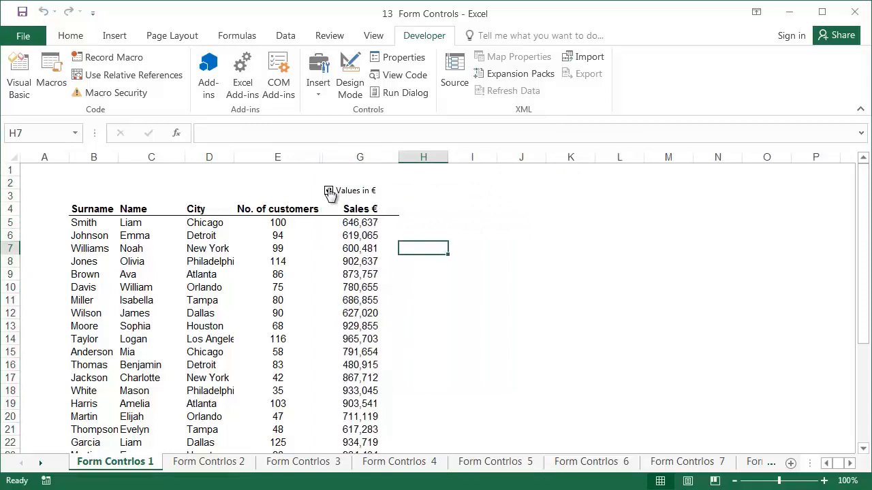
pyautogui.click(328, 191)
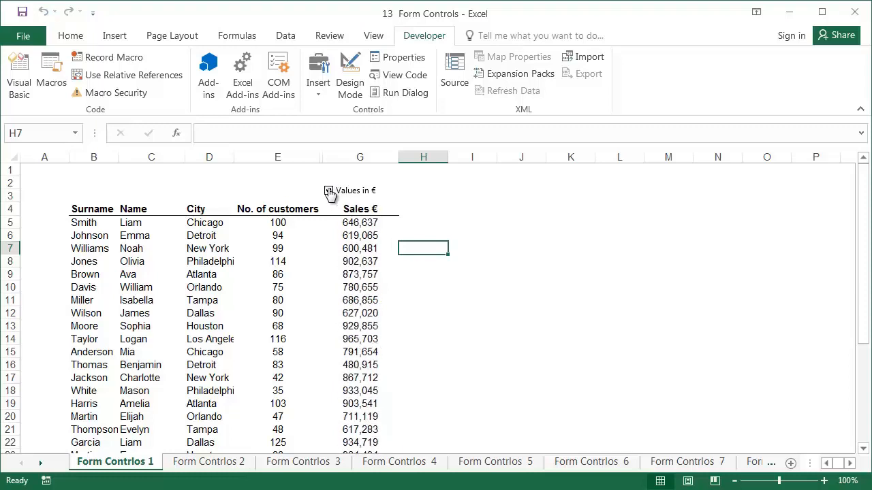
pyautogui.click(346, 191)
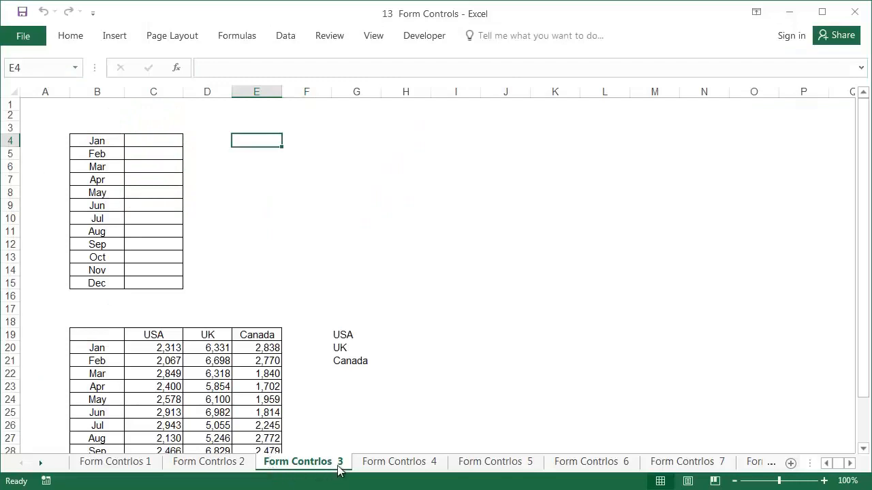
# Step: On the Form Controlos 4 sheet, pick UK, Canada and USA from the country dropdown to swap the monthly figures
pyautogui.click(399, 462)
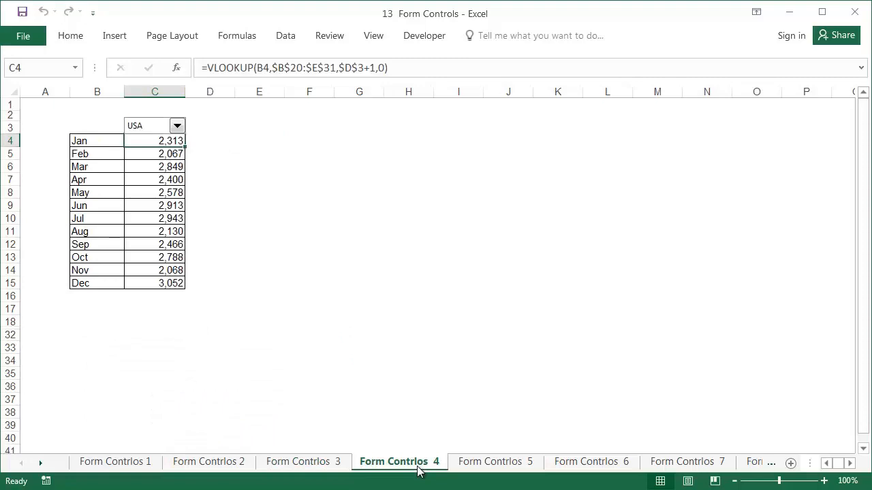
pyautogui.moveTo(416, 462)
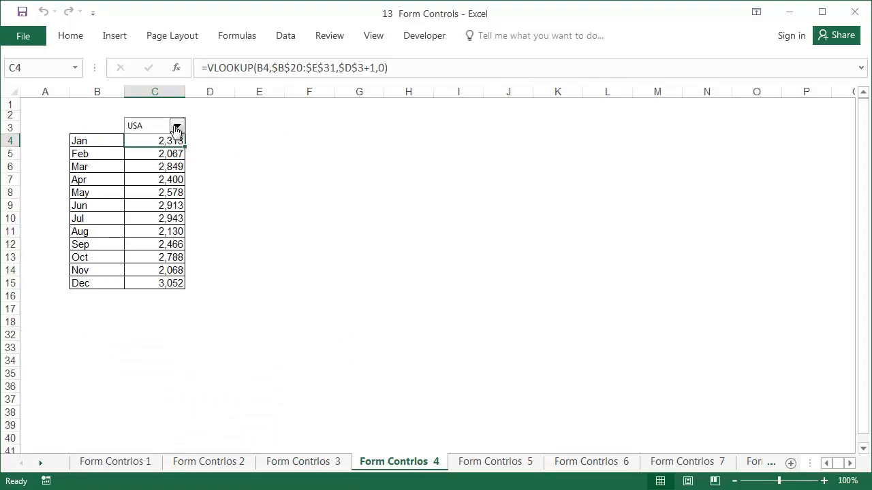
pyautogui.click(177, 125)
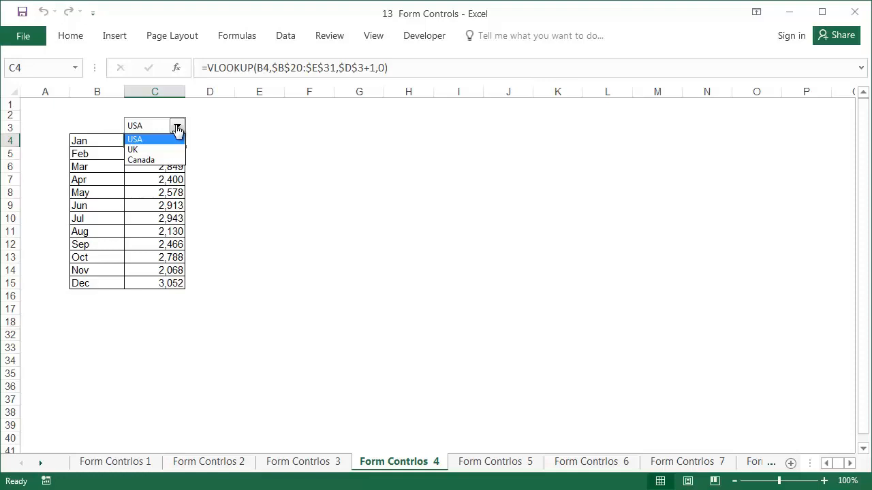
pyautogui.click(134, 150)
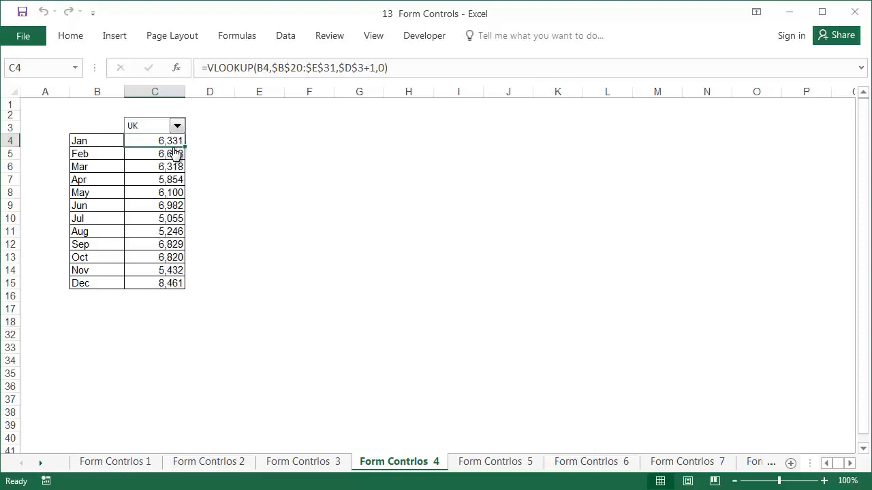
pyautogui.click(177, 125)
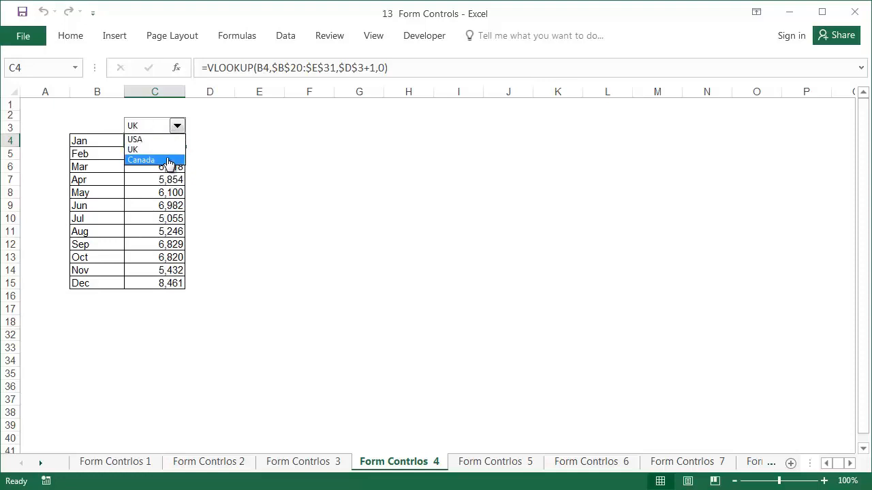
pyautogui.click(141, 160)
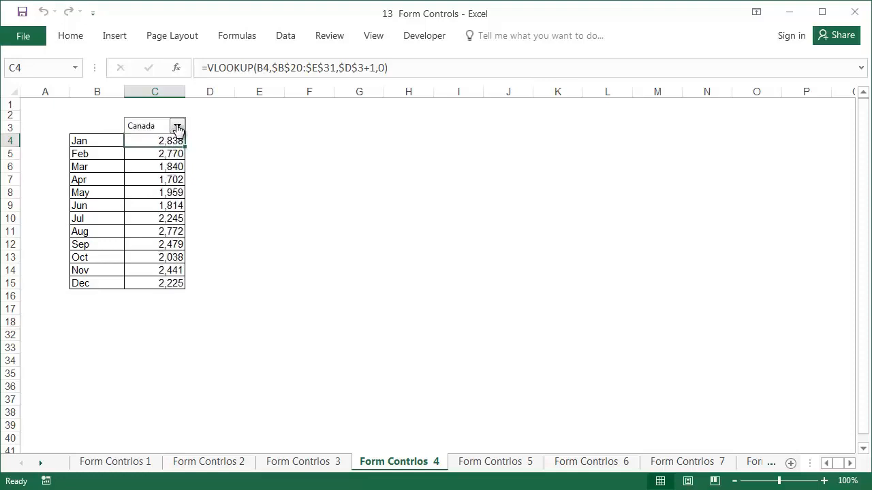
pyautogui.click(177, 125)
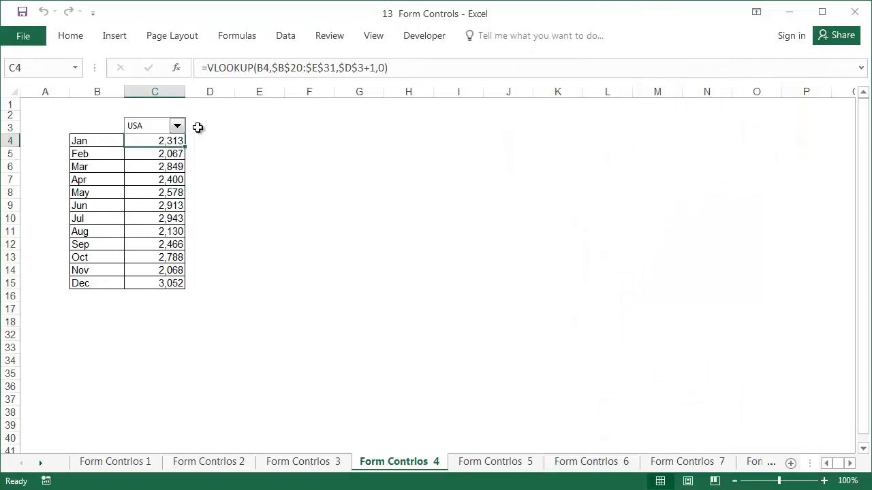
pyautogui.moveTo(202, 172)
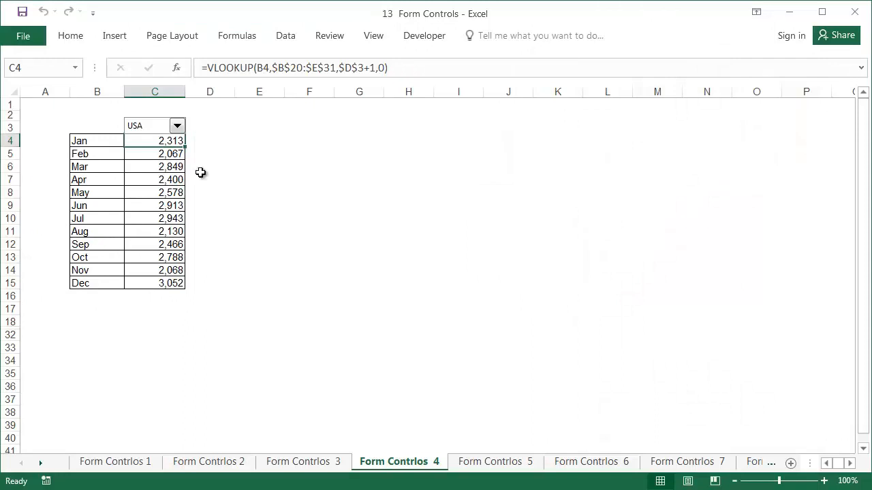
# Step: On Form Controlos 3, select the country sales table through December and start inserting a Combo Box above C4
pyautogui.click(303, 462)
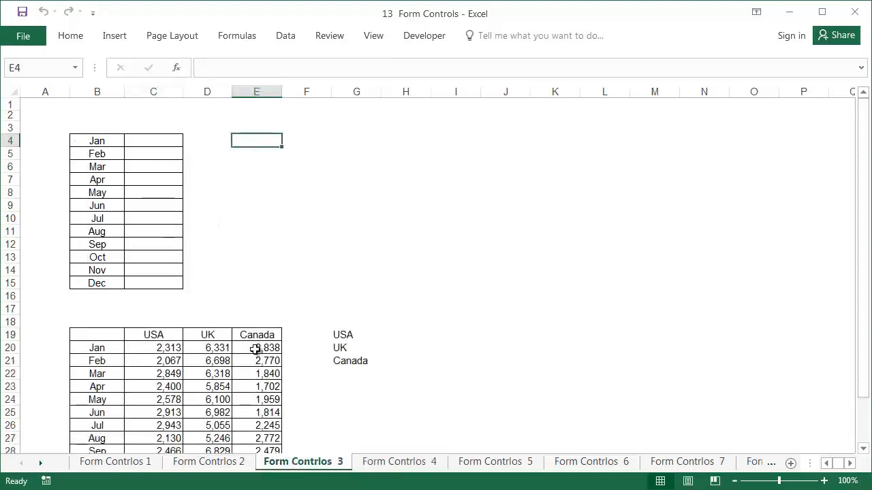
pyautogui.scroll(-3)
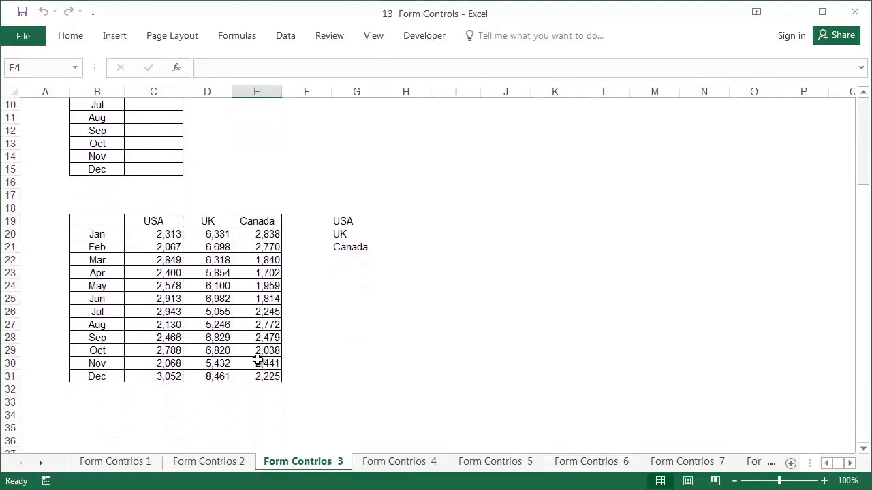
pyautogui.moveTo(97, 221); pyautogui.dragTo(256, 376)
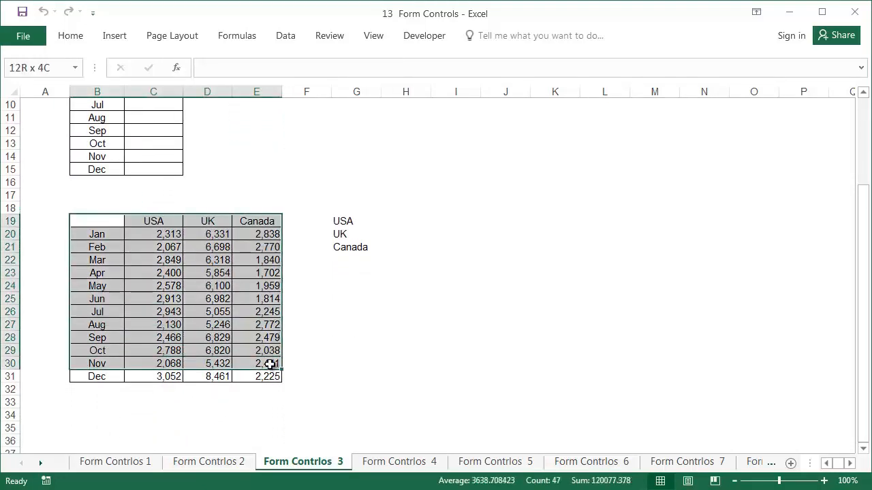
pyautogui.moveTo(270, 362); pyautogui.dragTo(269, 376)
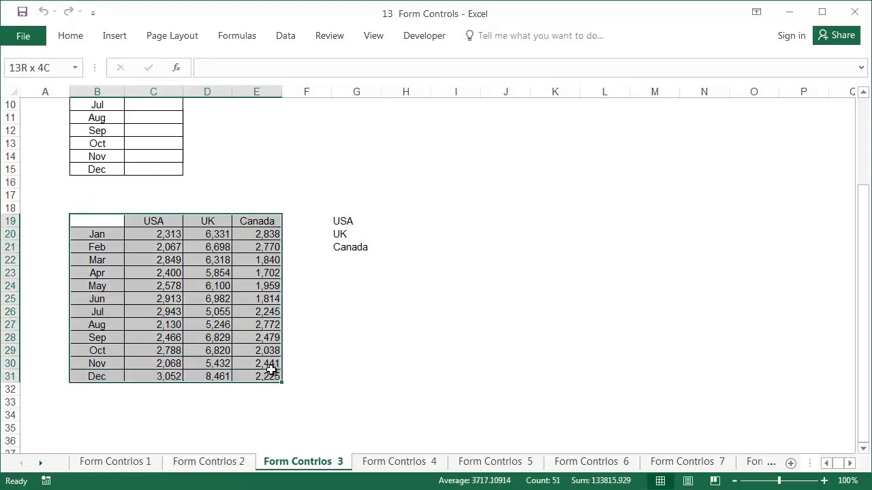
pyautogui.click(356, 363)
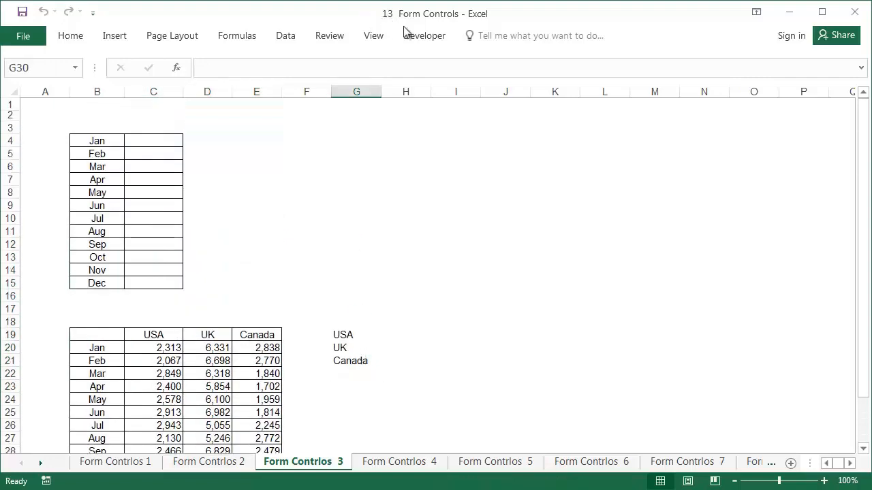
pyautogui.click(318, 68)
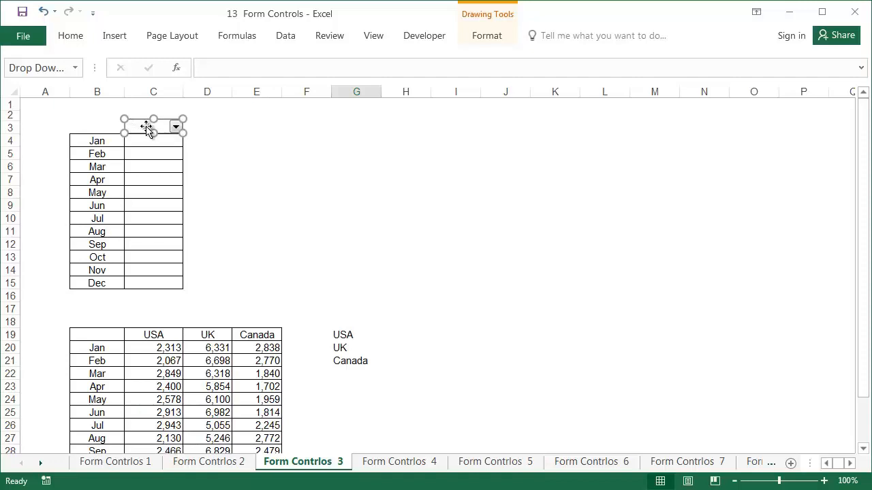
# Step: In Format Control, give the dropdown input range $G$19:$G$21 and cell link $D$3
pyautogui.rightClick(147, 130)
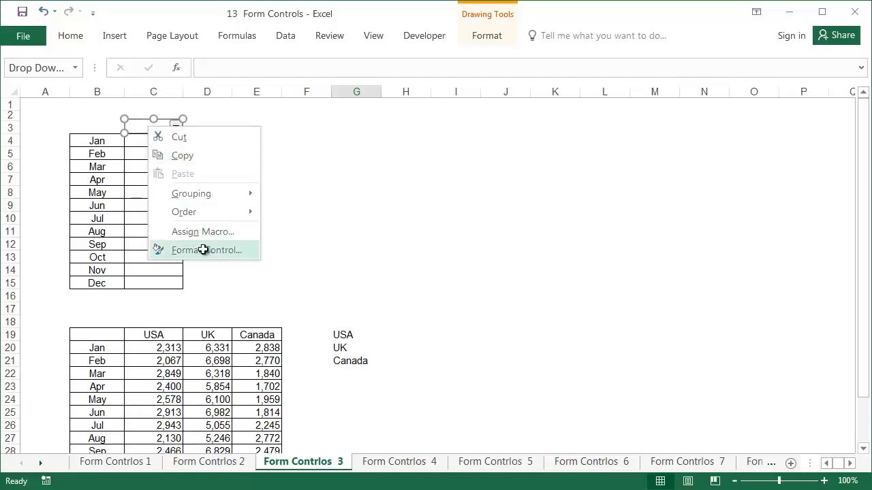
pyautogui.click(207, 249)
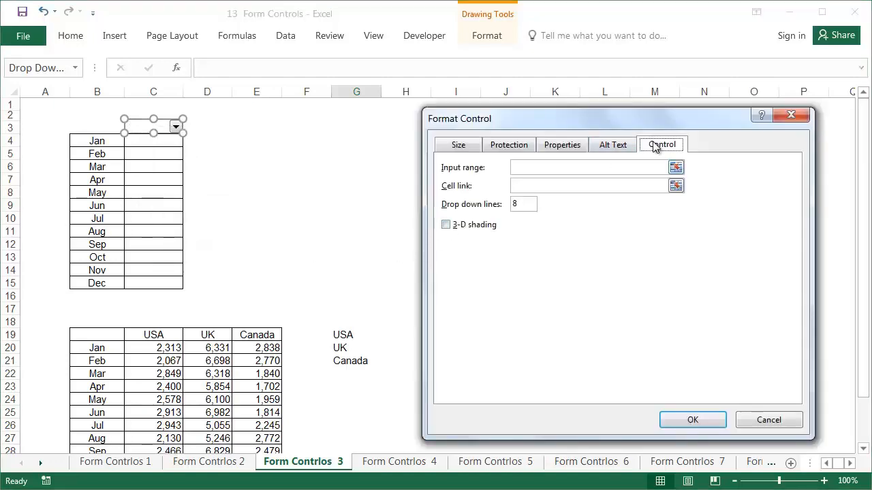
pyautogui.click(586, 166)
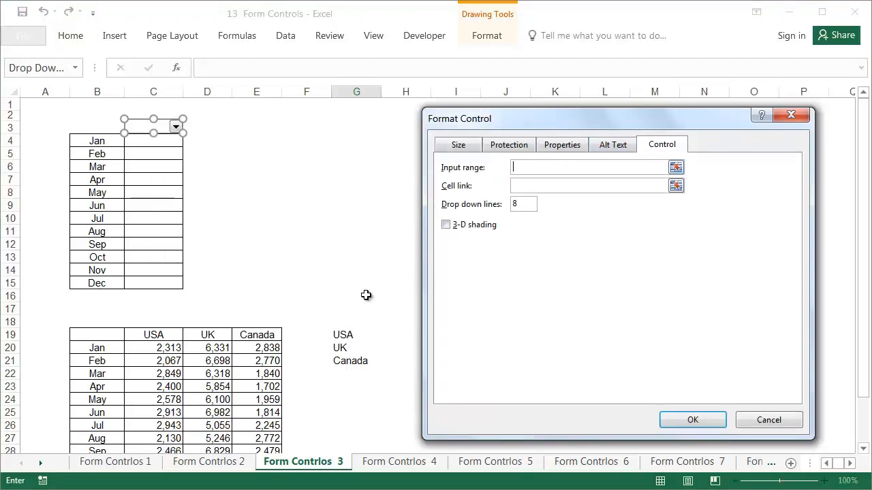
pyautogui.moveTo(344, 335); pyautogui.dragTo(350, 361)
pyautogui.write('$D$3')
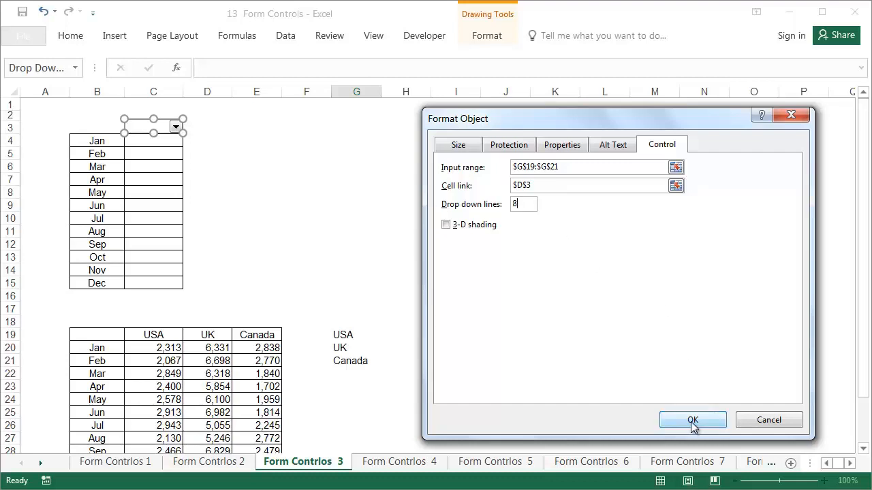
# Step: Confirm the dropdown settings, then choose USA, UK and Canada so D3 shows 1, 2, 3
pyautogui.click(692, 420)
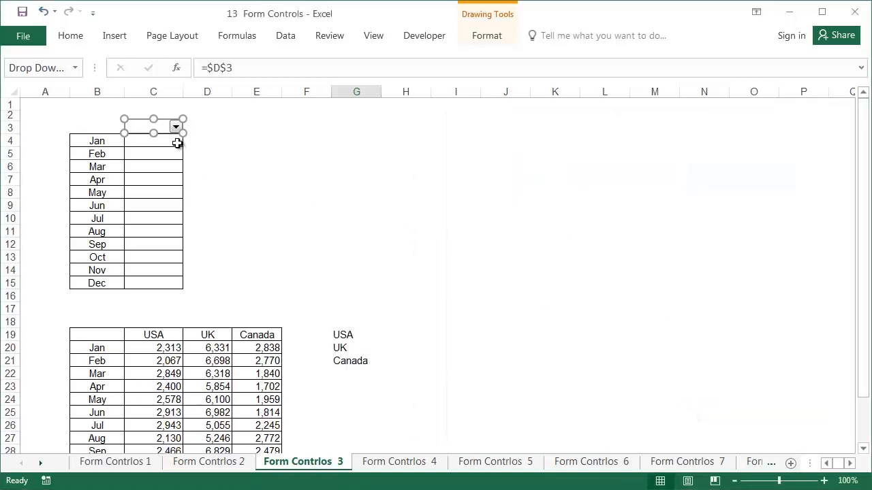
pyautogui.click(256, 153)
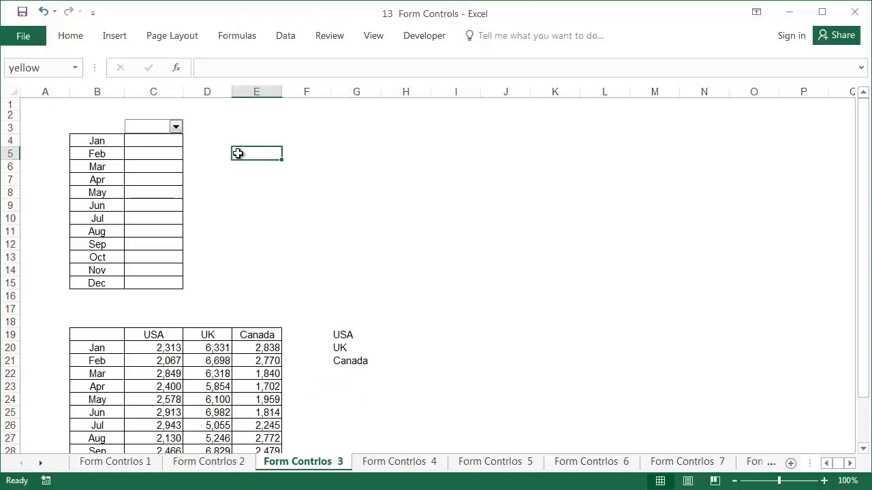
pyautogui.click(176, 127)
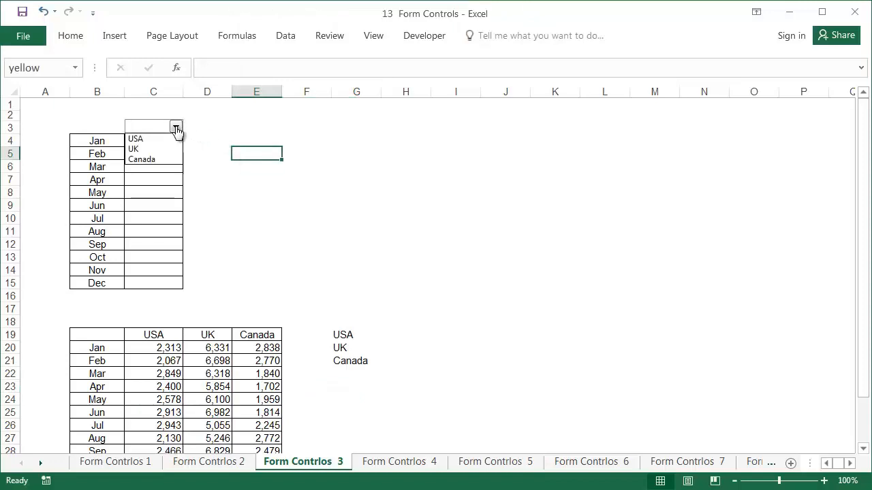
pyautogui.click(136, 139)
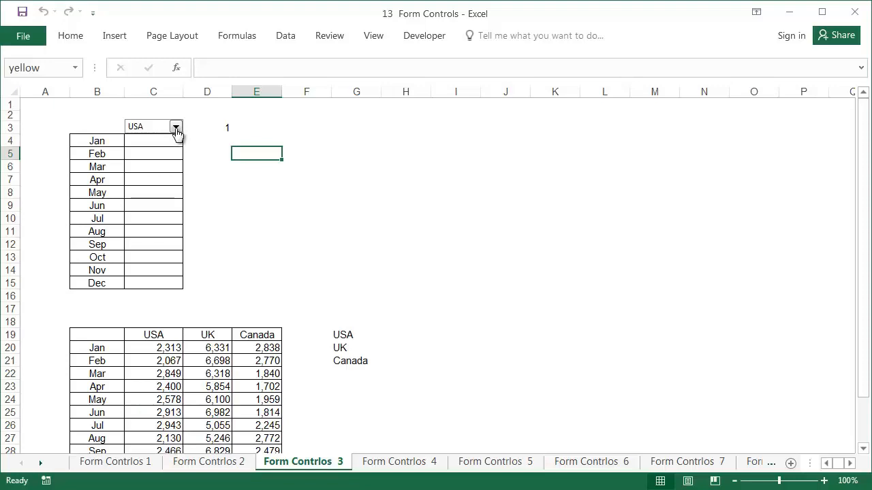
pyautogui.click(175, 126)
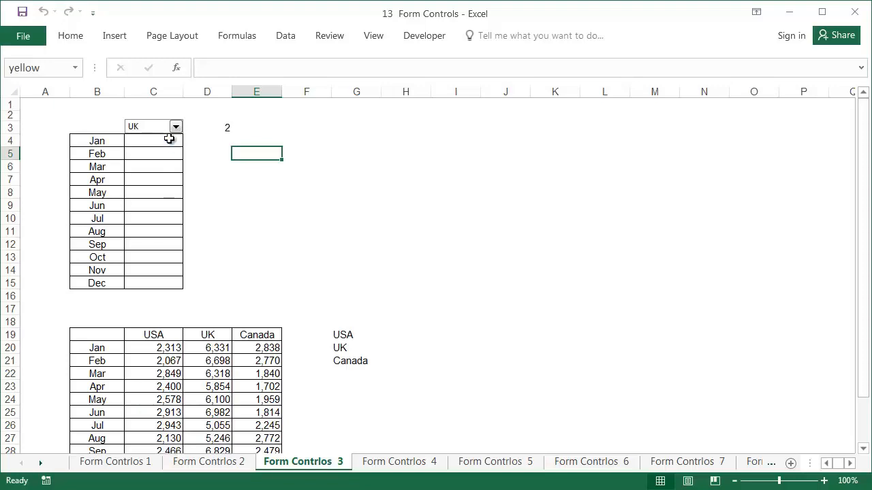
pyautogui.click(174, 125)
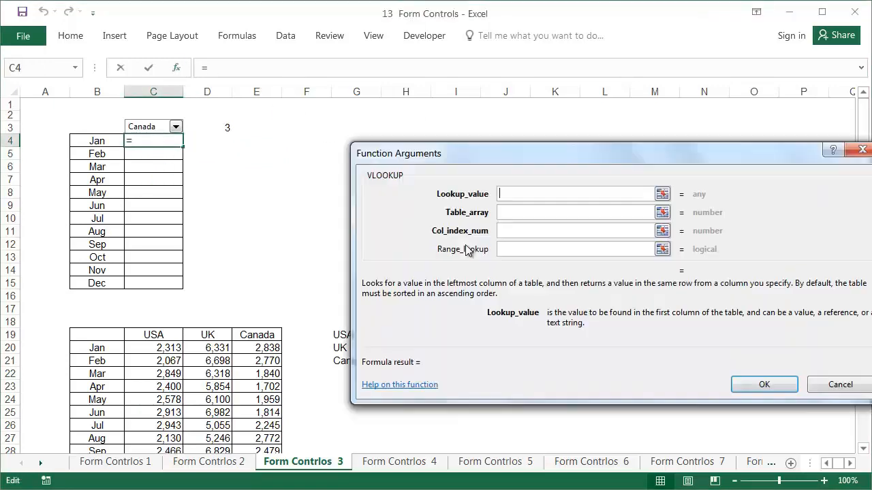
# Step: Enter VLOOKUP(B4,$B$20:$E$31,$D$3+1,0) in C4 and fill it down to C15
pyautogui.write('B4')
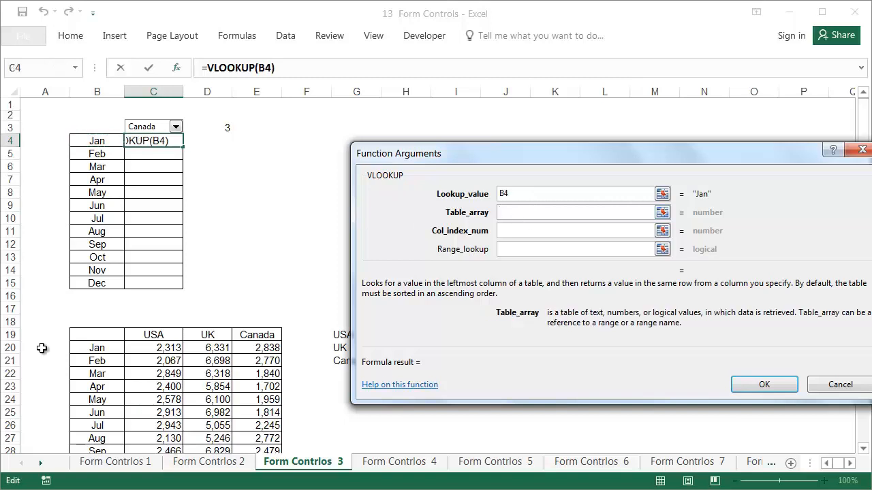
pyautogui.moveTo(70, 335); pyautogui.dragTo(281, 450)
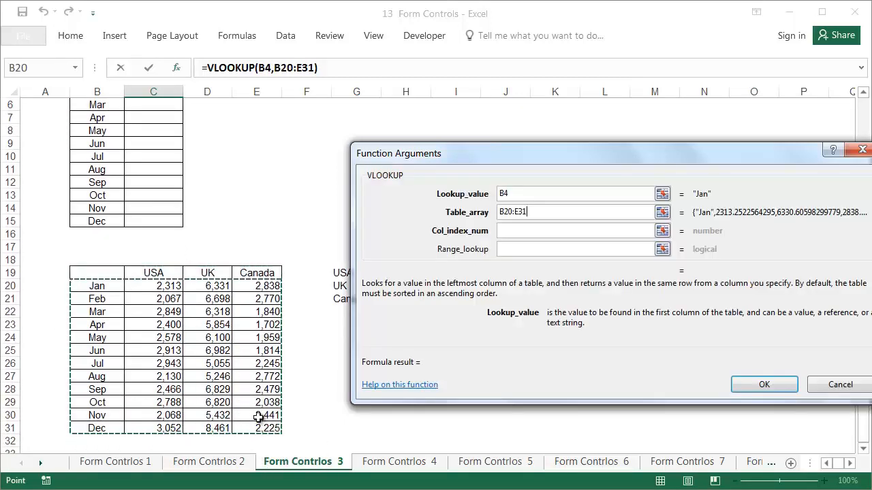
pyautogui.click(575, 230)
pyautogui.write('D3+1')
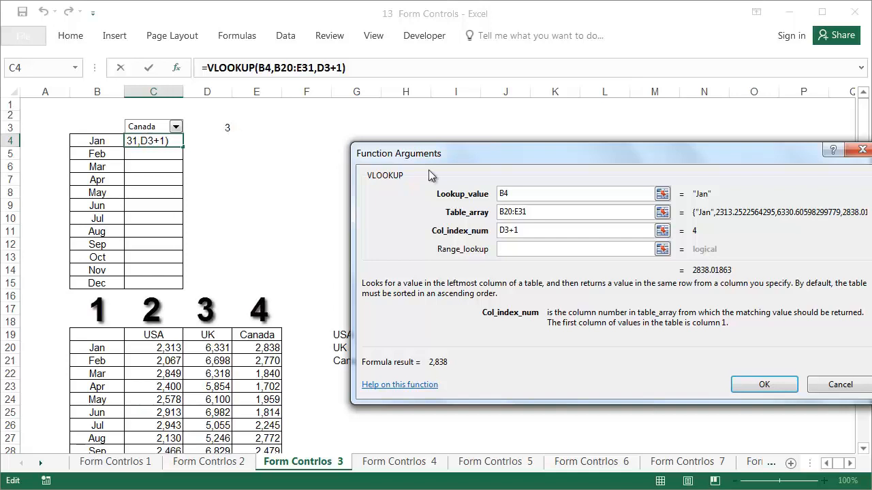
pyautogui.write('0')
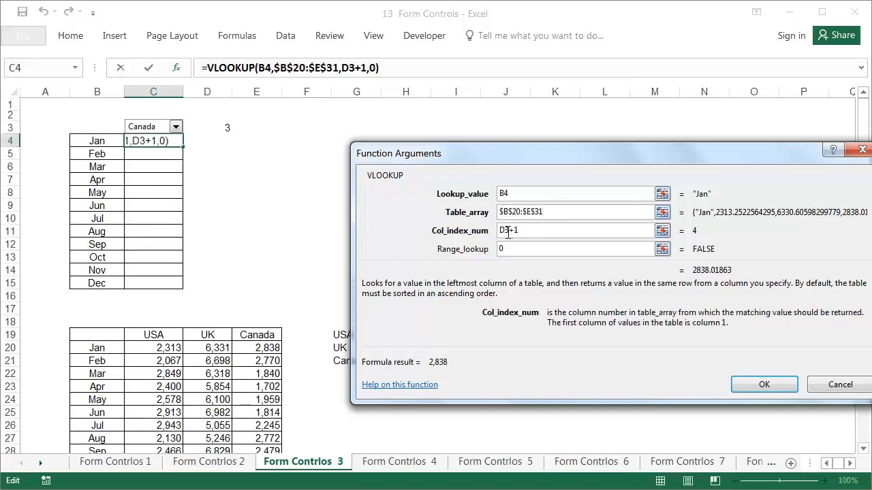
pyautogui.press('f4')
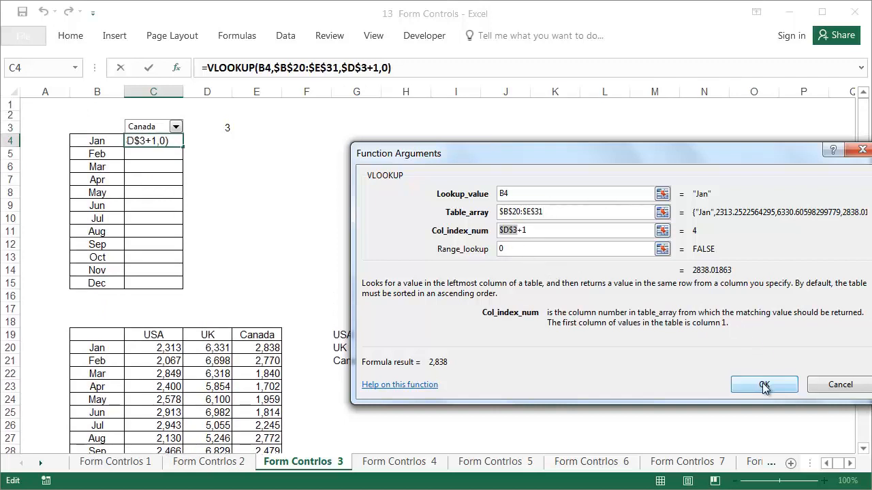
pyautogui.click(763, 384)
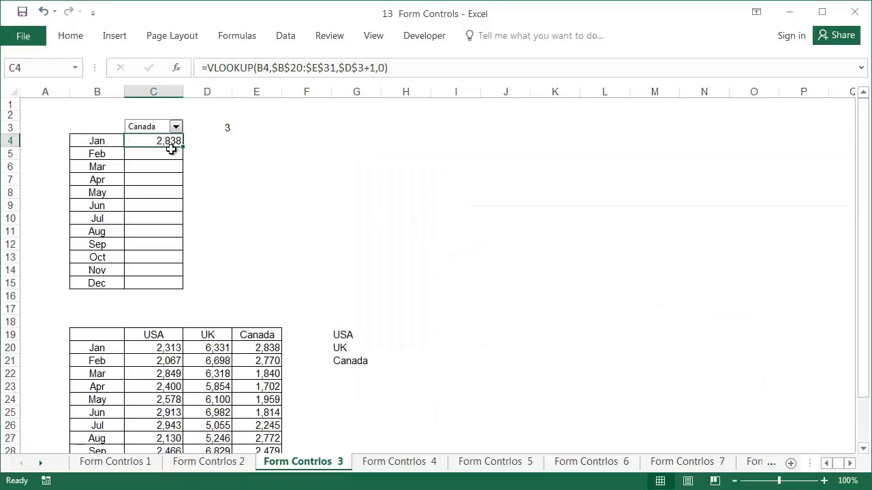
pyautogui.moveTo(168, 140); pyautogui.dragTo(168, 282)
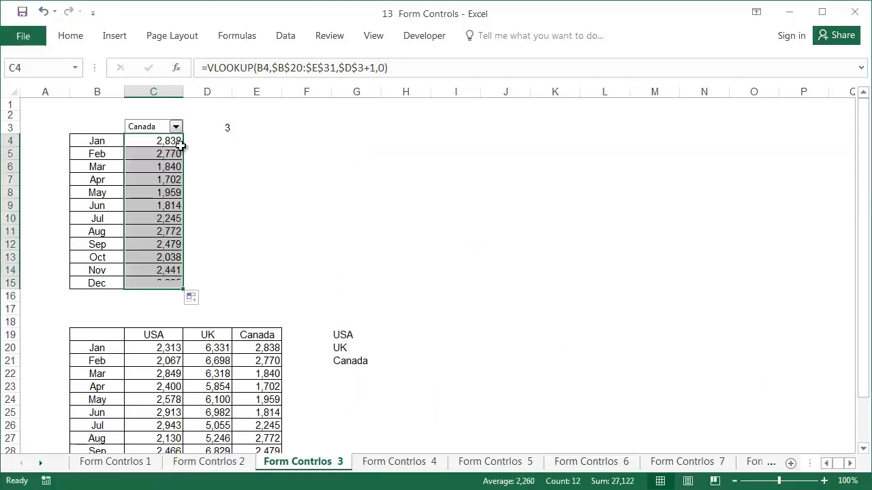
pyautogui.click(207, 152)
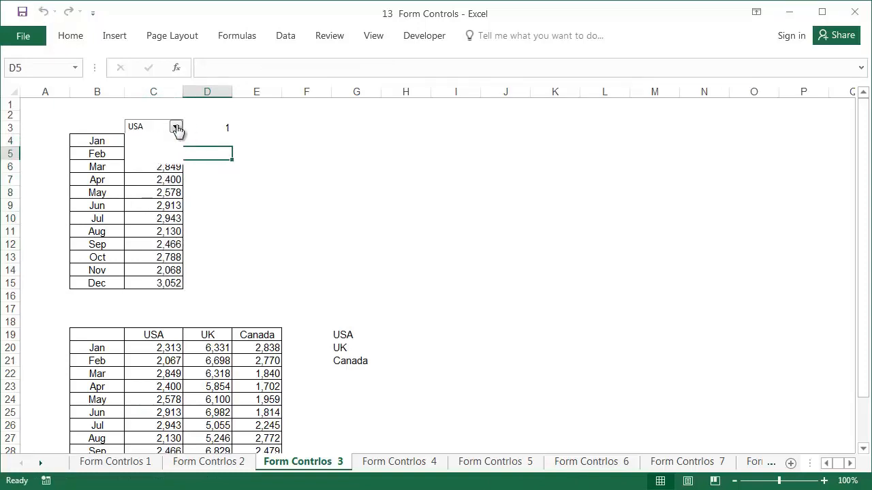
pyautogui.click(176, 129)
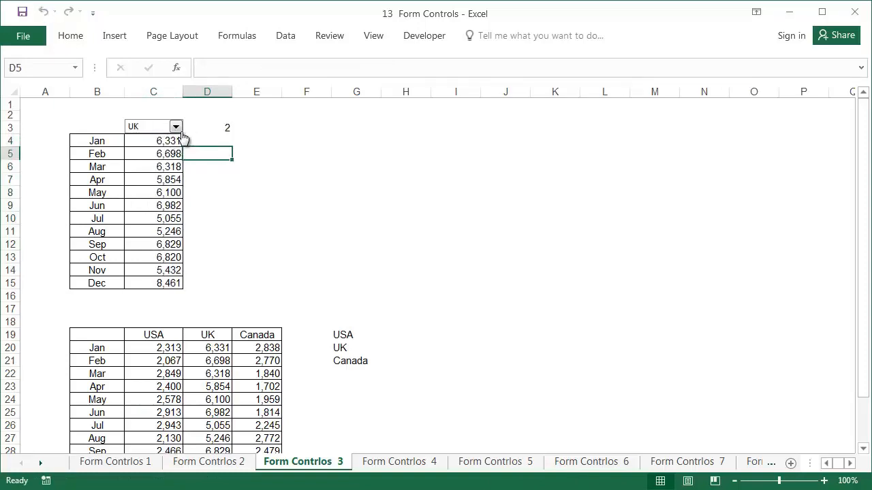
pyautogui.click(175, 127)
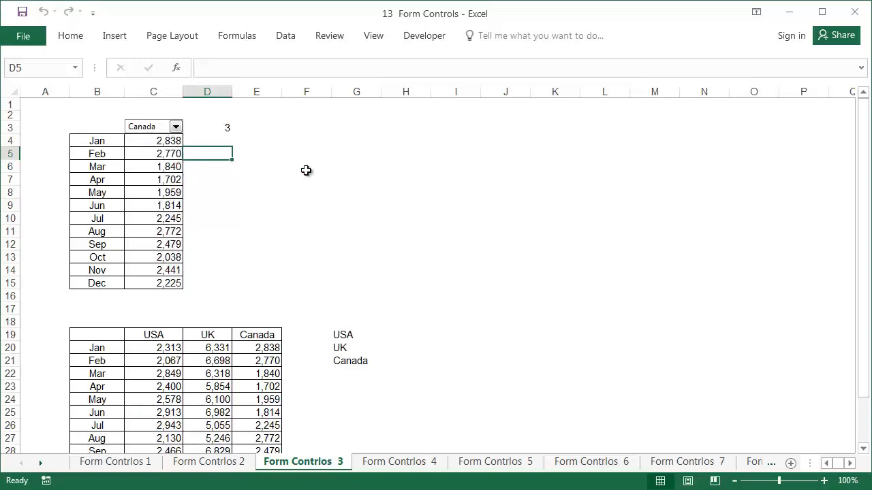
pyautogui.click(305, 180)
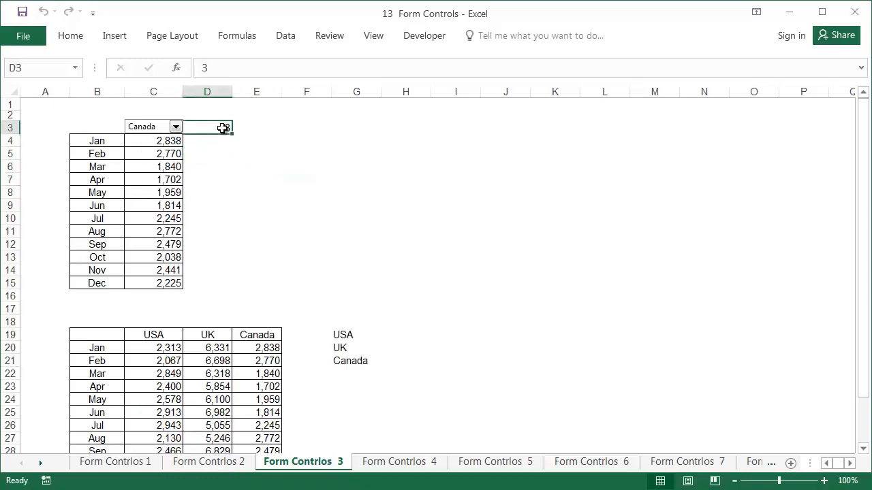
pyautogui.click(319, 103)
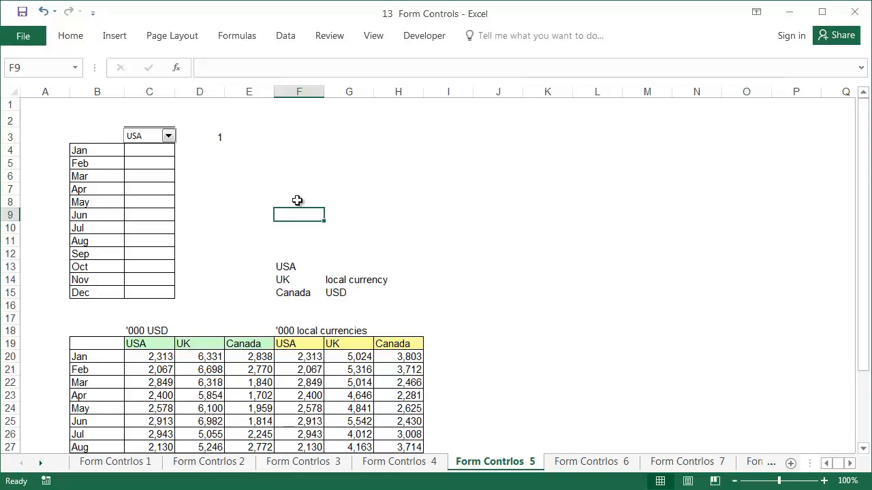
pyautogui.moveTo(530, 472)
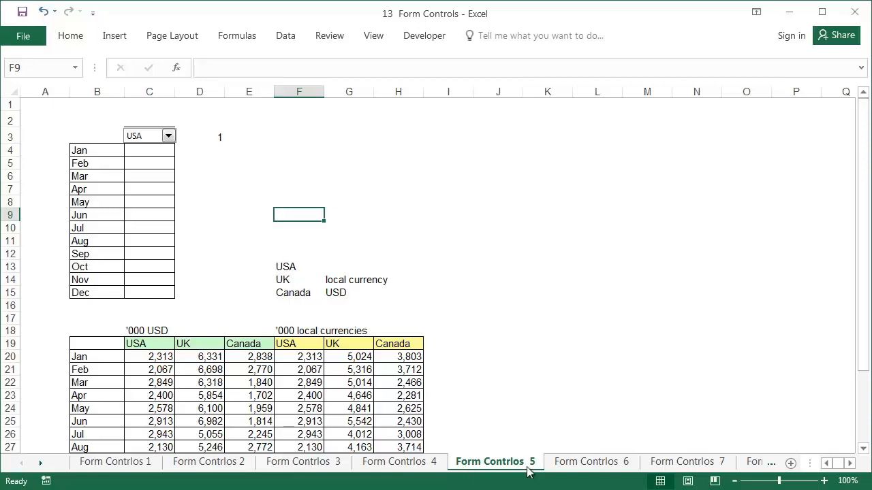
# Step: Review the finished Form Controls 6 example, then return to Form Controls 5's local currencies list
pyautogui.click(591, 462)
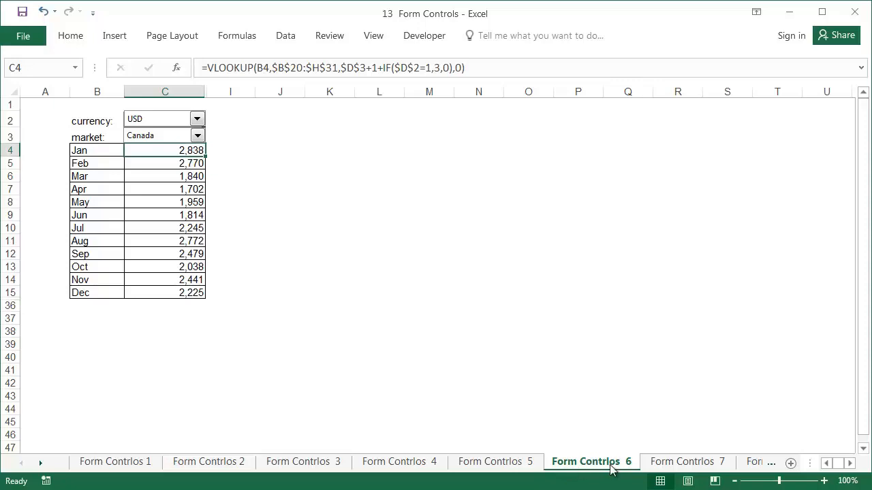
pyautogui.click(496, 460)
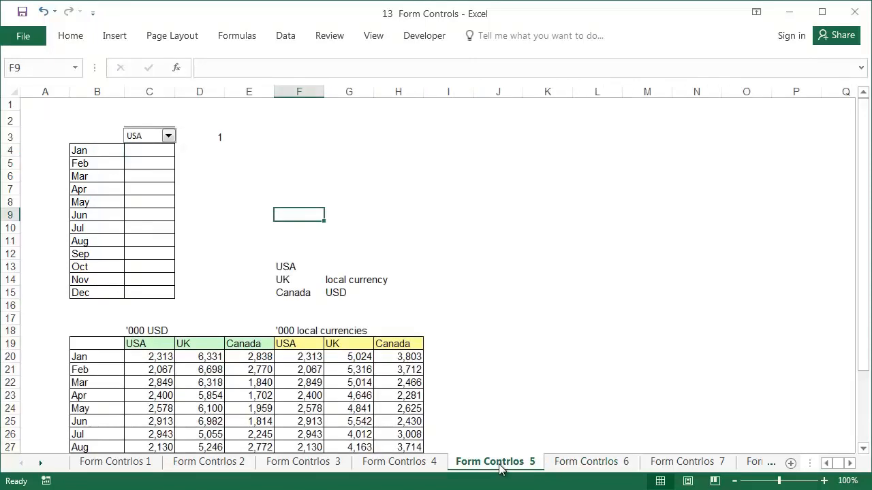
pyautogui.scroll(-3)
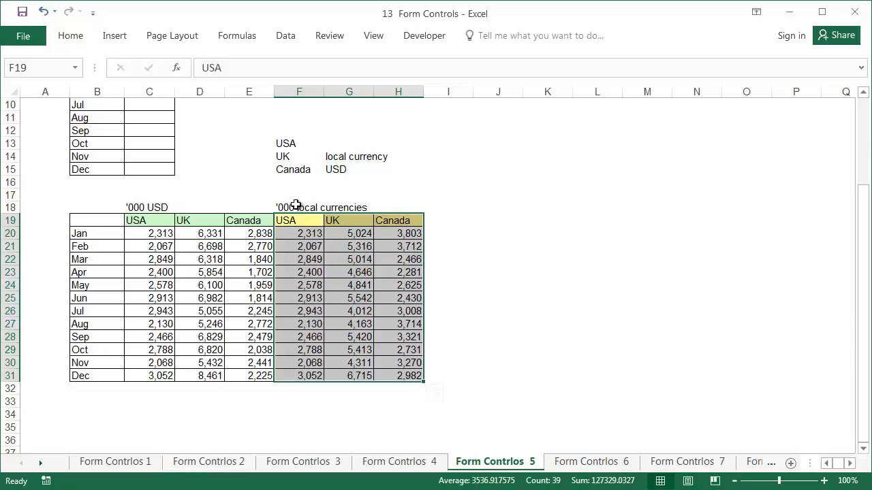
pyautogui.click(298, 207)
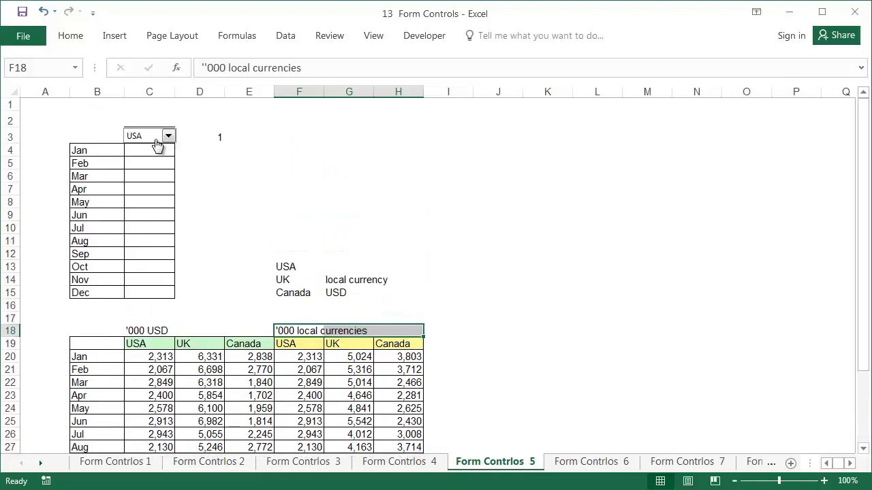
# Step: Copy the country picker above C3 and set the copy's input range to $G$14:$G$15
pyautogui.rightClick(150, 135)
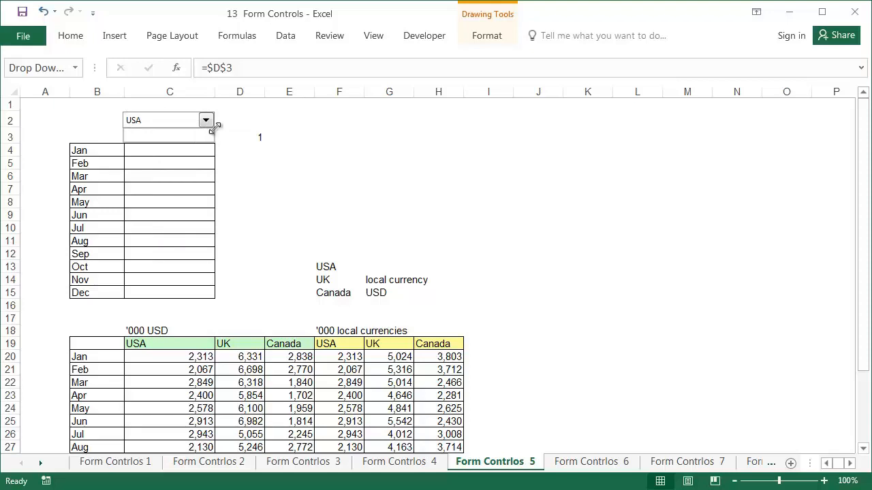
pyautogui.rightClick(167, 120)
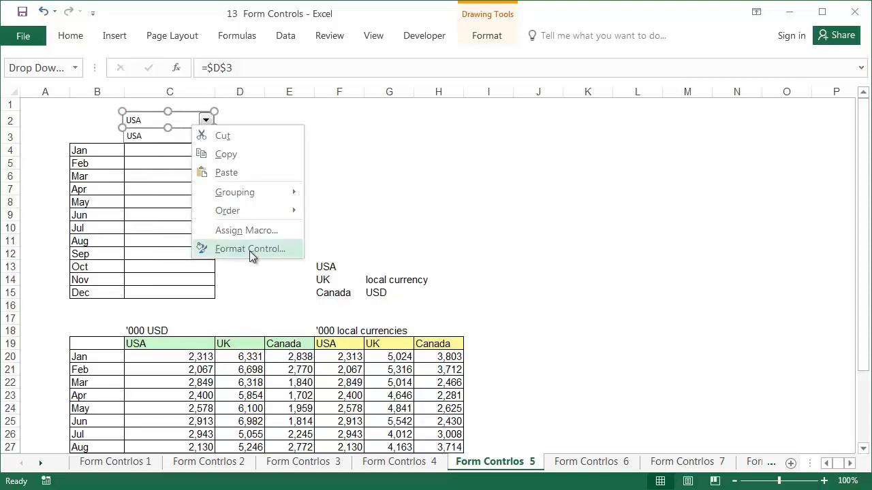
pyautogui.click(250, 248)
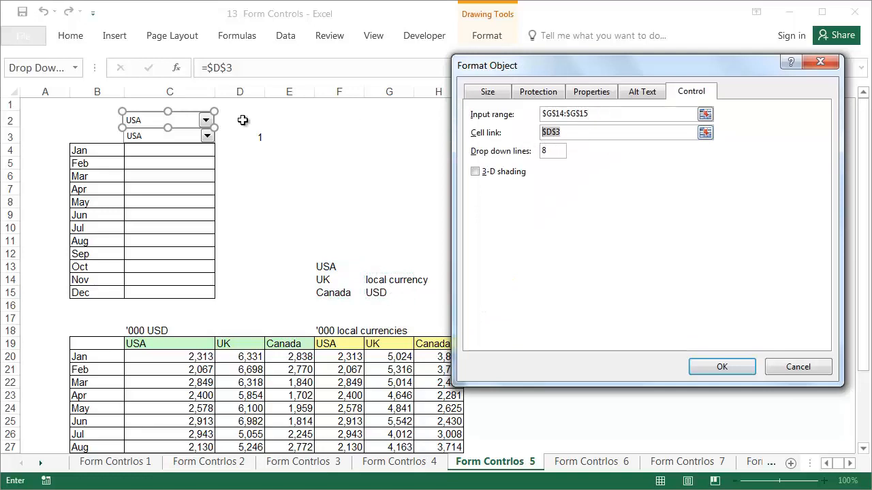
pyautogui.click(722, 367)
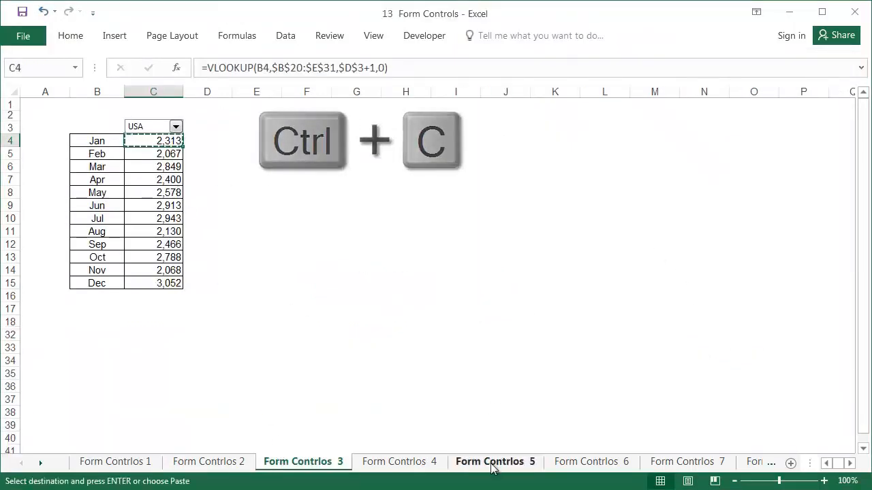
# Step: Paste the C4 lookup into Form Controls 5 and extend it over $B$20:$H$31 with +IF($D$2=1,3,0)
pyautogui.click(494, 462)
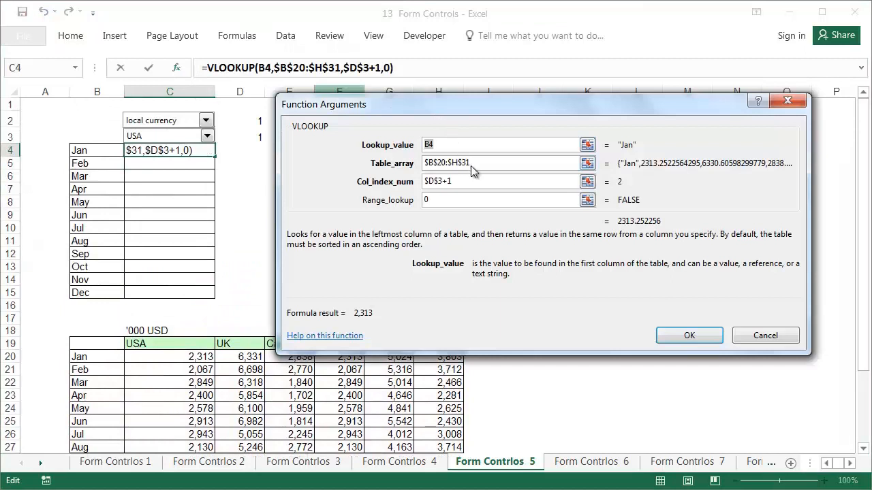
pyautogui.write('+IF(')
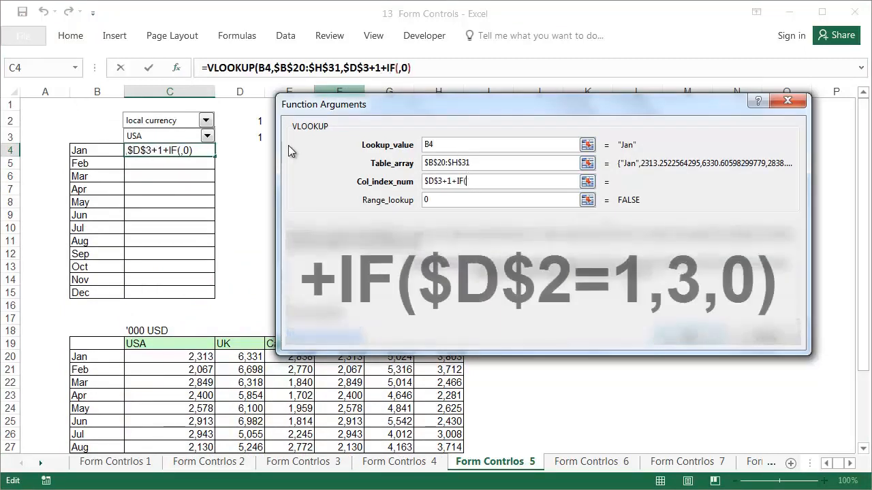
pyautogui.write('D2=1')
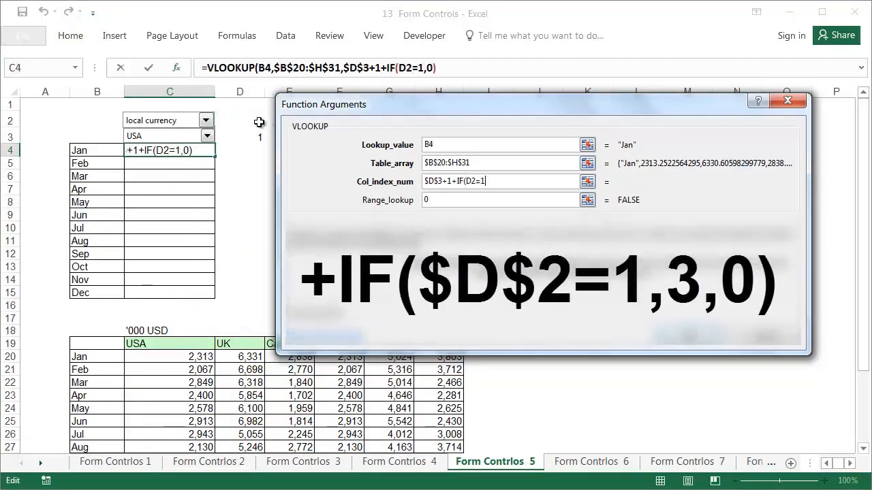
pyautogui.write(',,3')
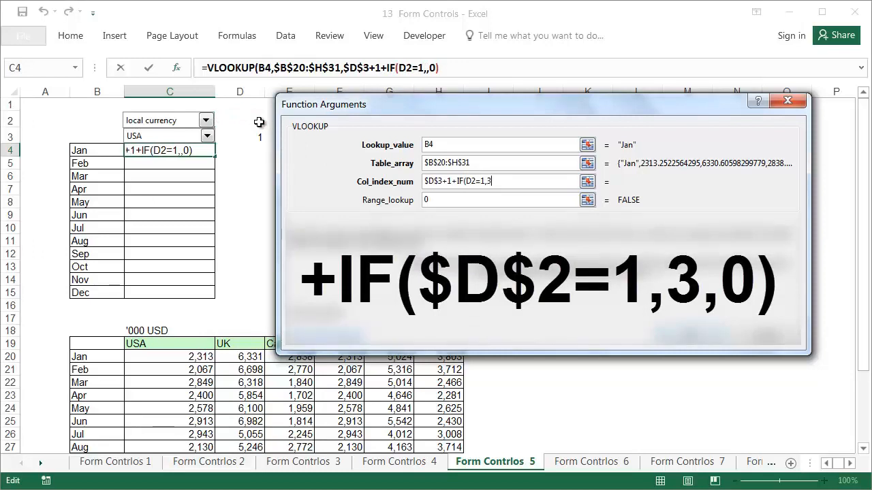
pyautogui.write(',0)')
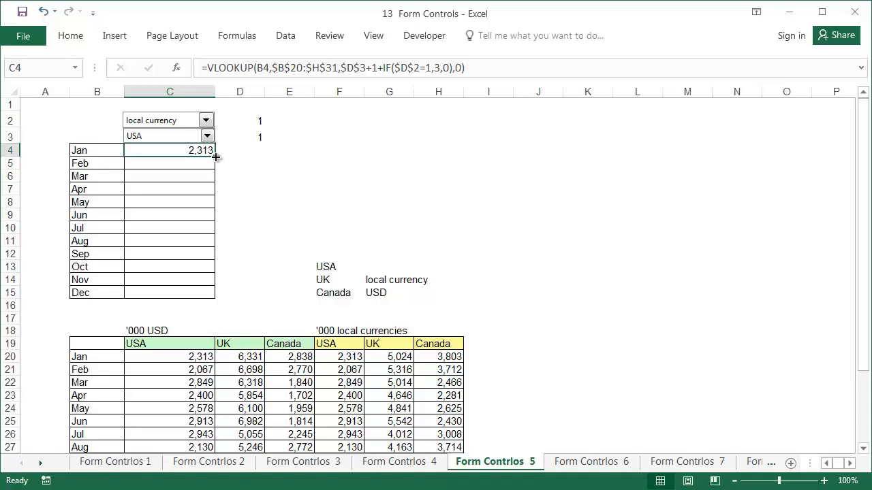
# Step: Fill the formula down to December and switch the currency picker to check the month table updates
pyautogui.moveTo(216, 158); pyautogui.dragTo(215, 293)
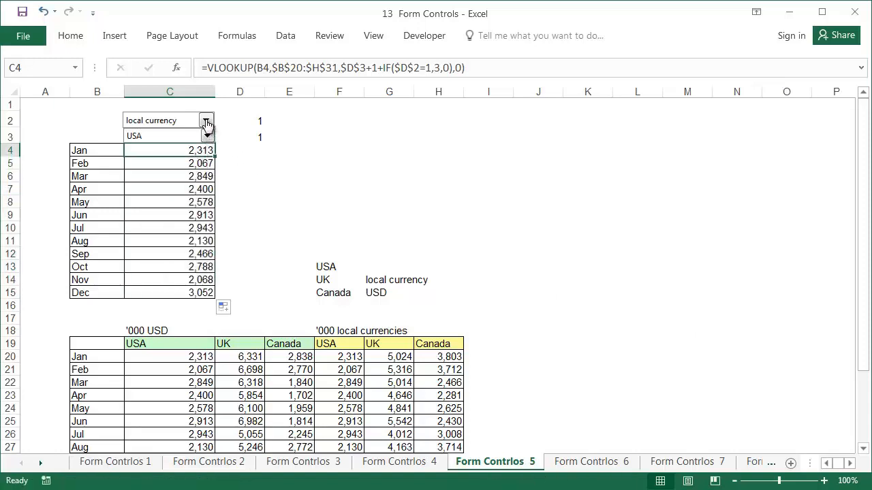
pyautogui.click(207, 120)
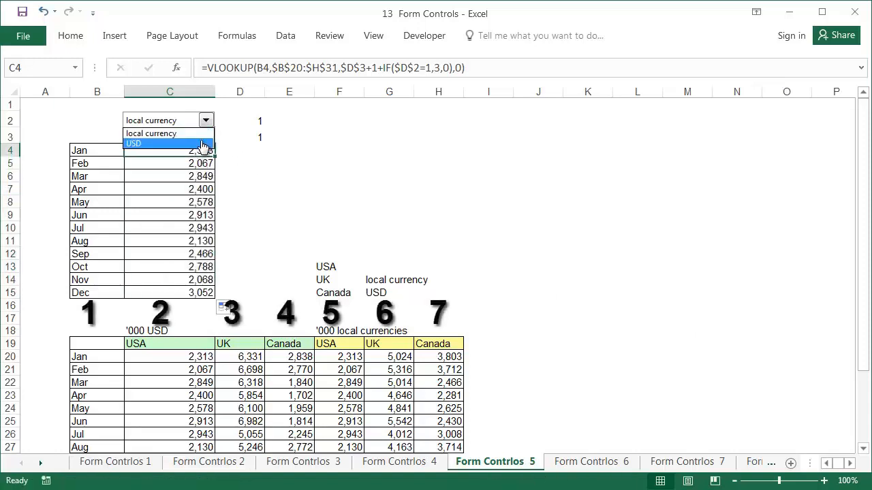
pyautogui.click(134, 145)
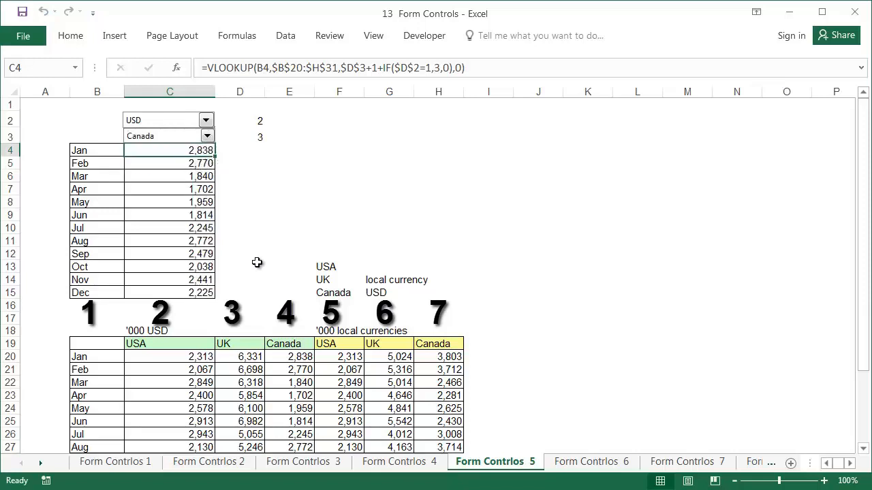
pyautogui.moveTo(289, 357); pyautogui.dragTo(289, 395)
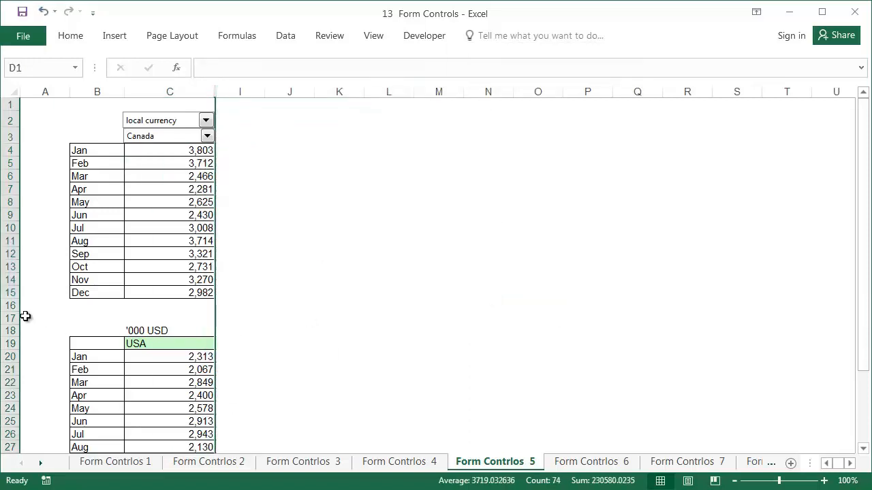
pyautogui.scroll(-3)
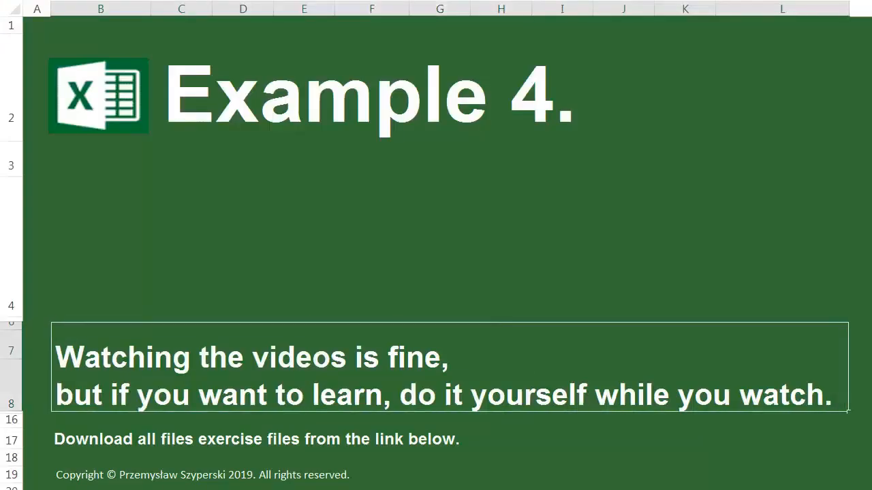
# Step: On Form Controls 8, set the From month to Mar and the To month to Aug to see the total
pyautogui.click(619, 465)
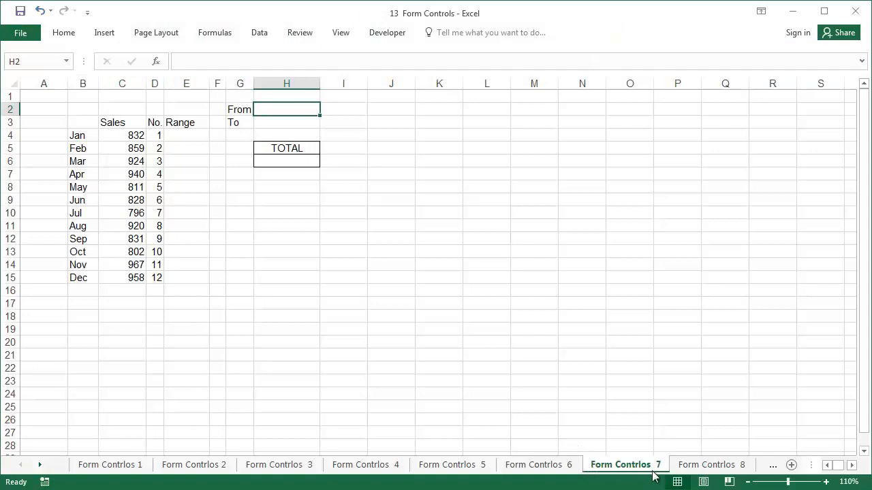
pyautogui.click(711, 464)
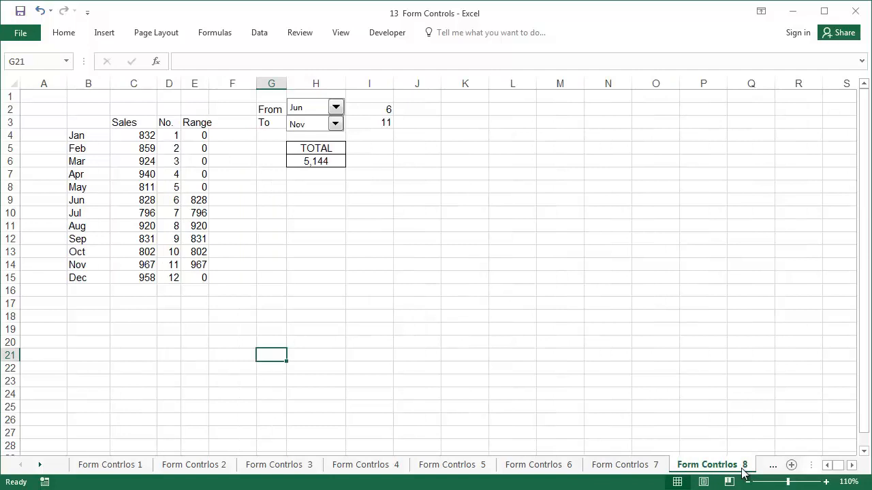
pyautogui.moveTo(276, 111)
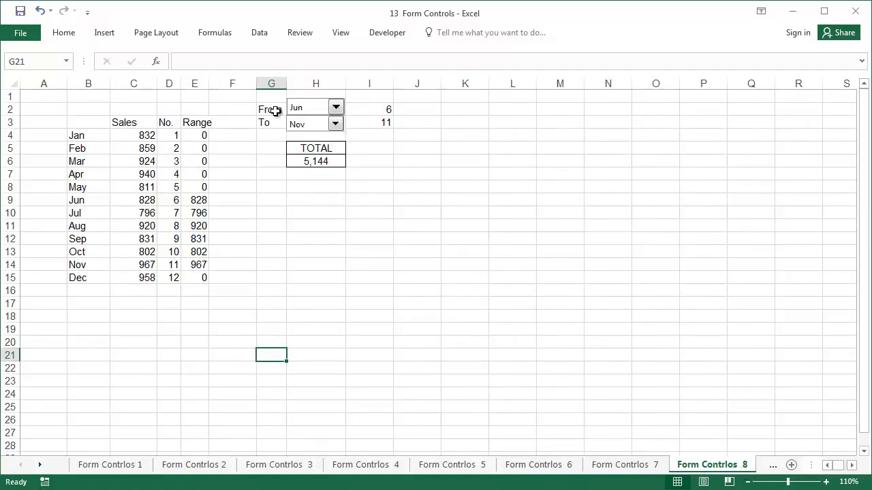
pyautogui.click(335, 107)
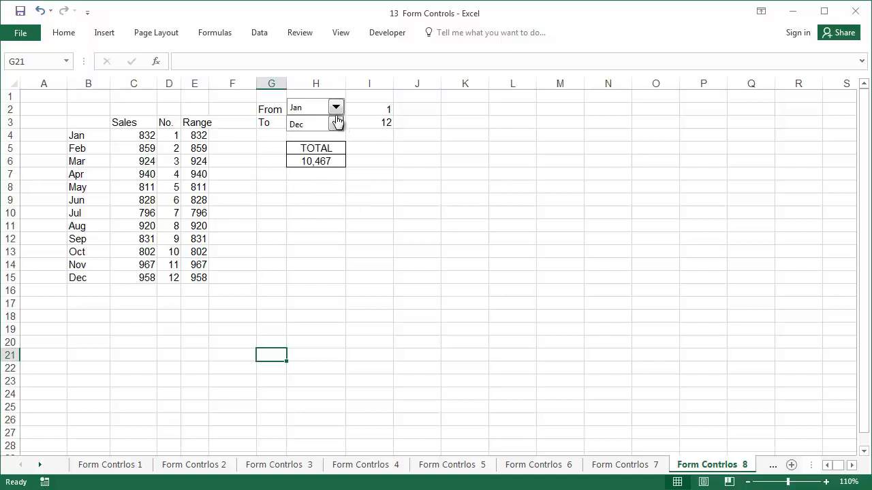
pyautogui.click(335, 106)
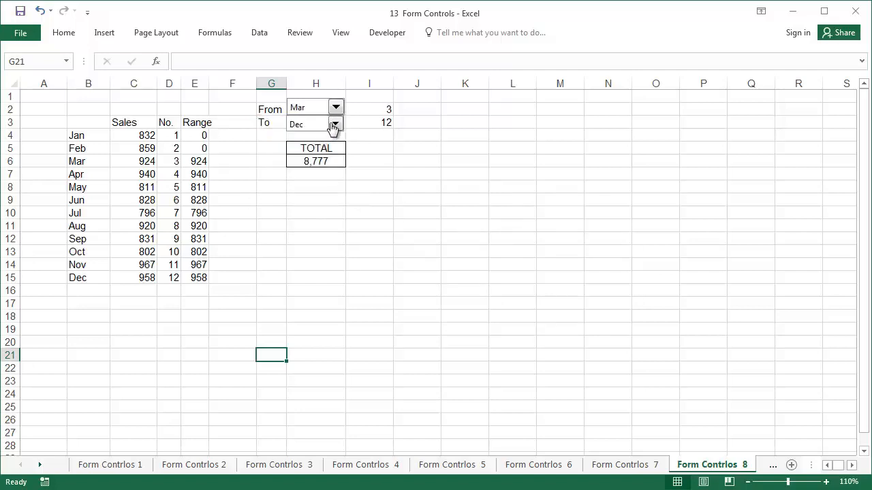
pyautogui.click(335, 123)
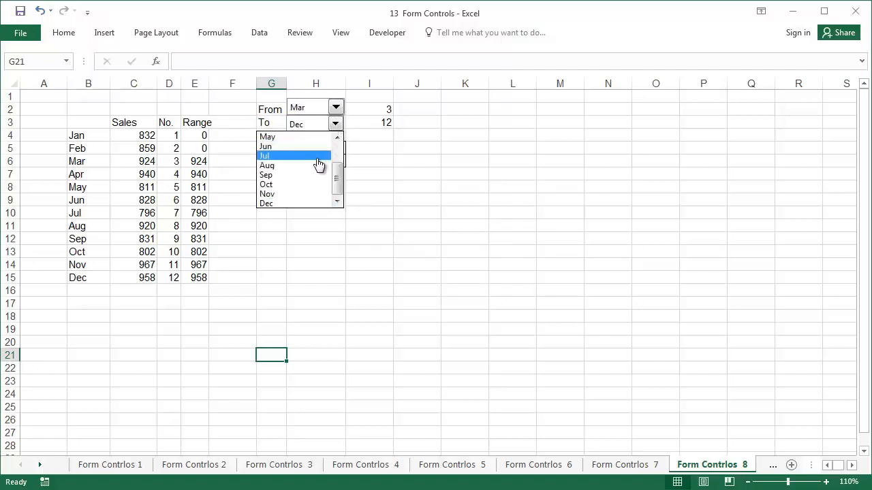
pyautogui.click(267, 165)
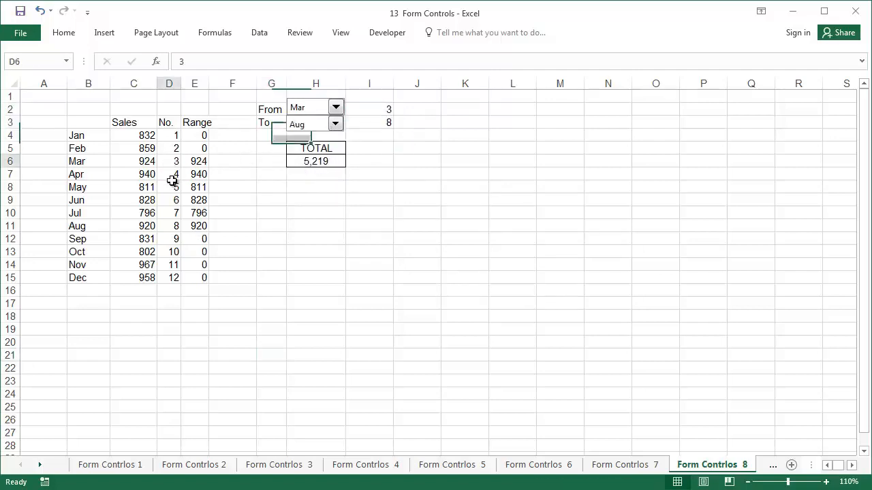
# Step: Change the From month back to Jan, then move to the blank Form Controls 7 sheet
pyautogui.click(335, 107)
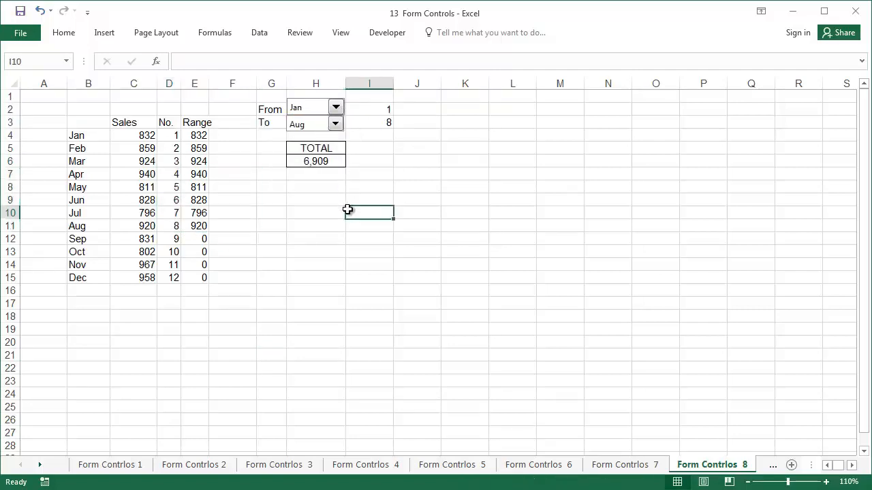
pyautogui.click(316, 160)
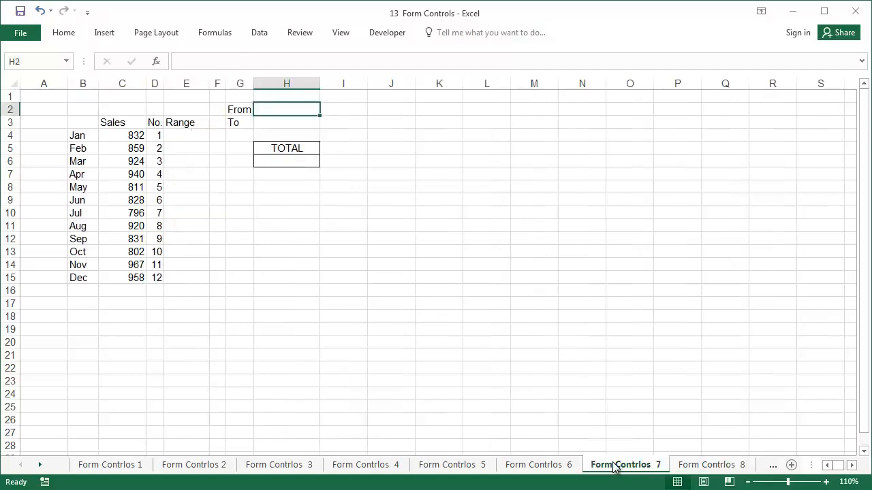
# Step: Insert a combo box beside From in H2 with input range B4:B15 and cell link I2
pyautogui.click(387, 33)
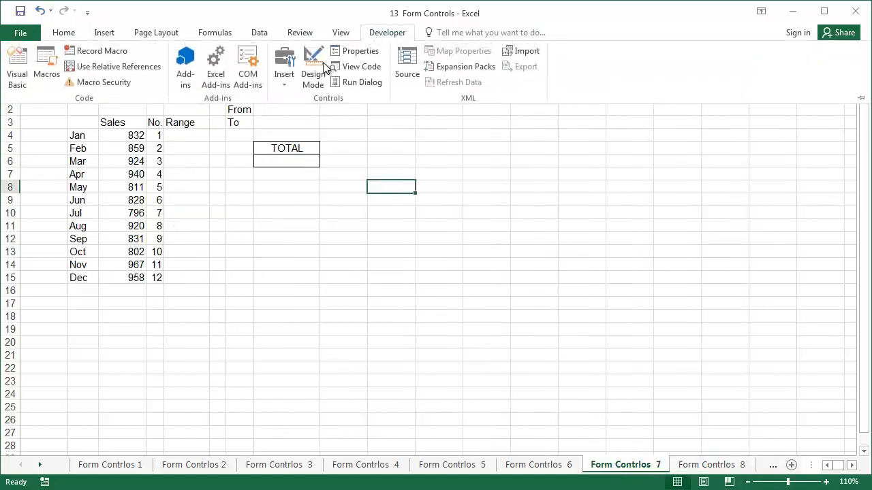
pyautogui.click(284, 61)
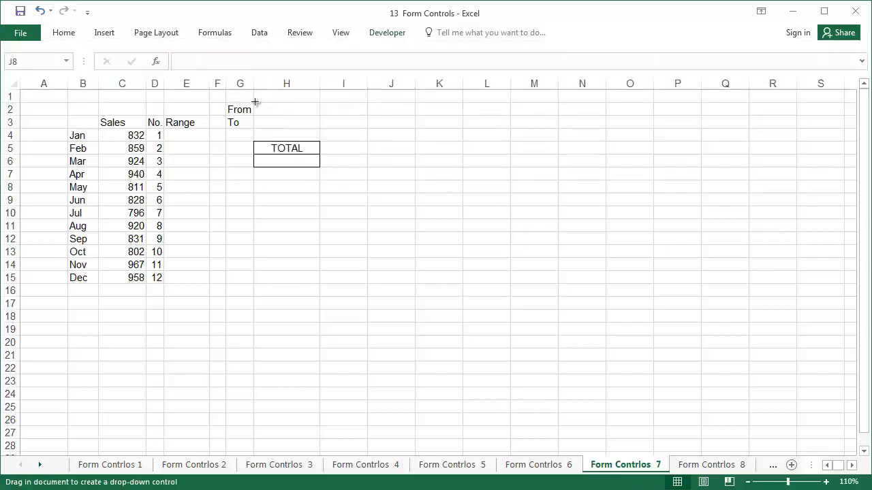
pyautogui.moveTo(256, 106); pyautogui.dragTo(316, 117)
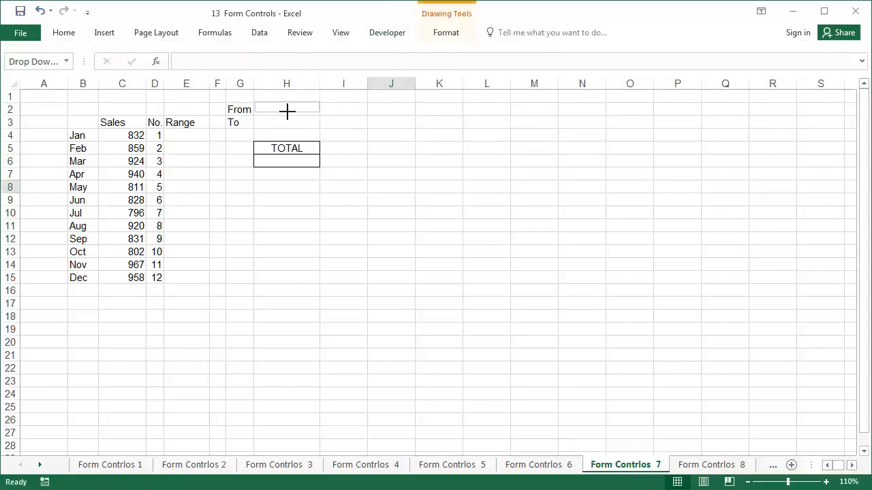
pyautogui.rightClick(286, 109)
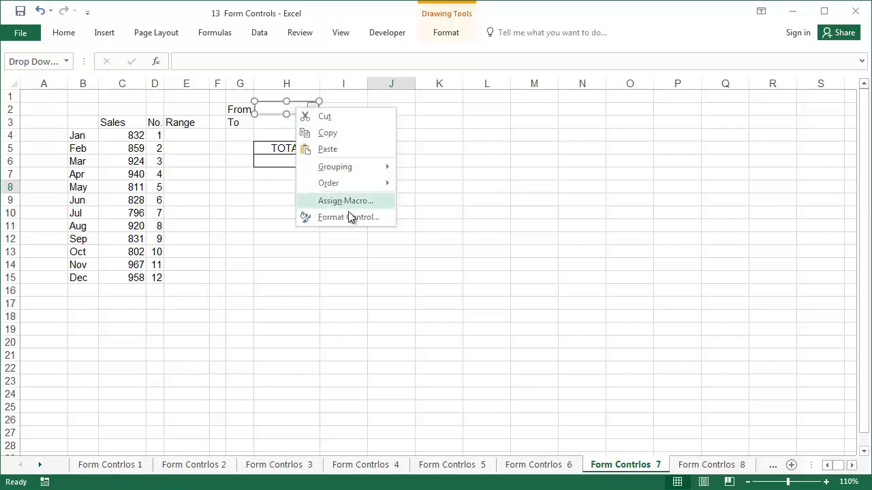
pyautogui.click(349, 216)
pyautogui.write('12')
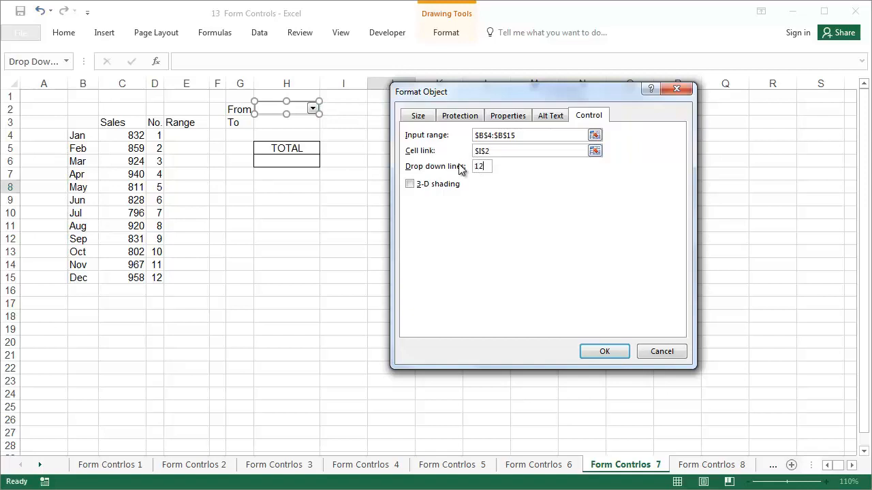
pyautogui.click(603, 351)
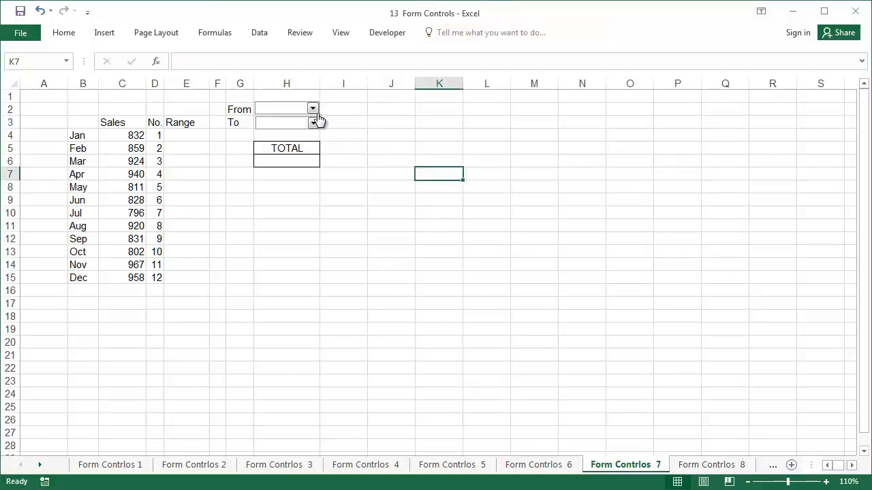
# Step: Pick months in both dropdowns, leaving Dec selected so I2 shows 12
pyautogui.click(313, 109)
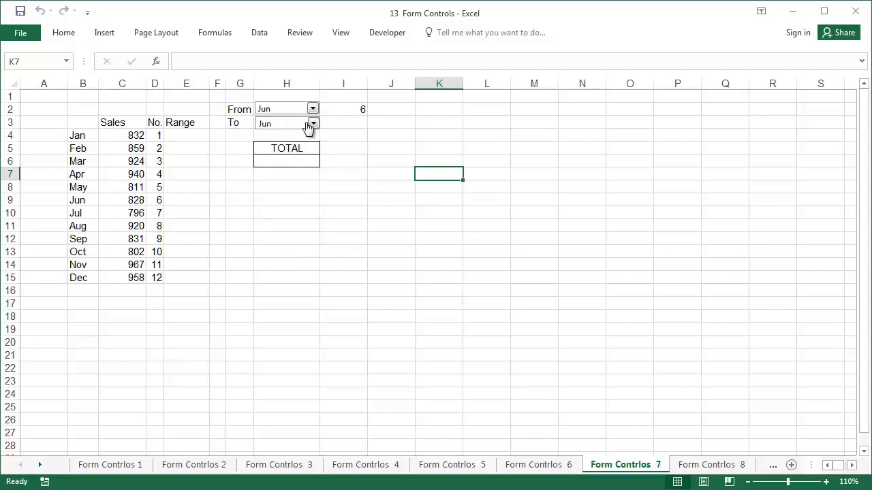
pyautogui.click(313, 123)
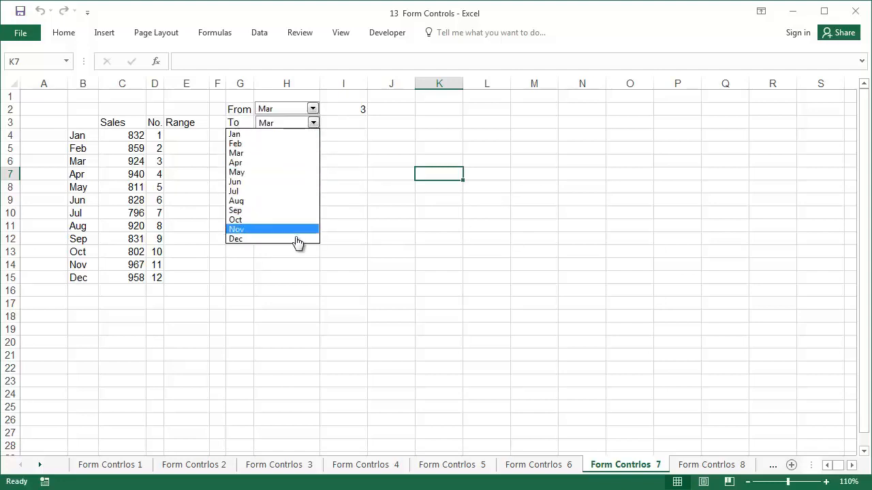
pyautogui.click(235, 239)
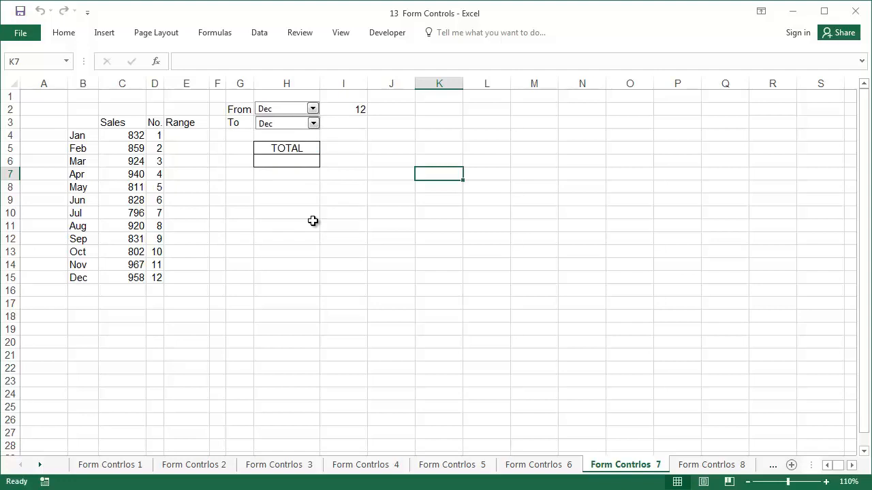
pyautogui.moveTo(335, 188)
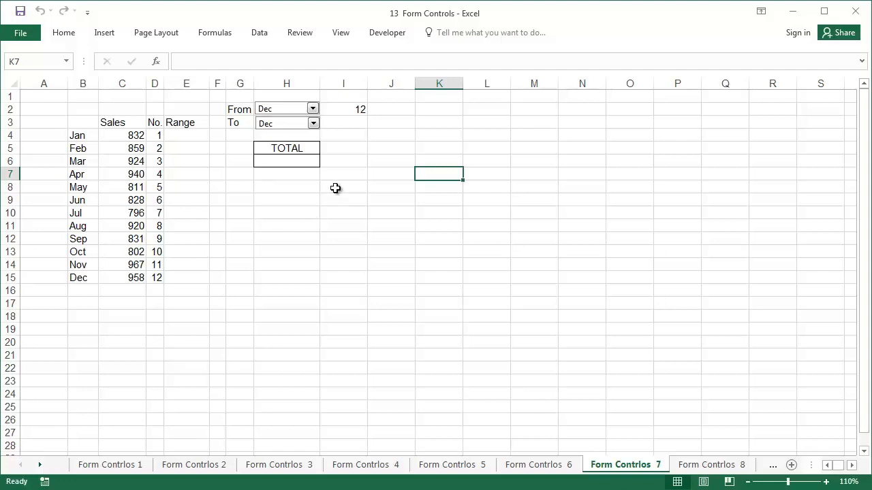
# Step: Change the To dropdown's cell link to $I$3 so it shows its own month number 12
pyautogui.rightClick(286, 123)
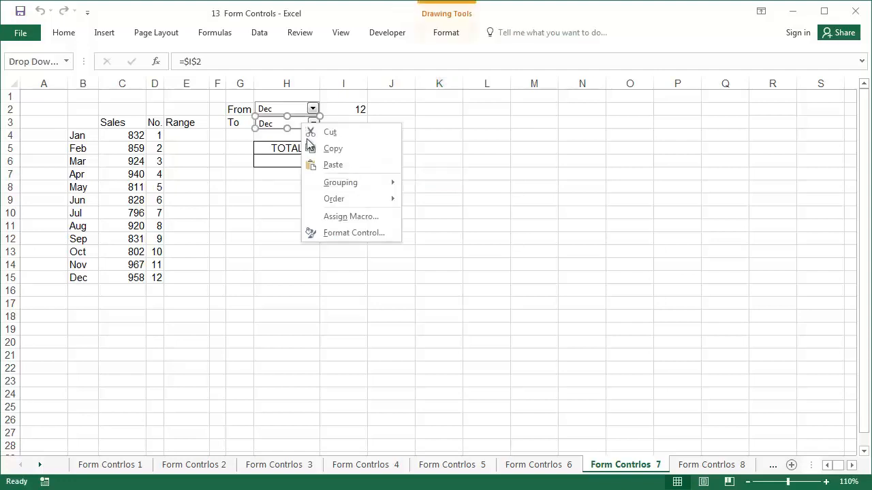
pyautogui.click(354, 231)
pyautogui.write('$I$3')
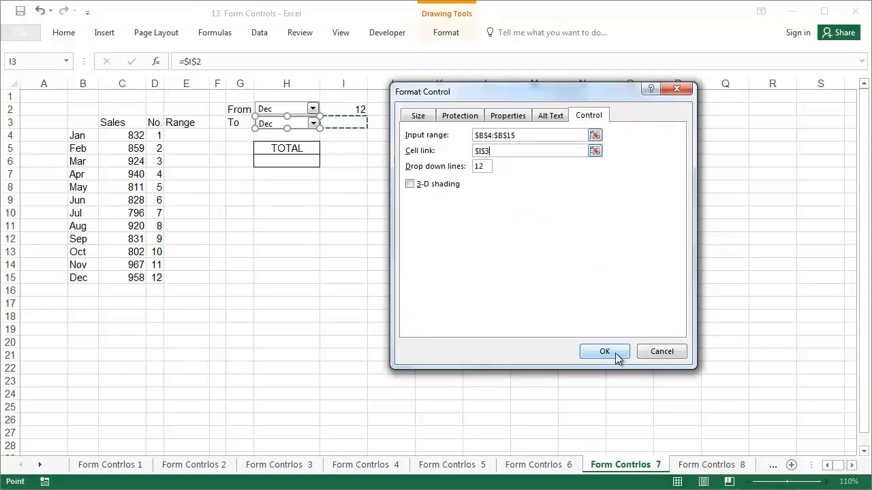
pyautogui.click(605, 352)
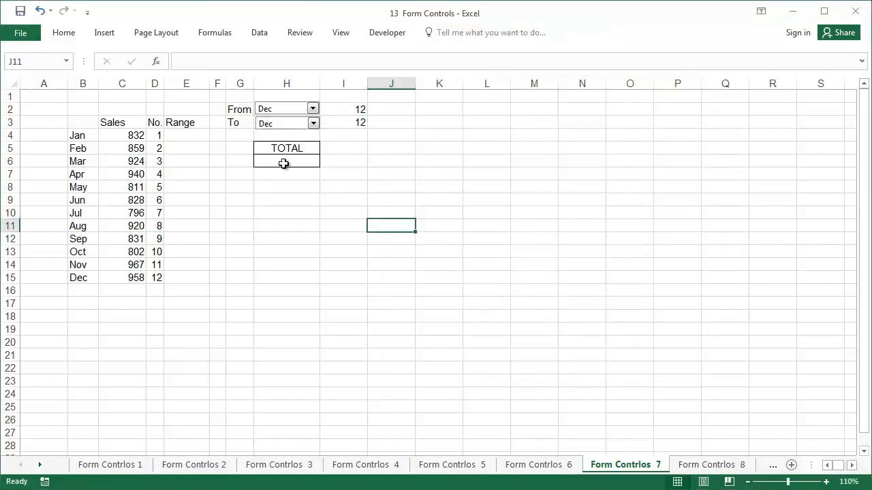
pyautogui.moveTo(156, 135); pyautogui.dragTo(155, 278)
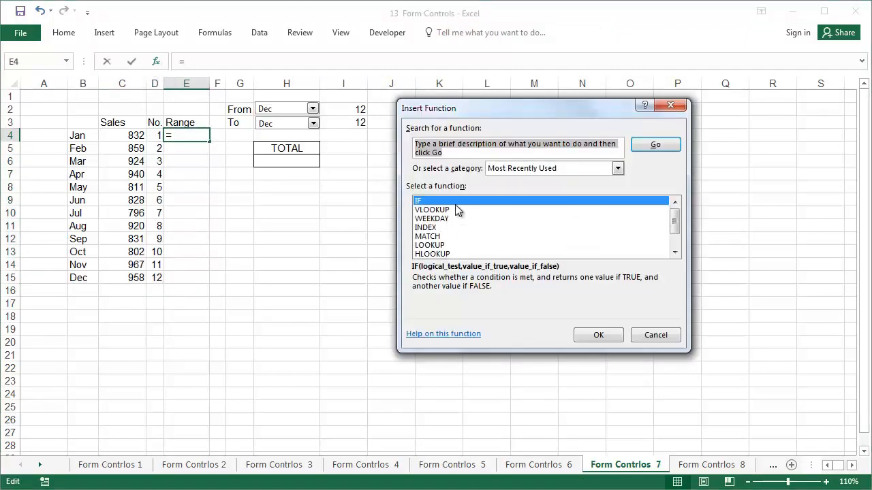
# Step: Start the Range formula in E4 as an IF testing whether D4 is below the From value $I$2
pyautogui.click(598, 335)
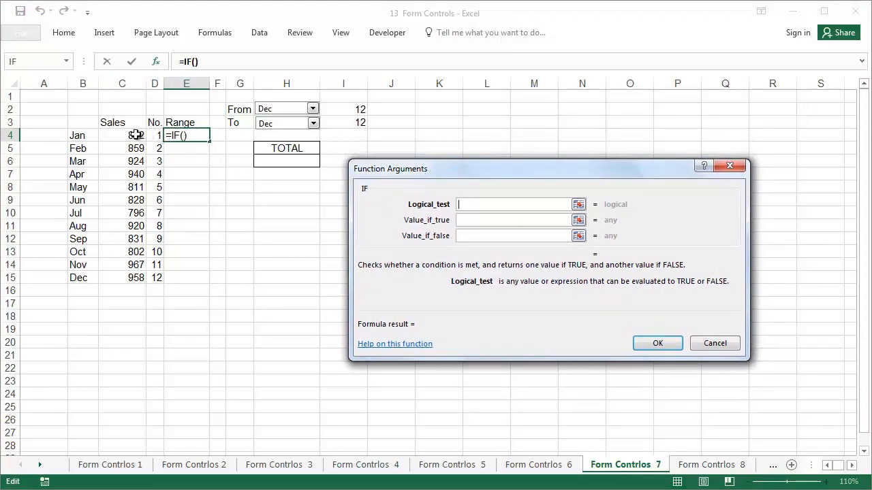
pyautogui.click(154, 135)
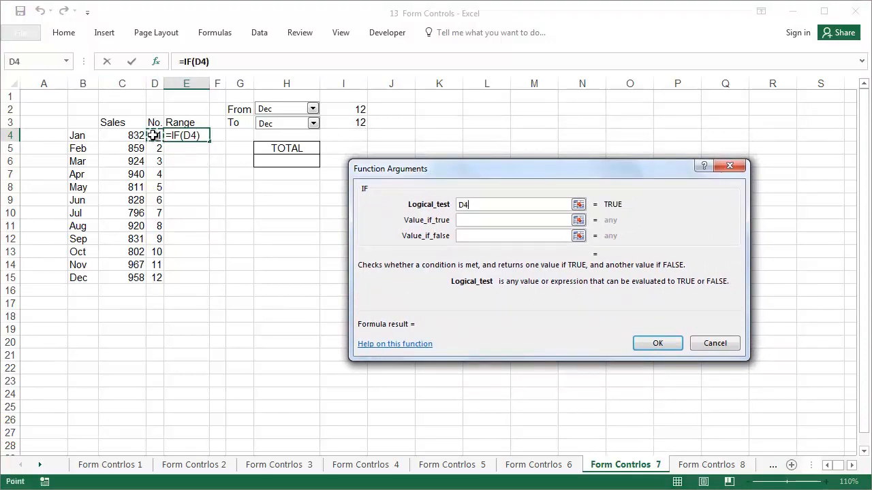
pyautogui.click(343, 109)
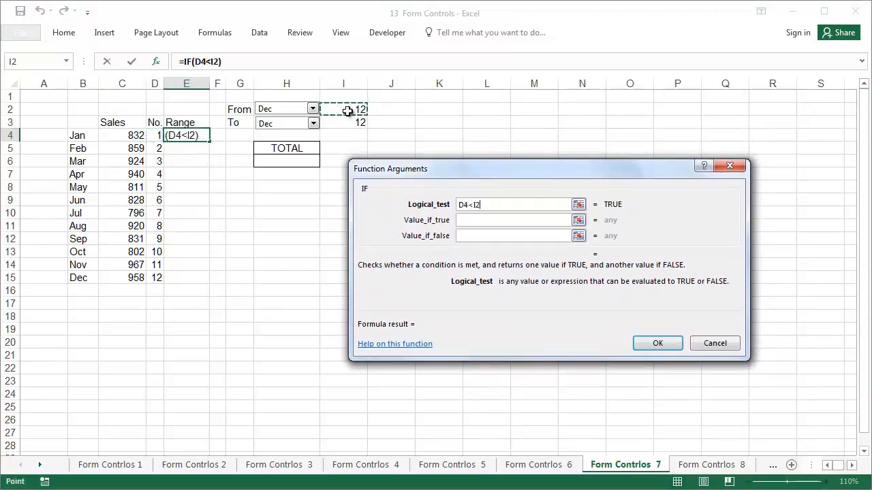
pyautogui.click(515, 219)
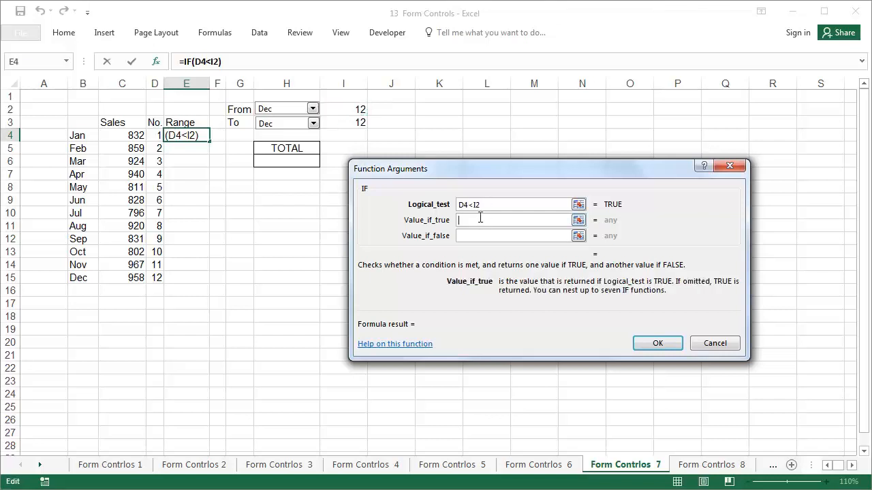
# Step: Nest a second IF against the To value $I$3, giving =IF(D4<$I$2,0,IF(D4>$I$3,0,C4)), and confirm it
pyautogui.write('if')
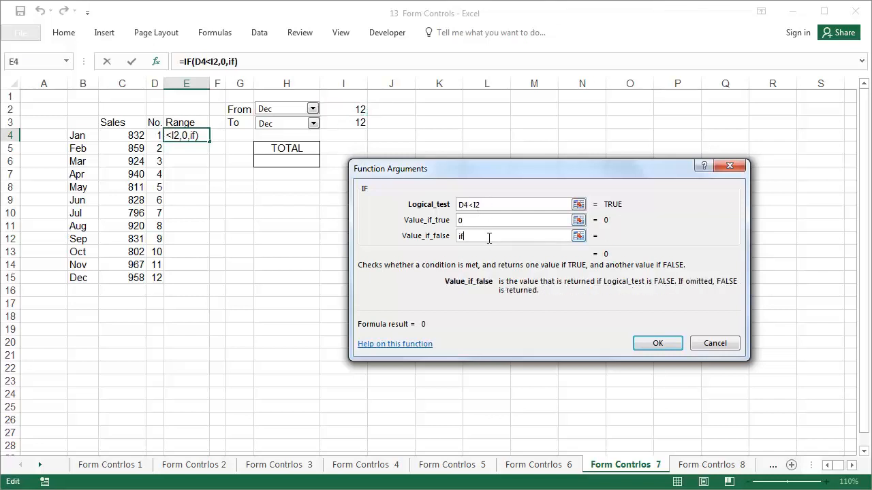
pyautogui.write('()')
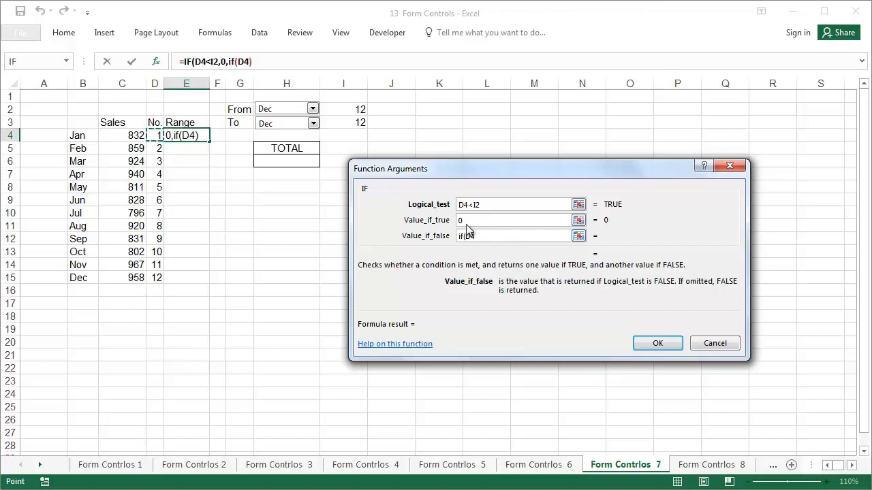
pyautogui.write('>')
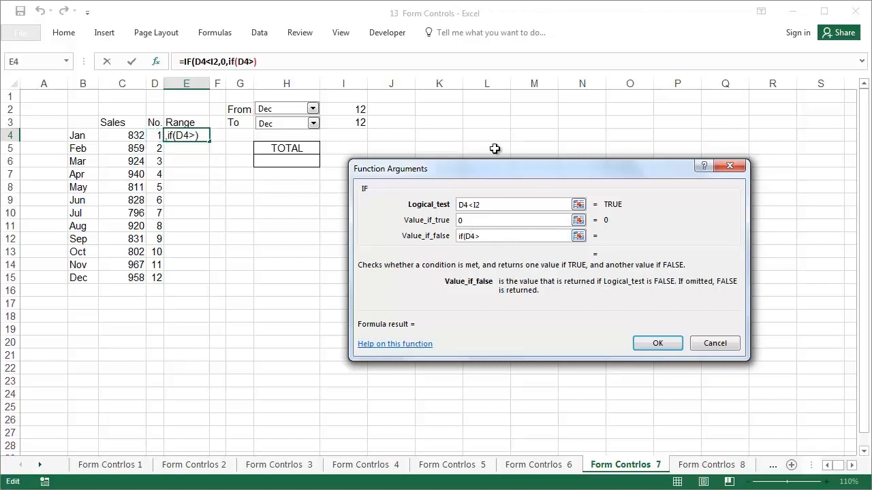
pyautogui.click(343, 122)
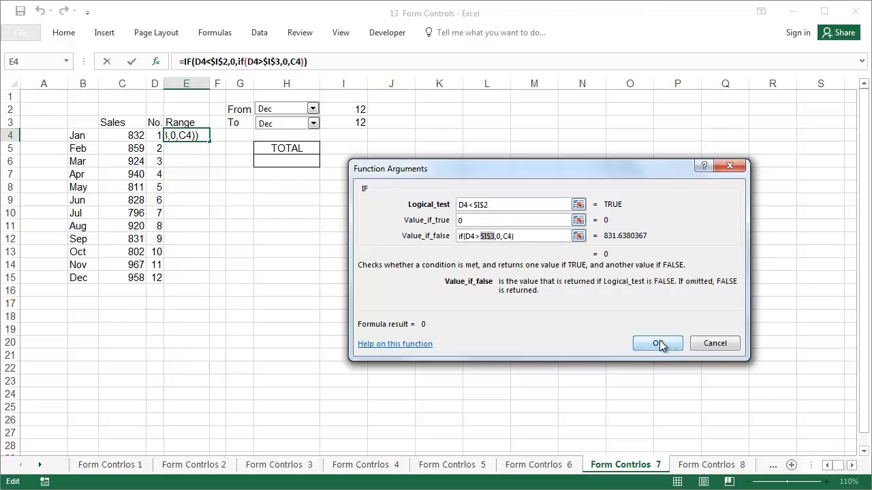
pyautogui.click(657, 343)
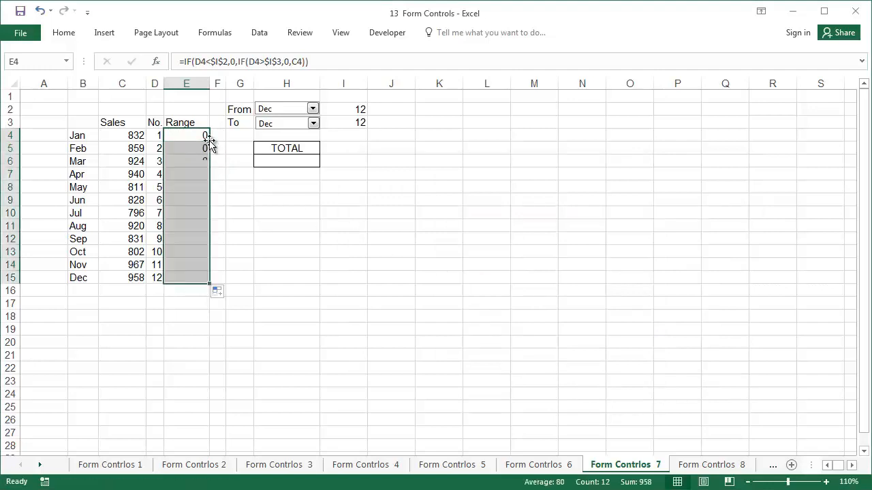
# Step: Sum the Range column into the TOTAL cell with Alt+=, then change the From/To dropdowns to test it
pyautogui.press('alt+=')
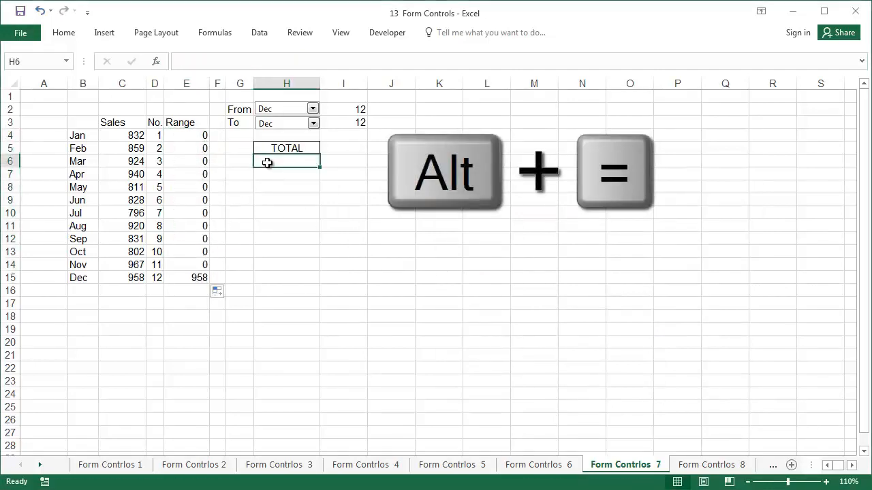
pyautogui.press('alt+=')
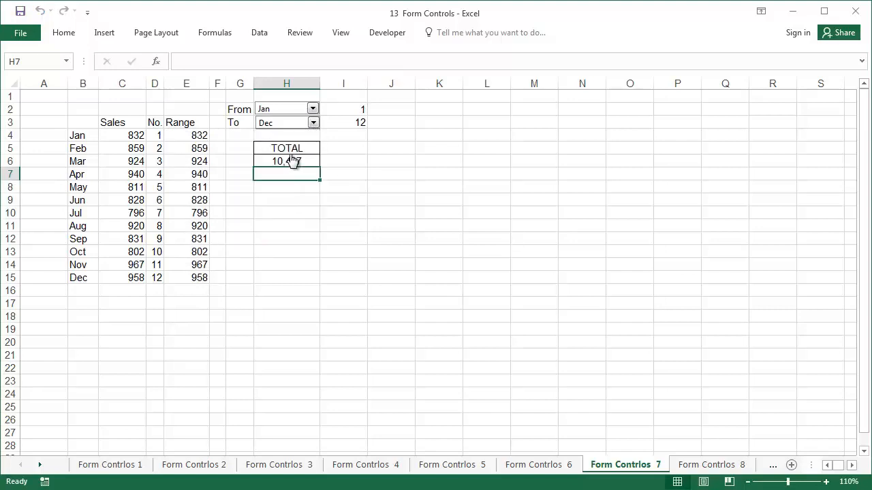
pyautogui.click(313, 122)
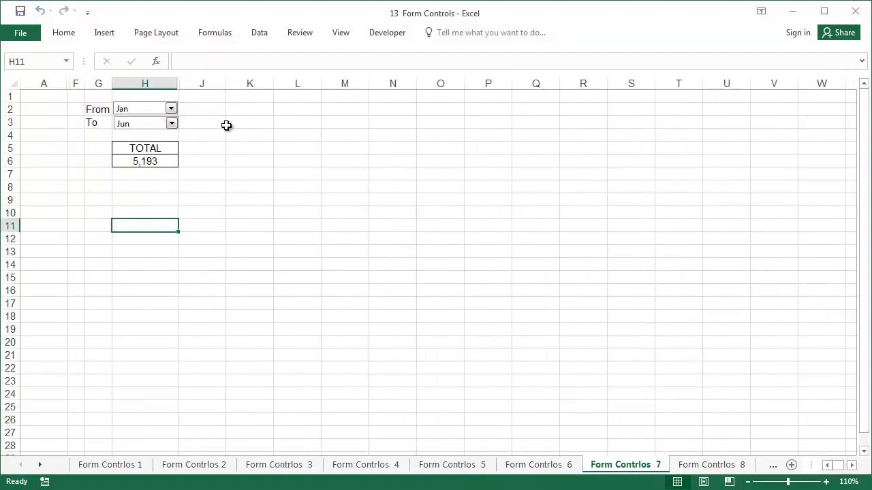
pyautogui.click(250, 122)
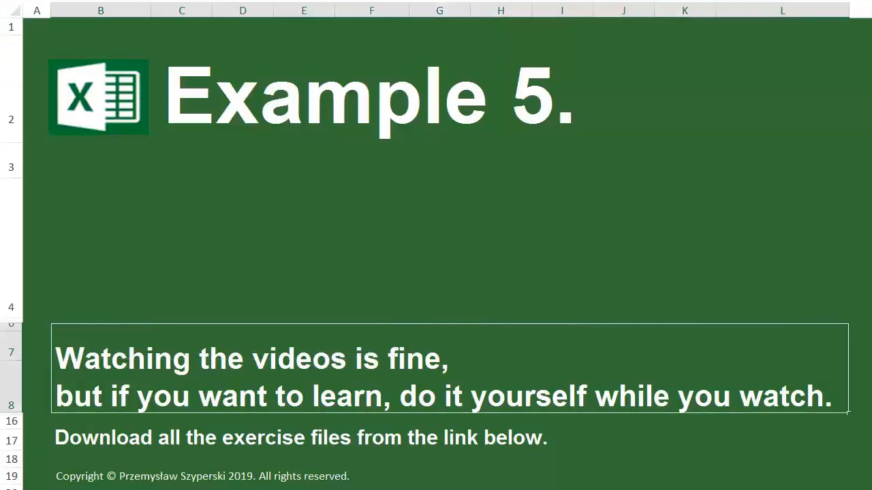
# Step: Look over the finished Form Controls 10 example and its Share / Difference formulas
pyautogui.click(212, 462)
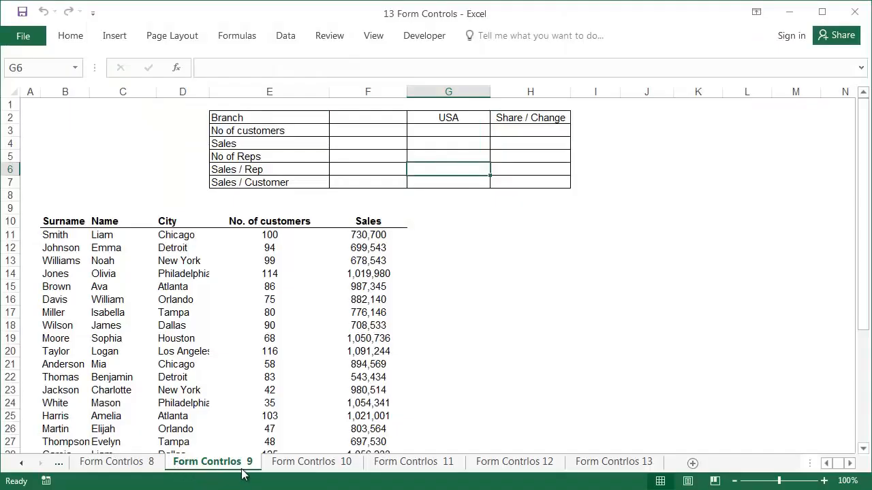
pyautogui.click(310, 462)
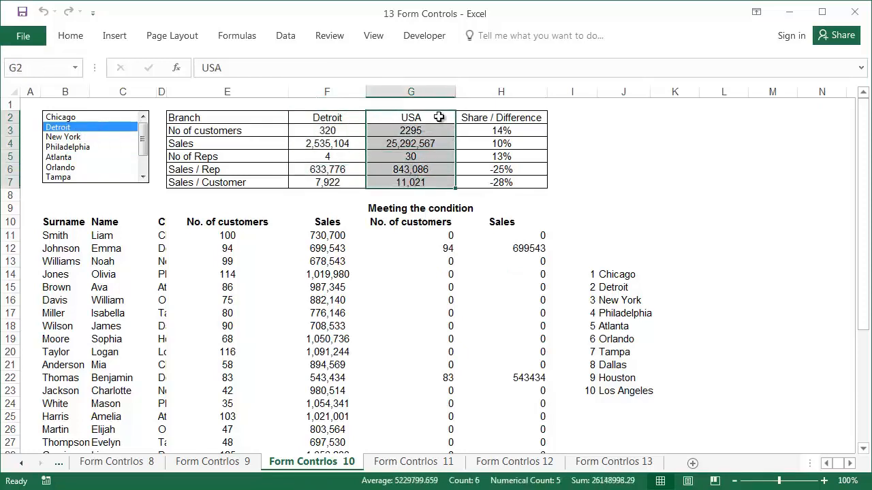
pyautogui.click(501, 131)
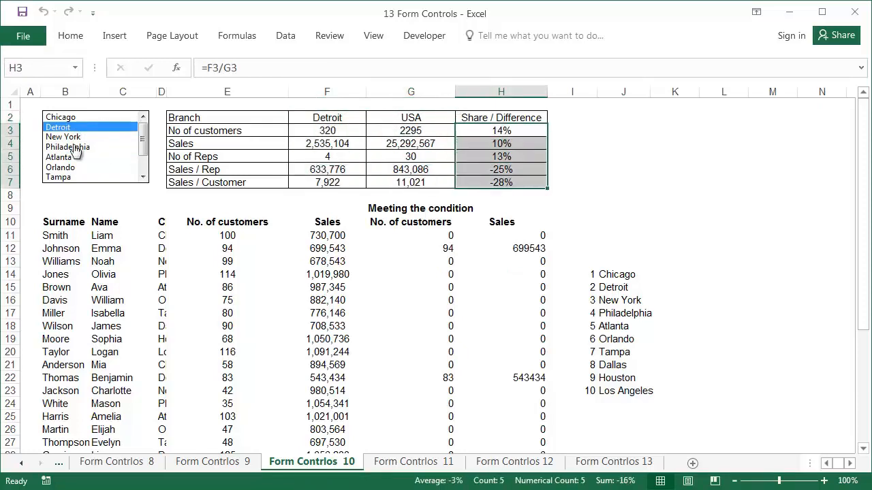
# Step: Return to Form Controls 9 and select the empty summary table and the City column entries
pyautogui.click(212, 462)
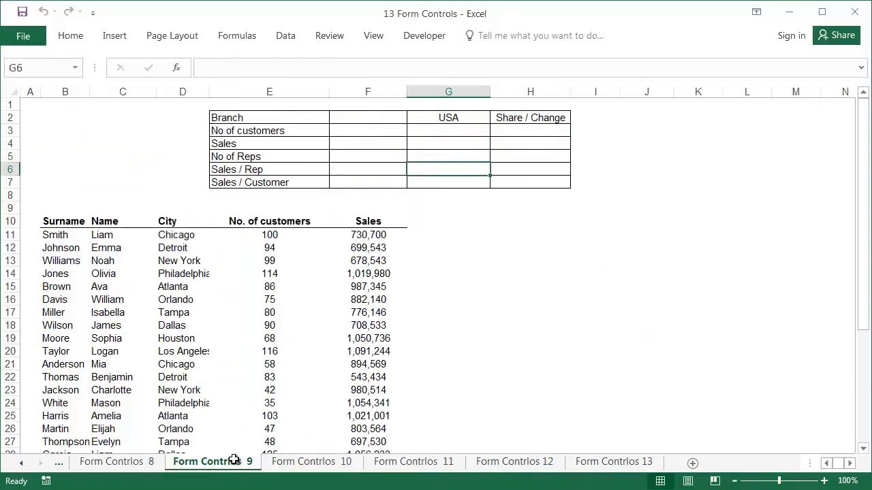
pyautogui.click(65, 117)
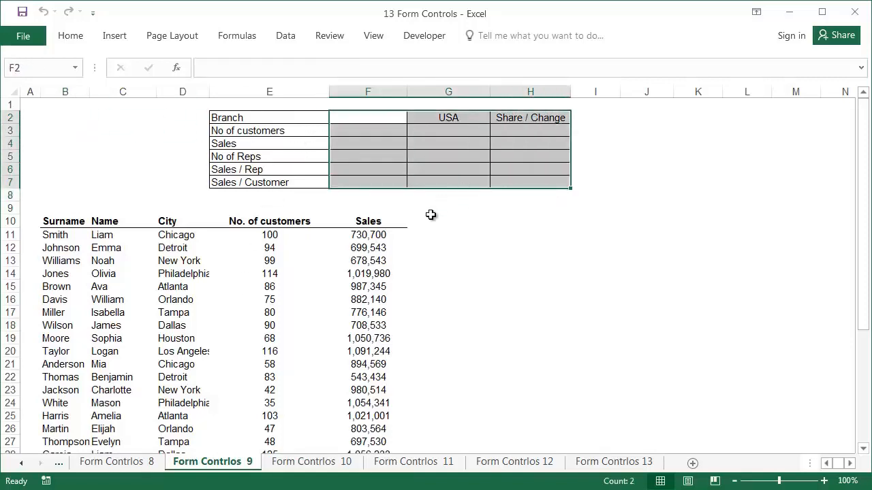
pyautogui.moveTo(204, 240)
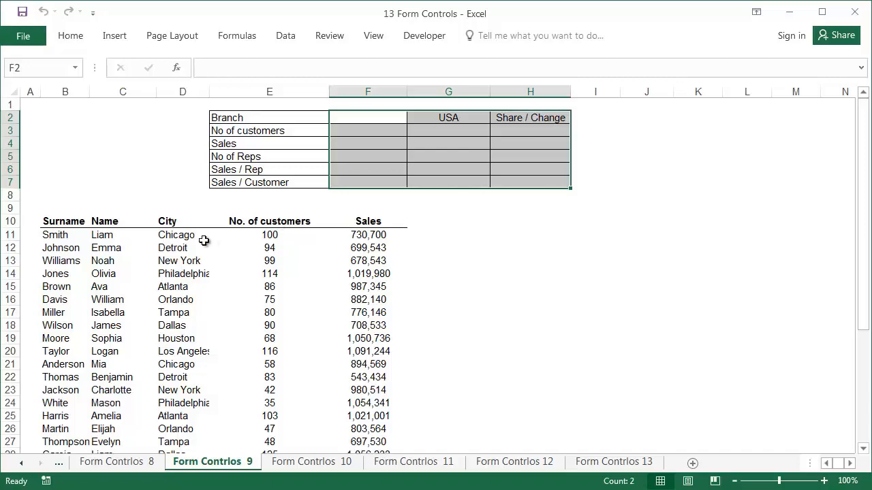
pyautogui.click(183, 234)
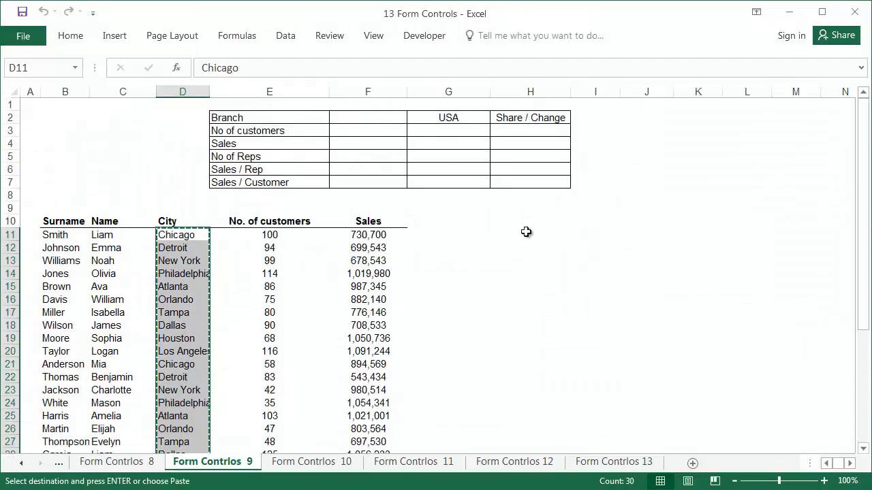
# Step: Paste the copied cities at H11 and remove duplicates to leave ten unique city names
pyautogui.rightClick(530, 234)
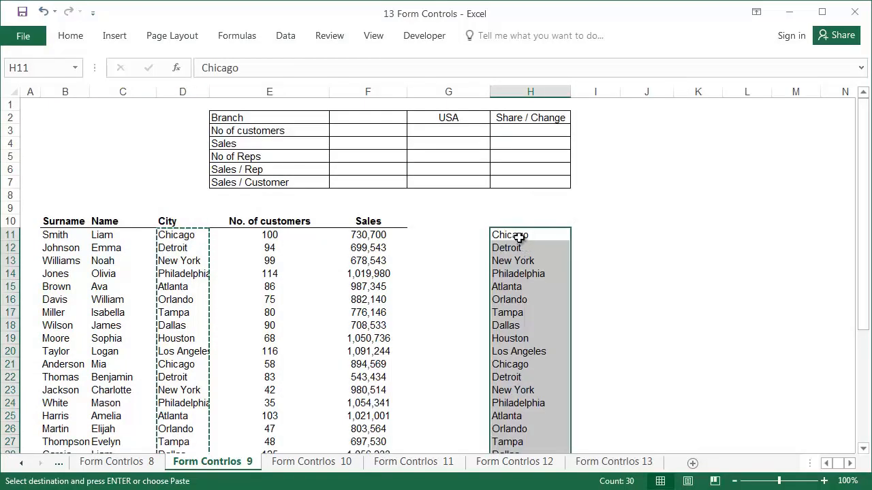
pyautogui.click(286, 35)
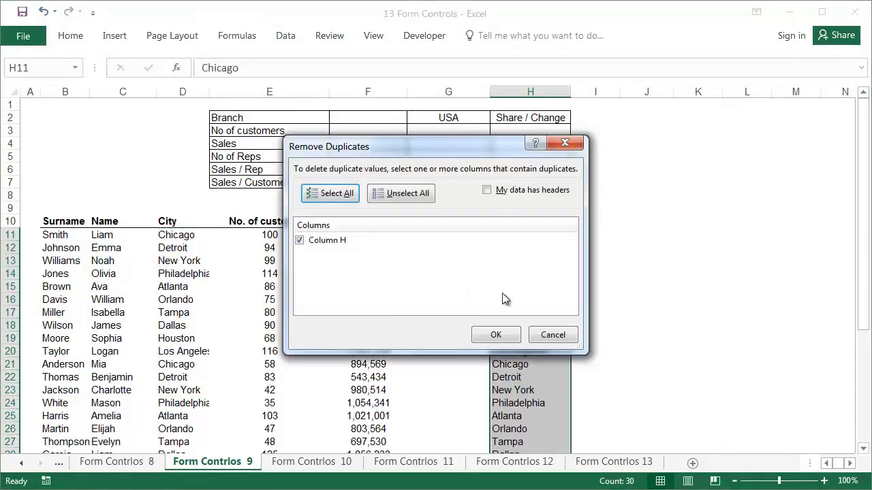
pyautogui.click(496, 335)
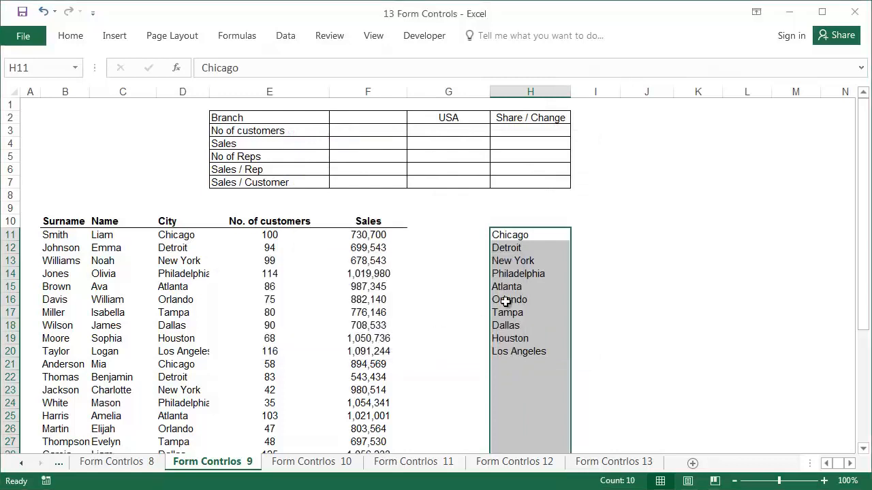
# Step: Sort the unique city list in column H from A to Z
pyautogui.rightClick(504, 301)
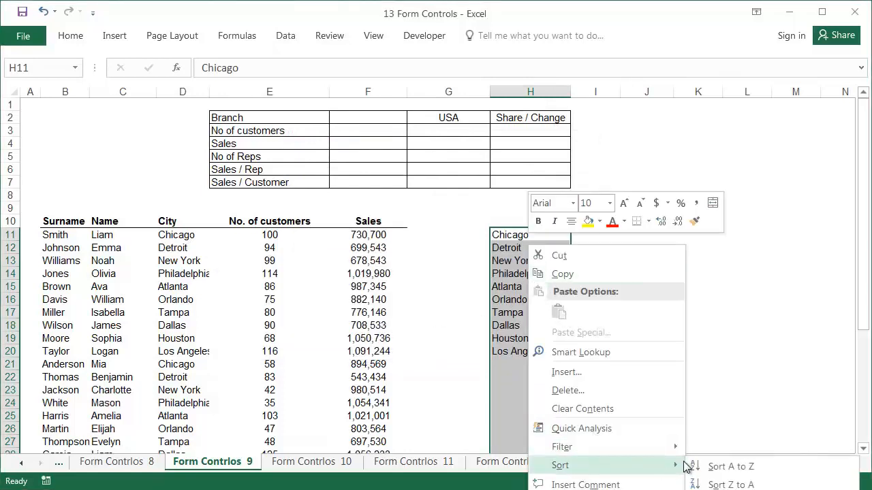
pyautogui.click(731, 466)
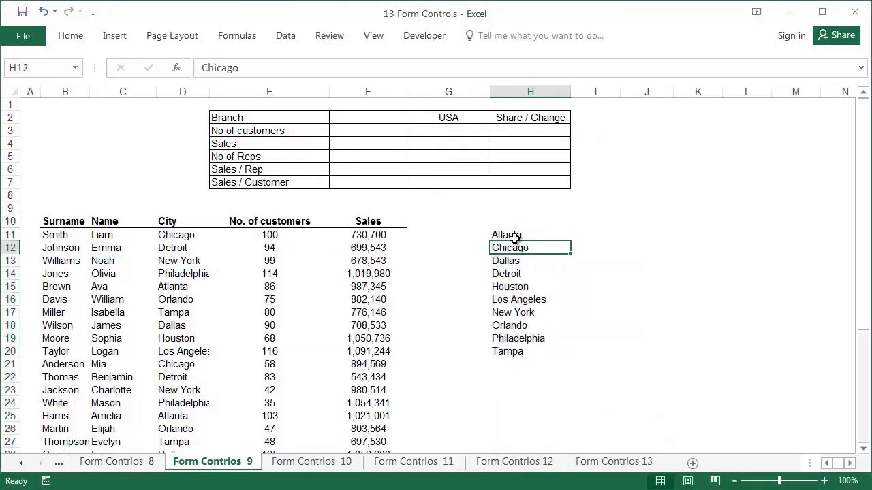
pyautogui.click(423, 35)
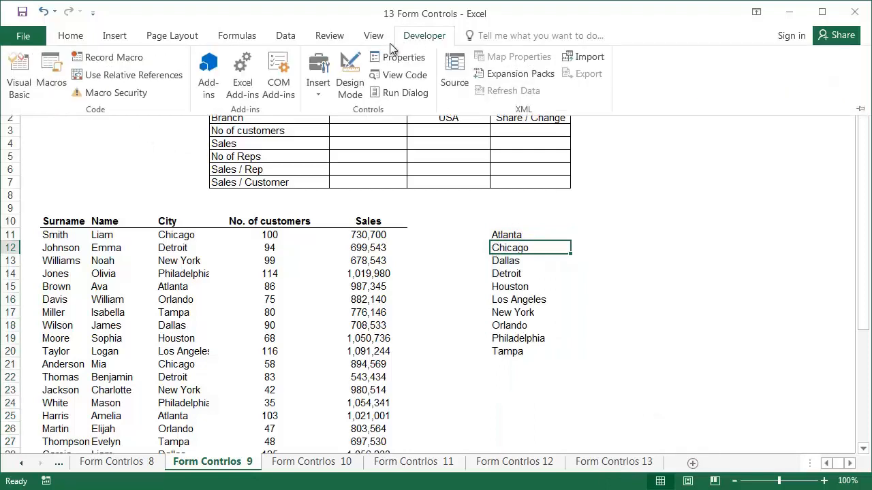
# Step: Insert a list box with input range $H$11:$H$20 linked to $D$2, and number the cities 1–10 in column G
pyautogui.click(317, 75)
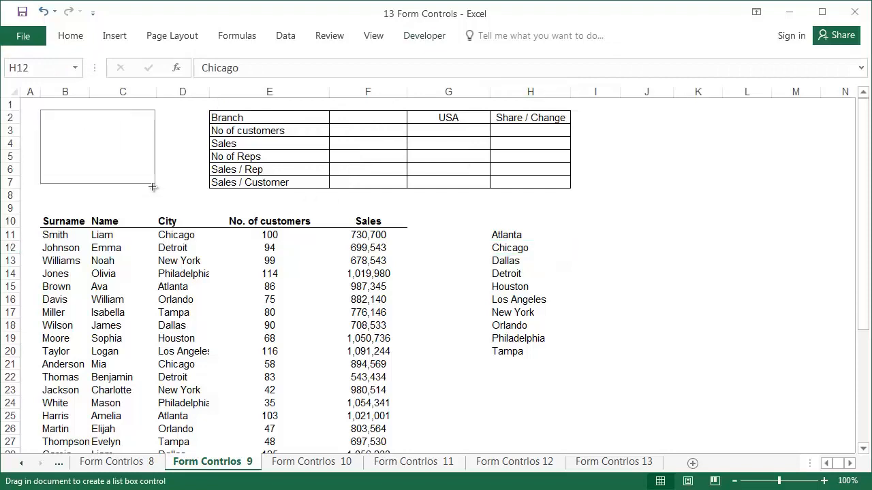
pyautogui.rightClick(95, 148)
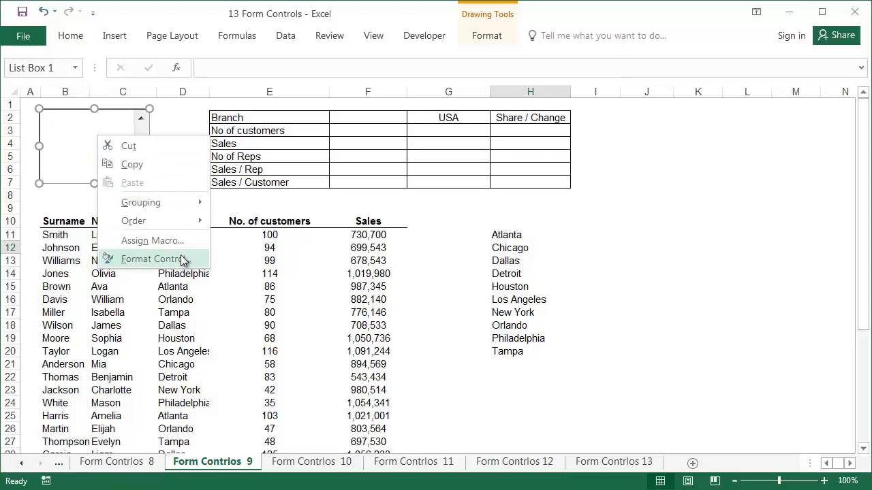
pyautogui.click(152, 259)
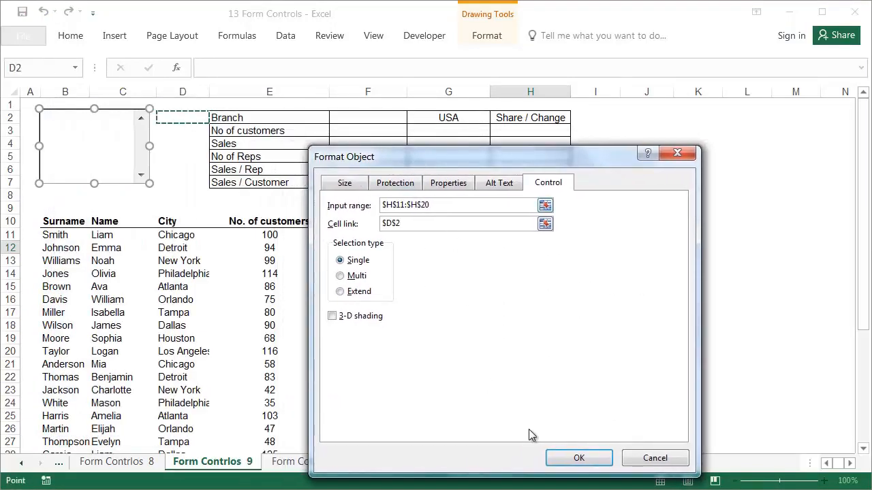
pyautogui.click(578, 457)
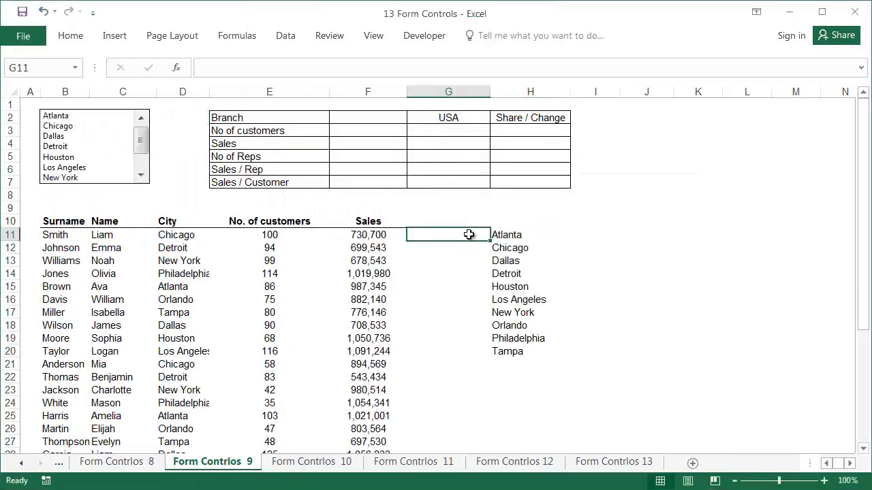
pyautogui.moveTo(448, 234); pyautogui.dragTo(448, 248)
pyautogui.write('1')
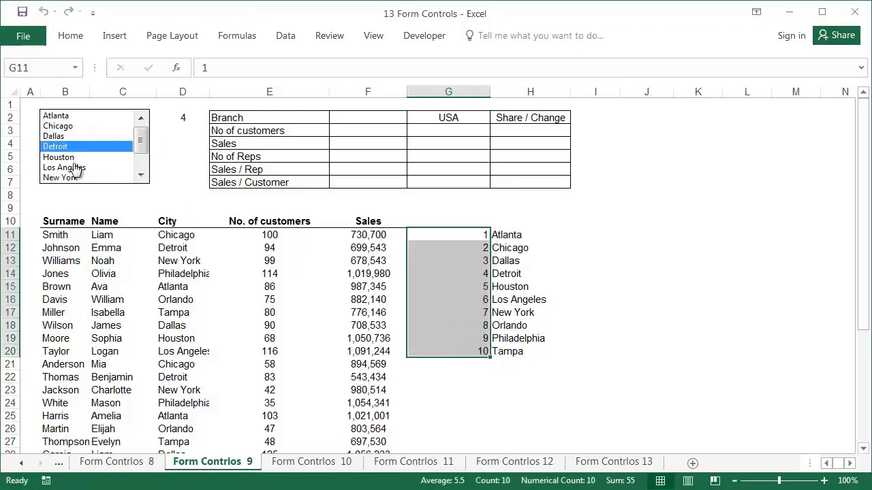
# Step: Enter VLOOKUP(D2,G10:H20,2,0) in the Branch cell F2 to show the chosen city
pyautogui.click(65, 166)
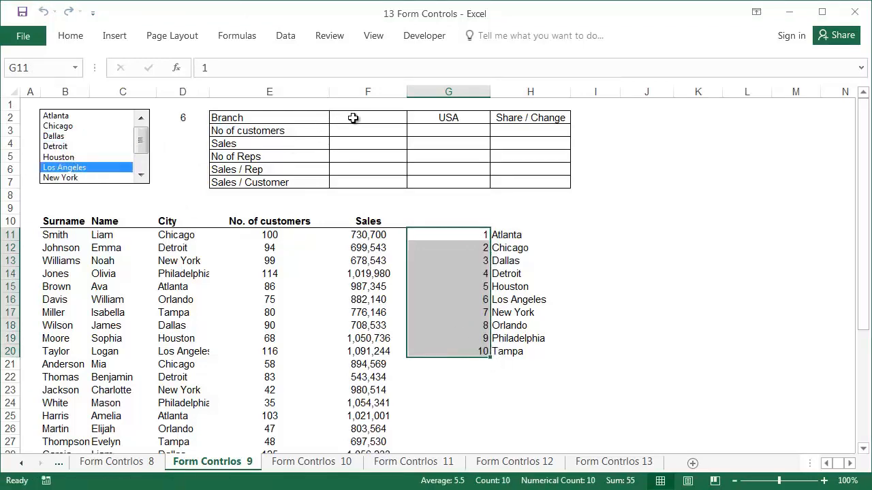
pyautogui.click(367, 117)
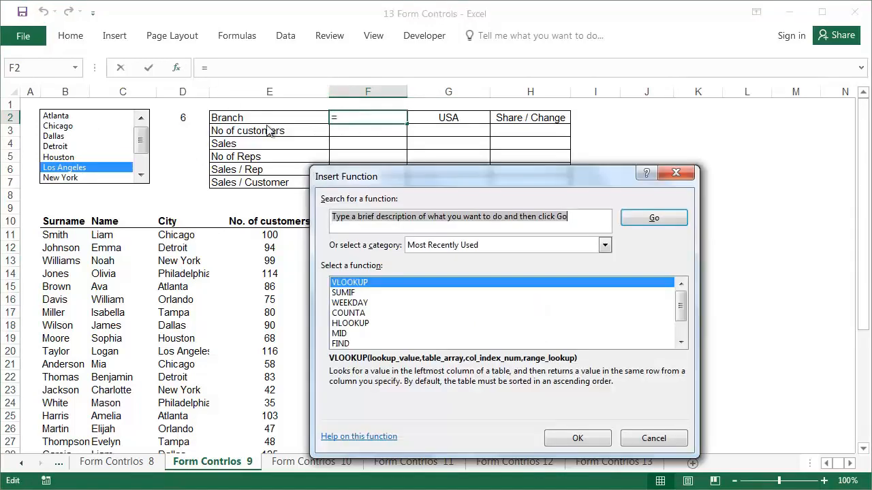
pyautogui.click(578, 438)
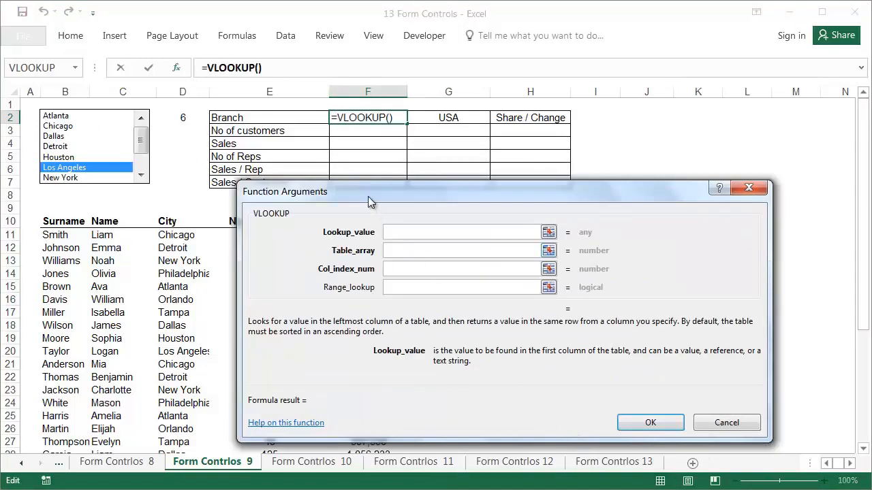
pyautogui.write('D2')
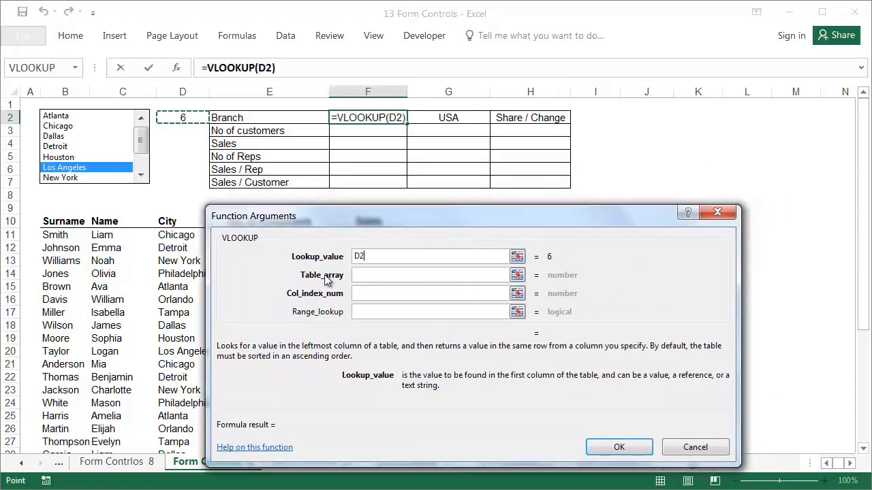
pyautogui.click(518, 275)
pyautogui.write('0')
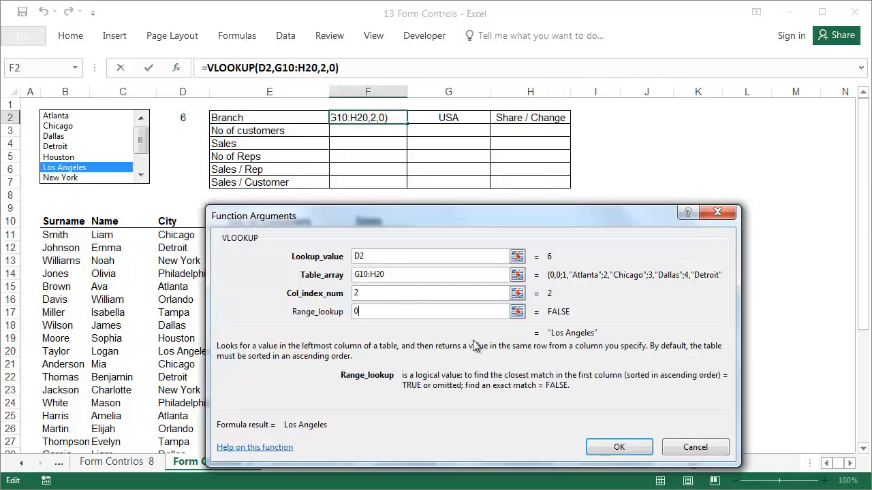
pyautogui.click(618, 447)
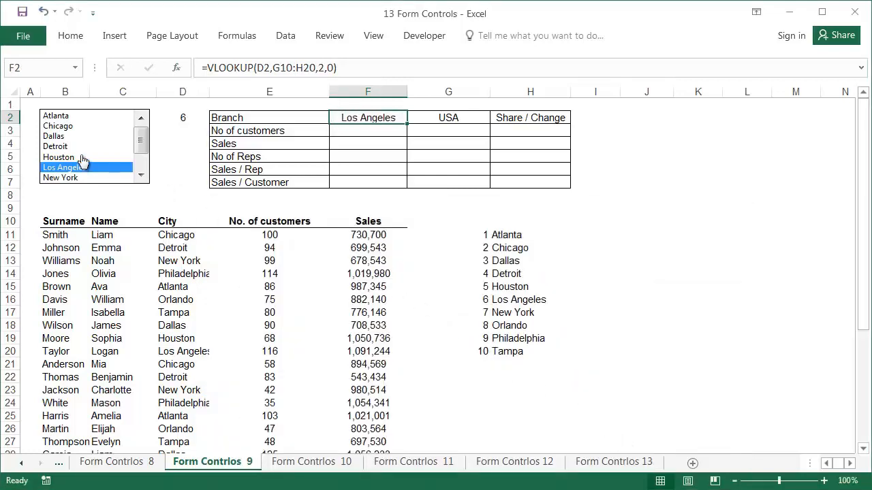
# Step: Pick Houston in the list box to check the Branch cell updates
pyautogui.click(58, 156)
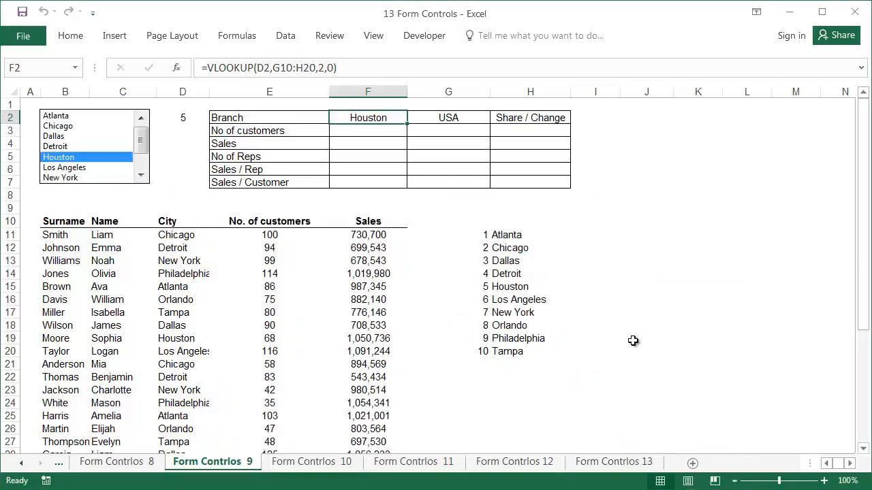
pyautogui.click(367, 131)
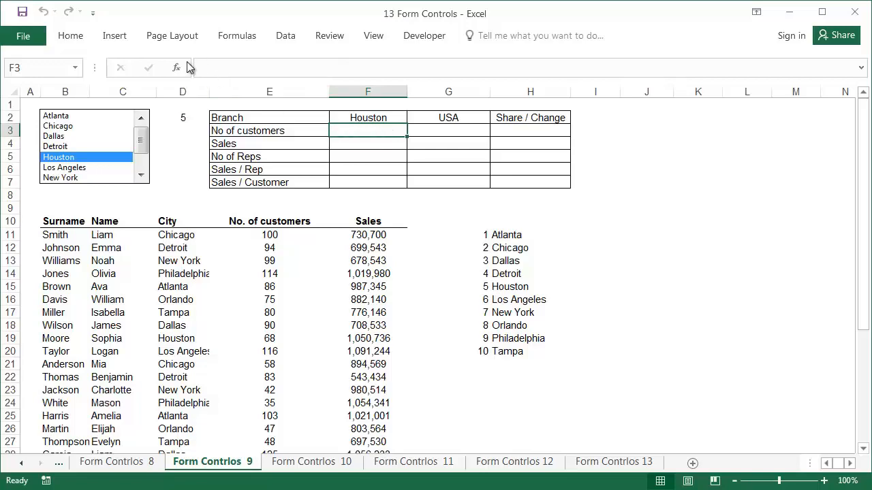
# Step: Count Houston's customers in F3 with SUMIF over D11:D40 matching F2, summing E11:E40, giving 148
pyautogui.click(176, 68)
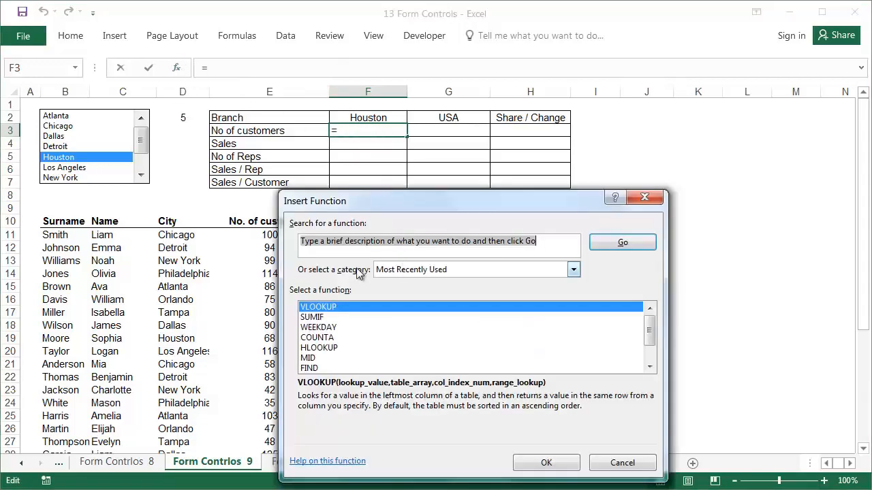
pyautogui.click(545, 463)
pyautogui.write('D11:D40')
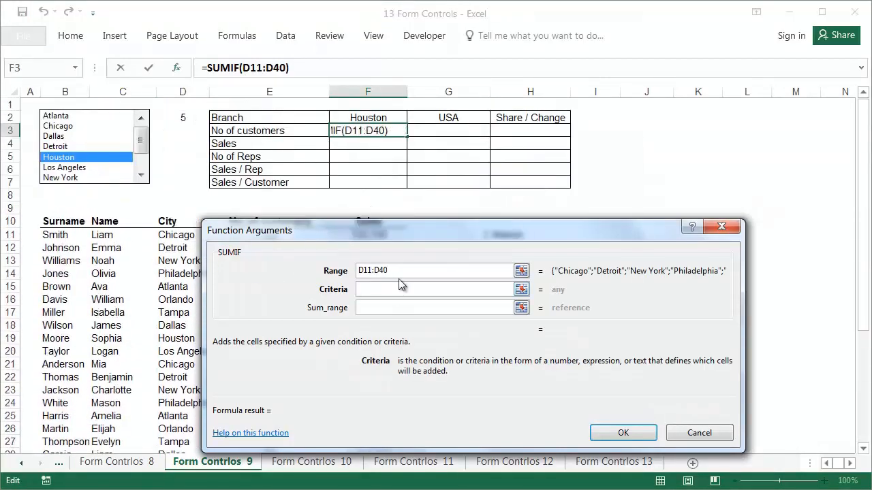
pyautogui.write('F2')
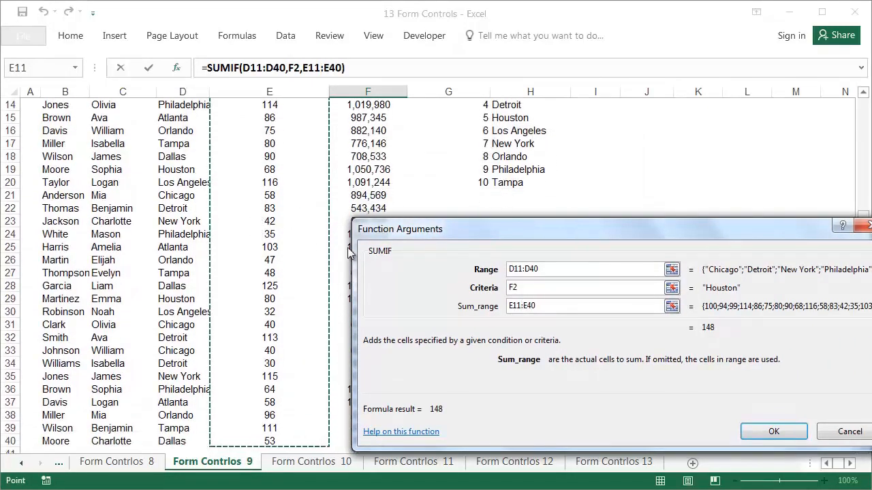
pyautogui.click(774, 430)
pyautogui.write('=COUNTIF(D11:D40)')
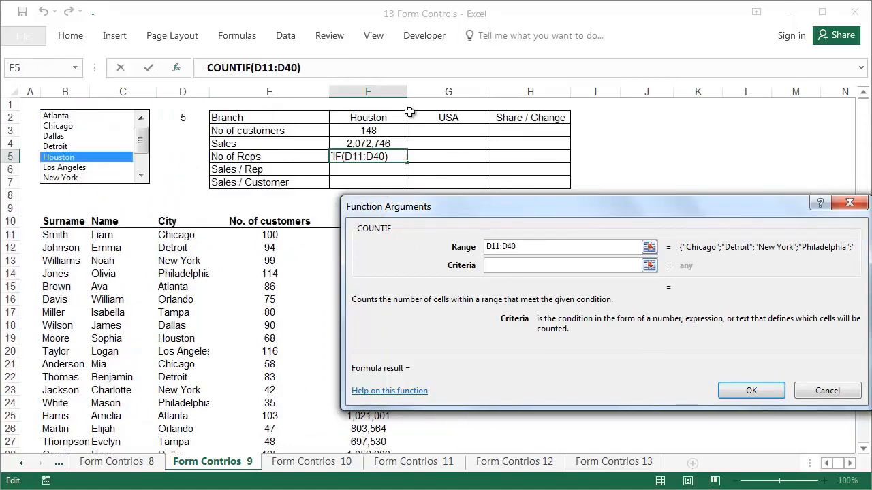
# Step: Finish the Houston reps COUNTIF, the per-rep and per-customer ratios, USA SUM totals and share percentages
pyautogui.click(751, 390)
pyautogui.write('=F4')
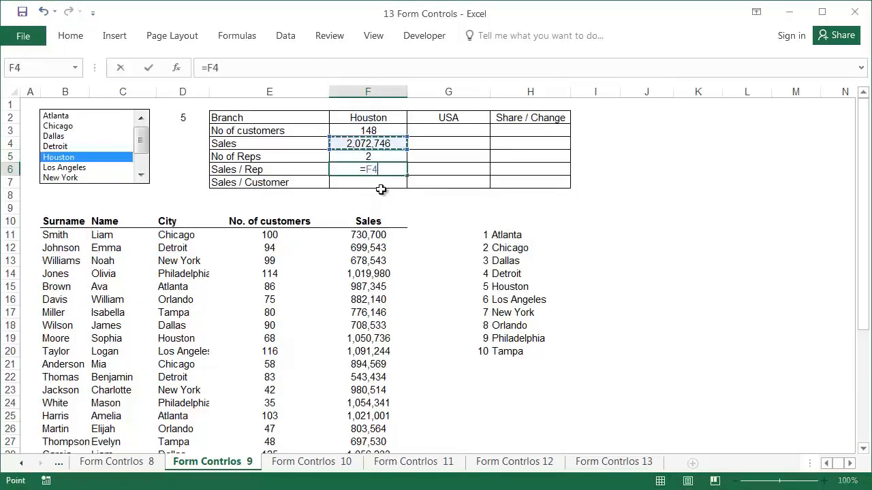
pyautogui.press('enter')
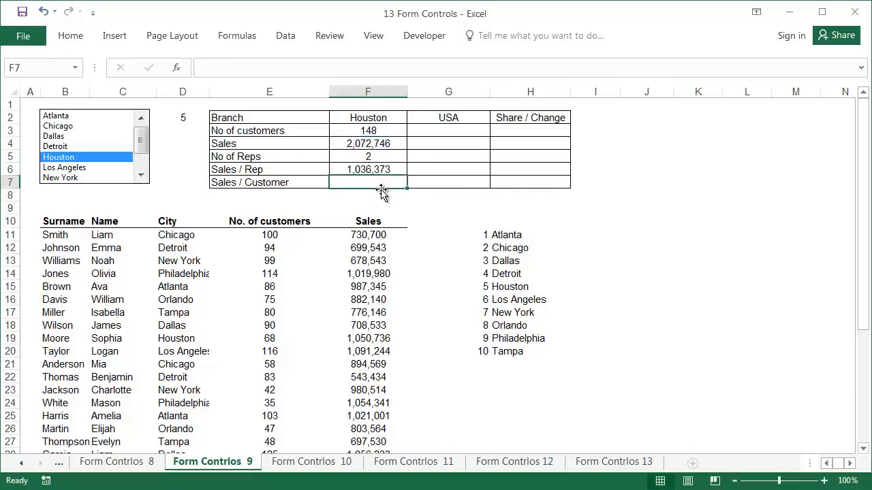
pyautogui.write('=F4/F4')
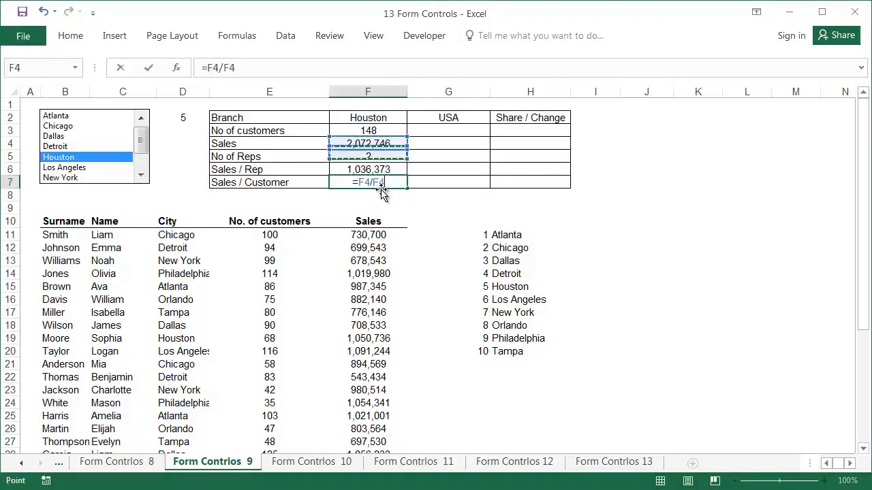
pyautogui.write('=SUM(F3')
pyautogui.click(448, 156)
pyautogui.write('30')
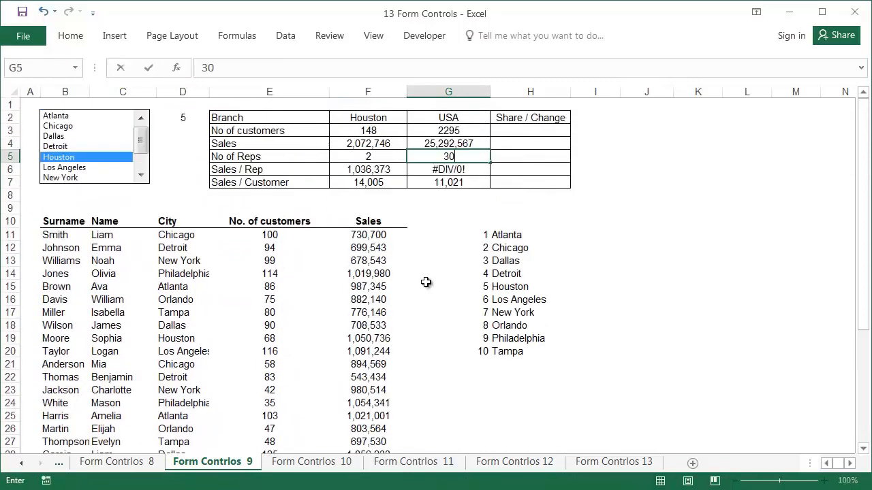
pyautogui.write('=F6/')
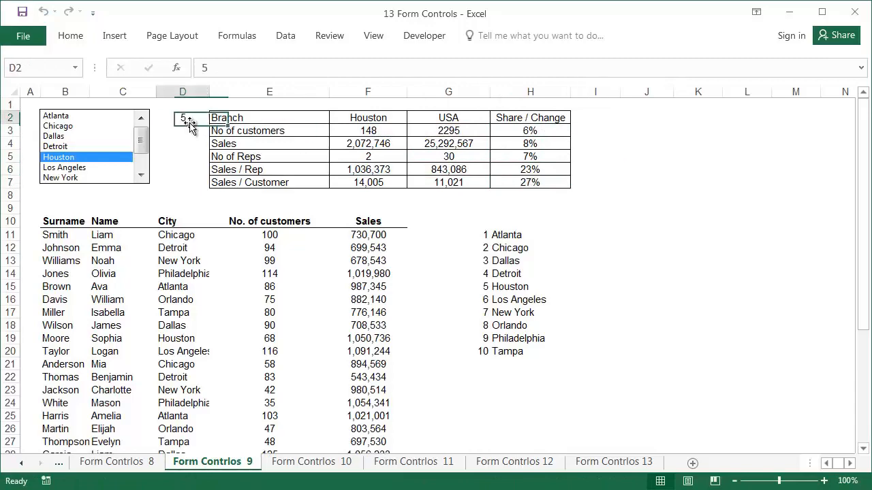
# Step: Select the rep list rows 9 to 41 so they can be hidden
pyautogui.click(283, 96)
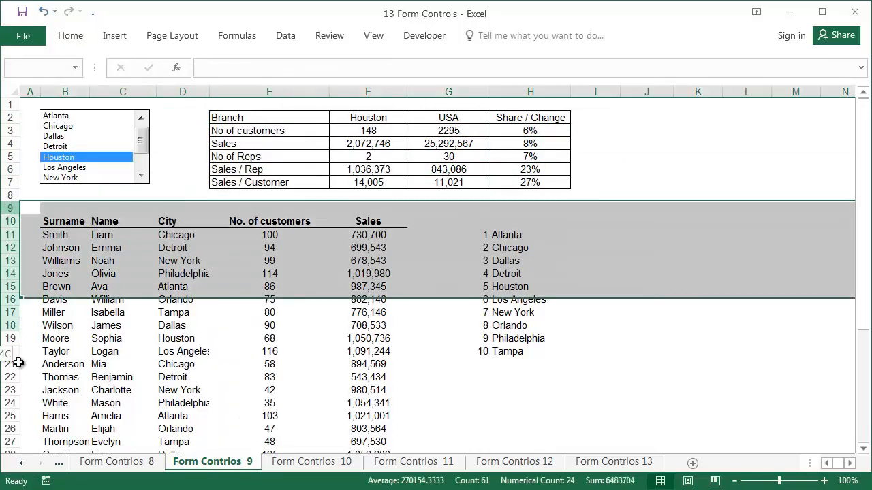
pyautogui.scroll(-3)
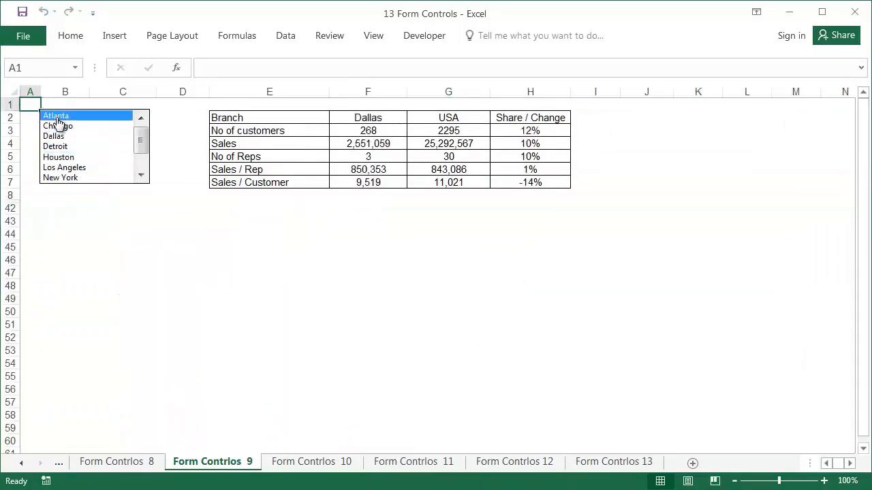
# Step: Choose Dallas, then review the condition IF formulas in G12 and H12 on Form Contrlos 10 and move to Form Controls 11
pyautogui.click(53, 137)
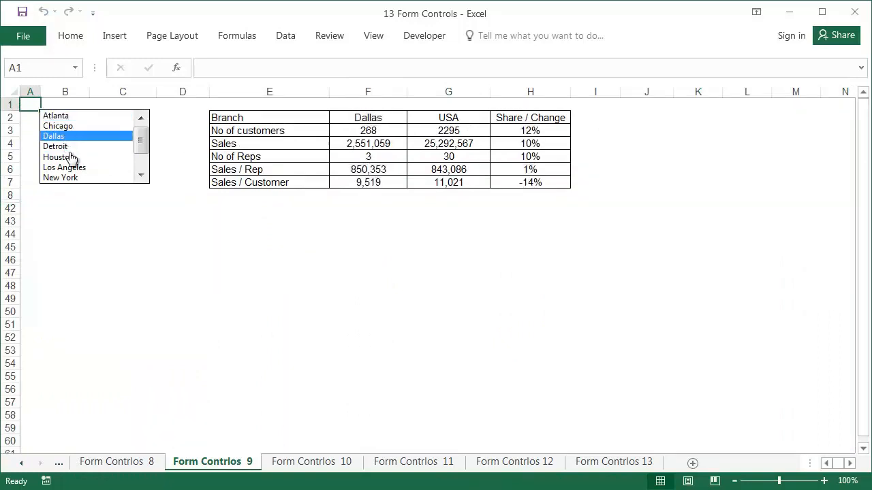
pyautogui.click(311, 462)
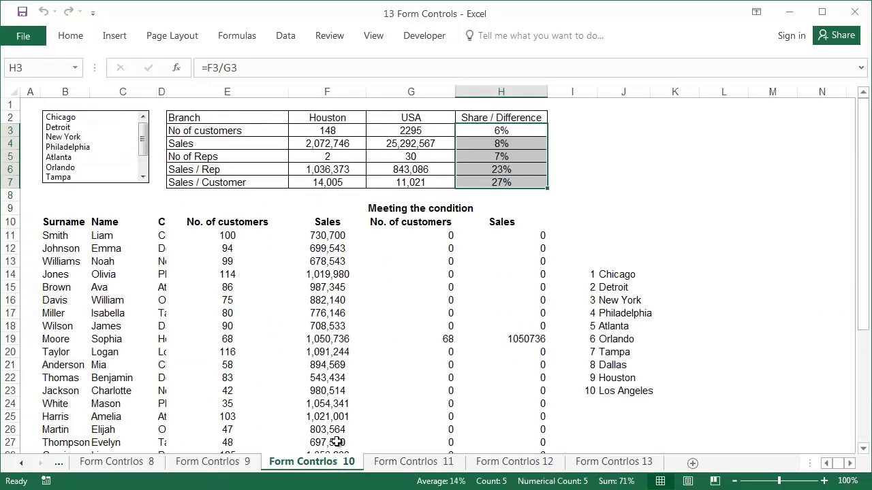
pyautogui.click(411, 248)
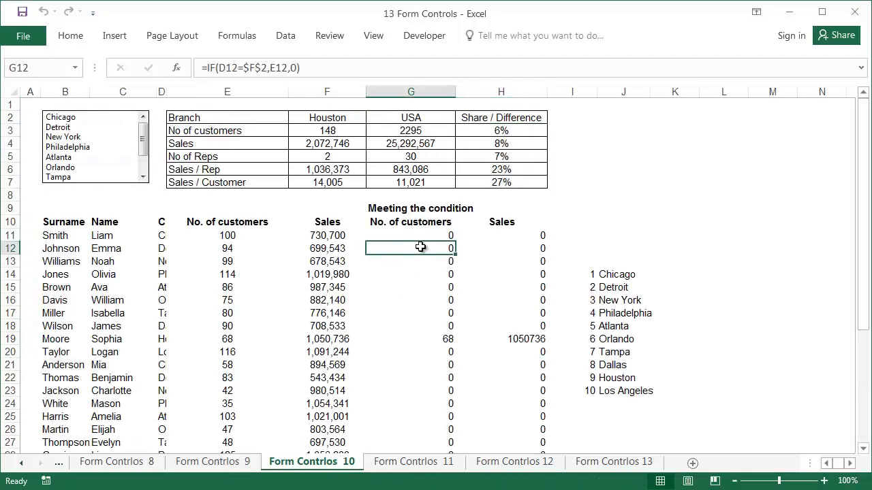
pyautogui.click(501, 248)
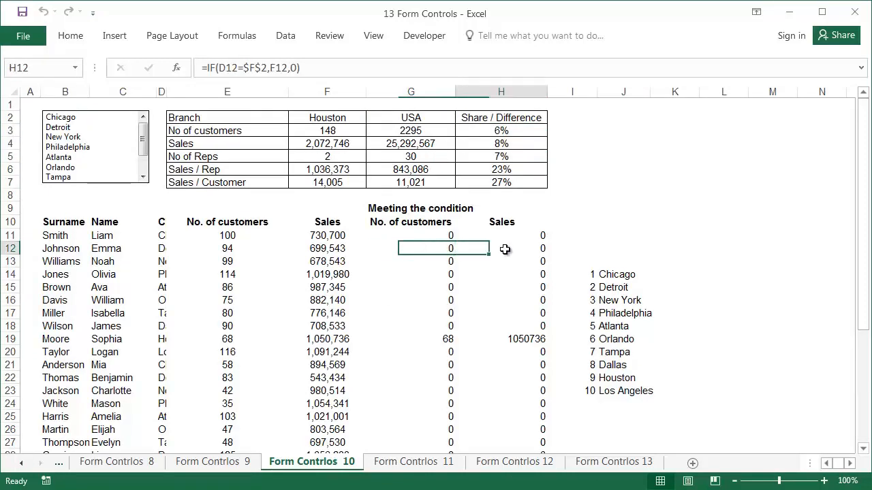
pyautogui.click(501, 248)
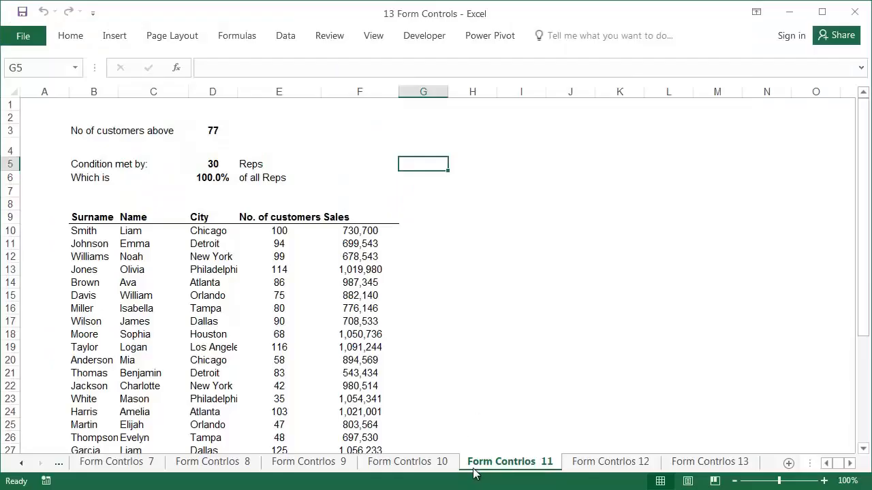
# Step: Nudge the customers-above threshold on Form Contrlos 12 and 13, then return to Form Contrlos 11
pyautogui.click(611, 462)
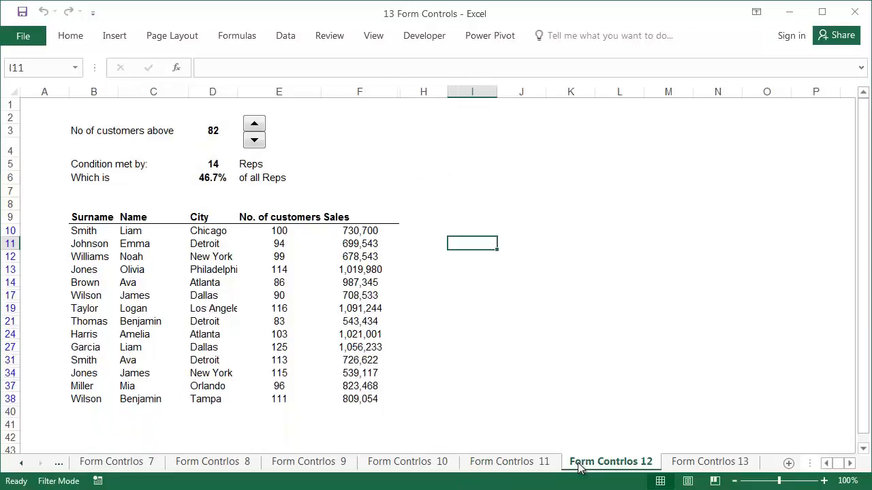
pyautogui.click(253, 124)
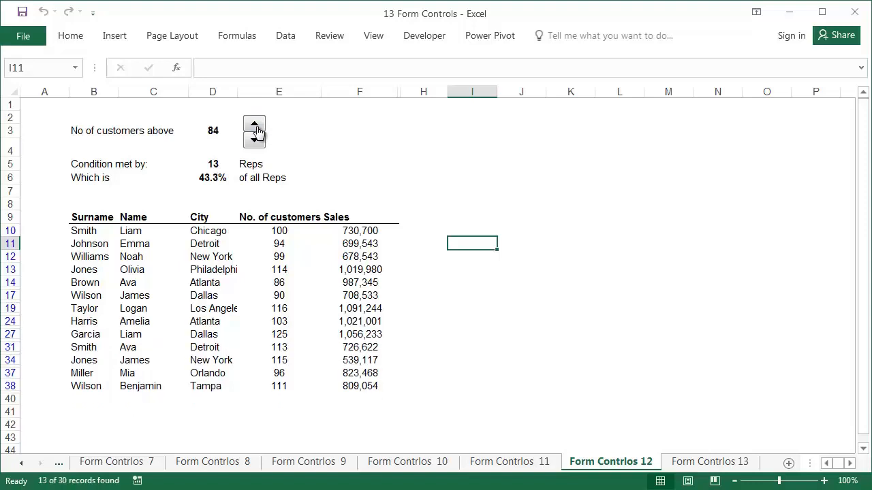
pyautogui.click(262, 127)
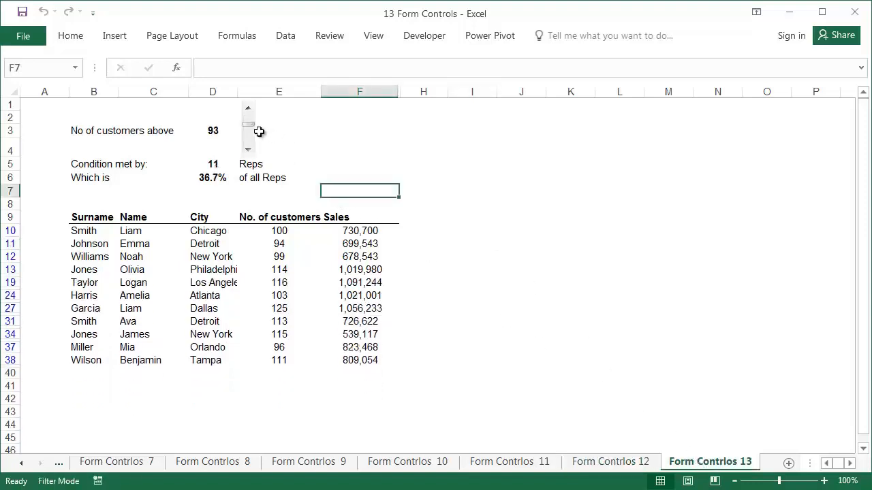
pyautogui.click(248, 121)
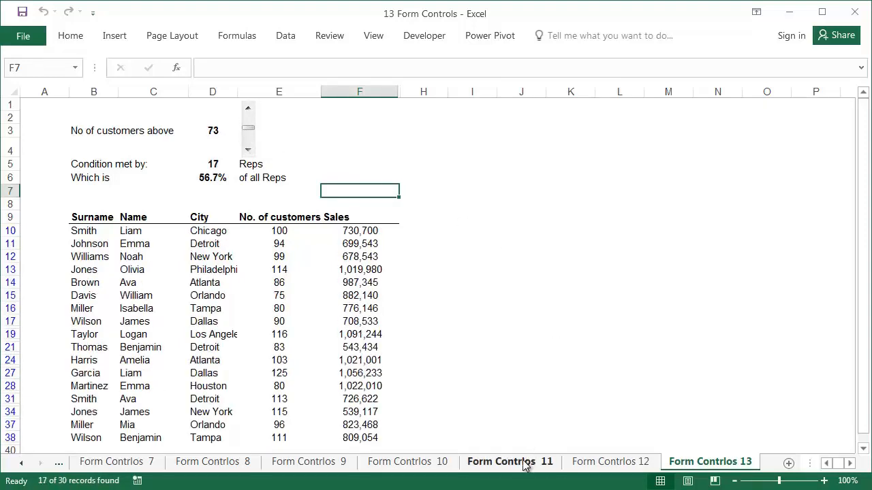
pyautogui.click(510, 460)
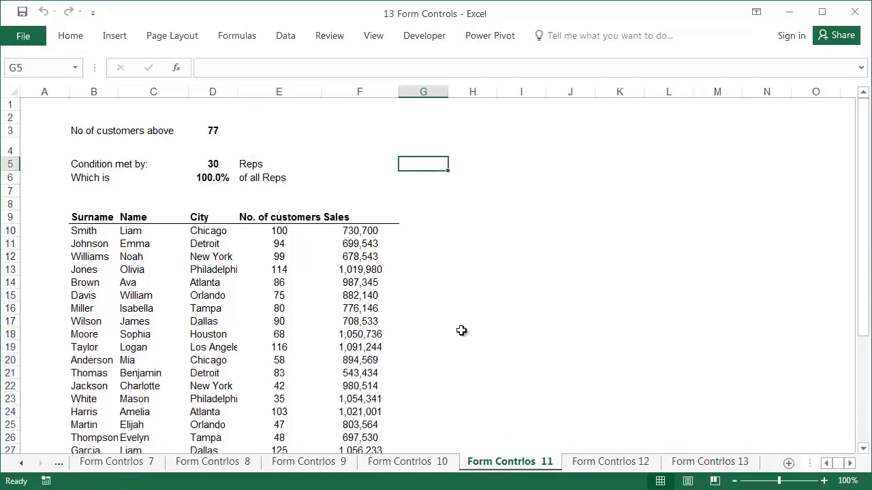
pyautogui.moveTo(370, 177)
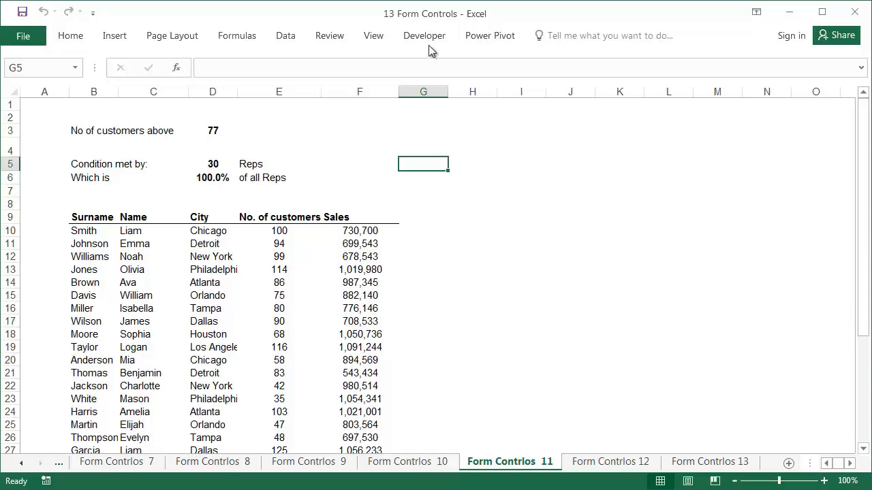
# Step: Draw a spin button beside the 77 threshold and give it a maximum of 115, linked to D3
pyautogui.click(317, 75)
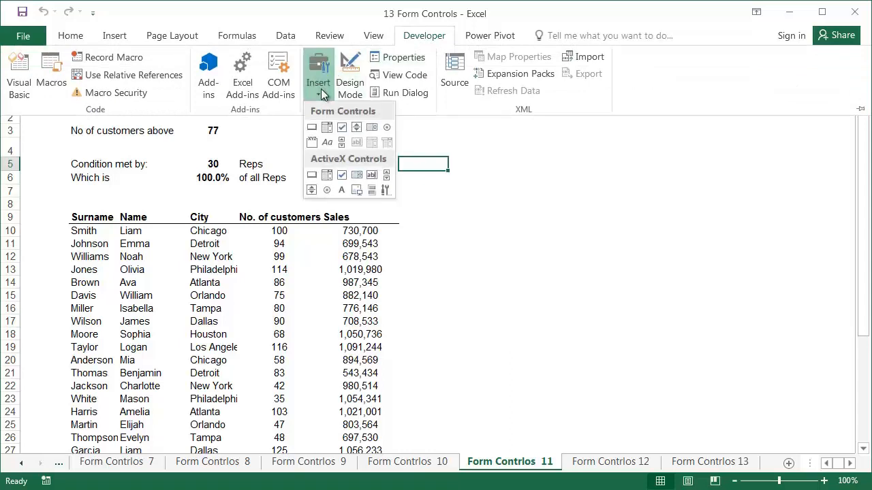
pyautogui.moveTo(357, 129)
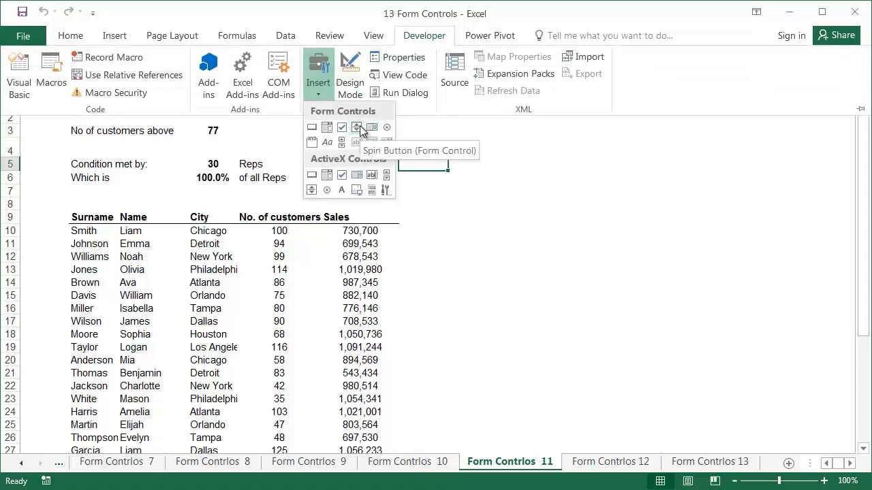
pyautogui.click(357, 128)
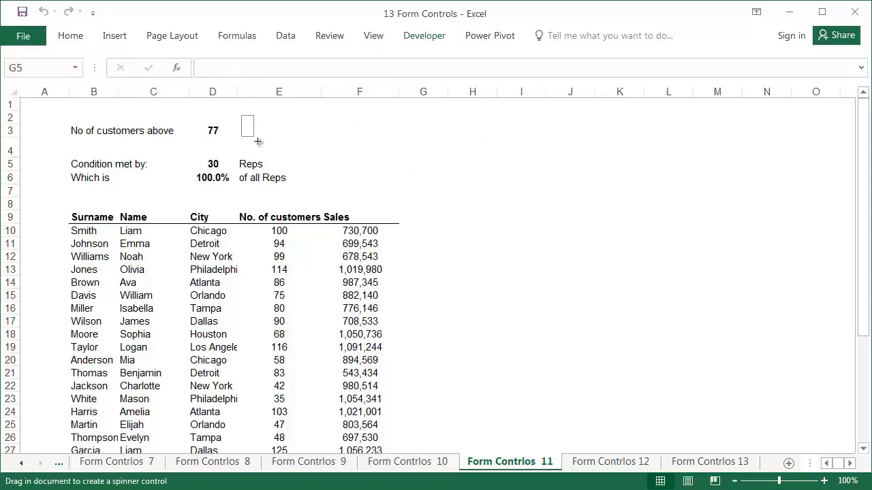
pyautogui.moveTo(242, 114); pyautogui.dragTo(265, 142)
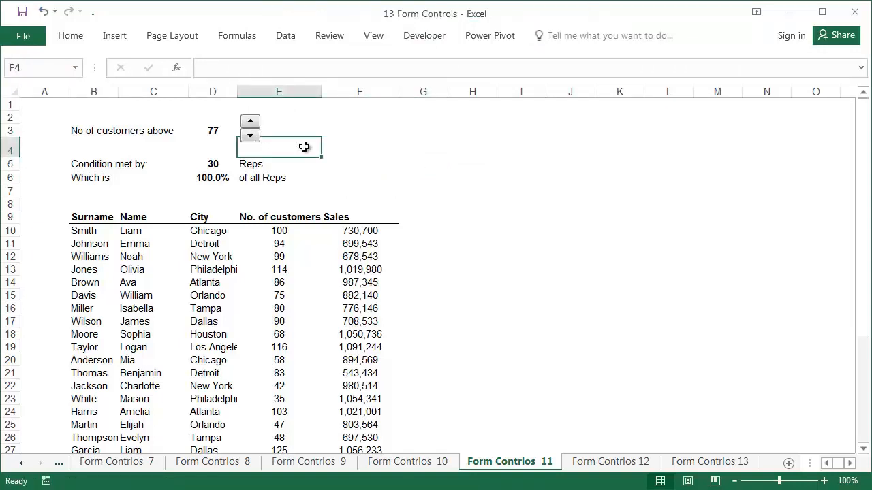
pyautogui.rightClick(249, 128)
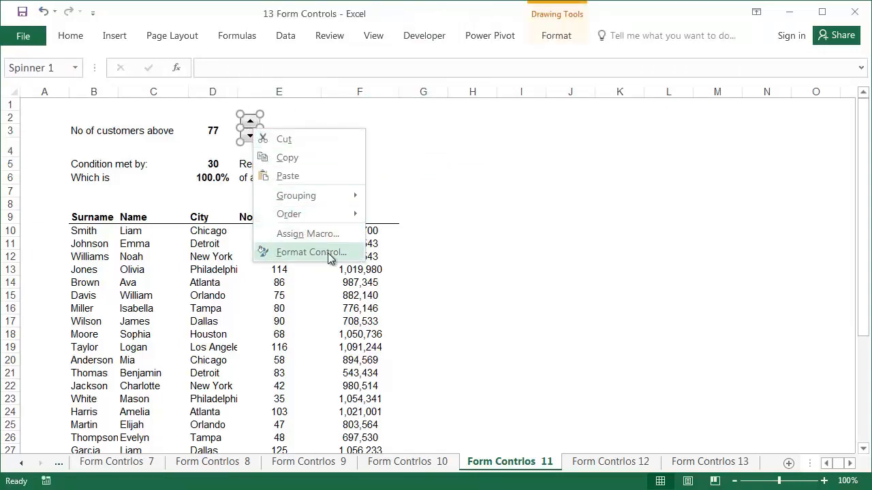
pyautogui.click(312, 252)
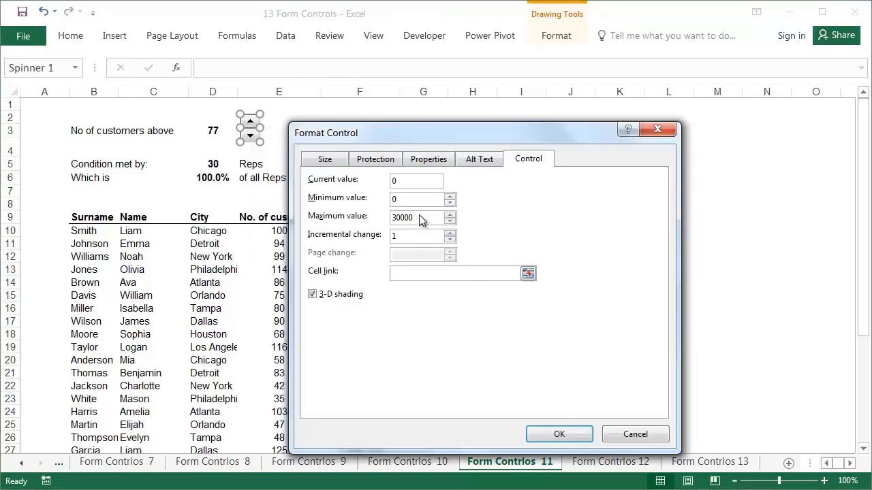
pyautogui.write('115')
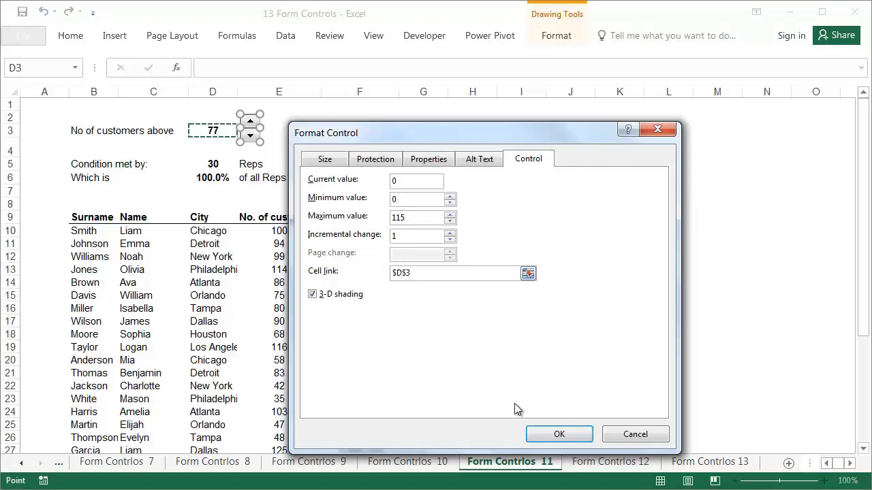
pyautogui.click(559, 433)
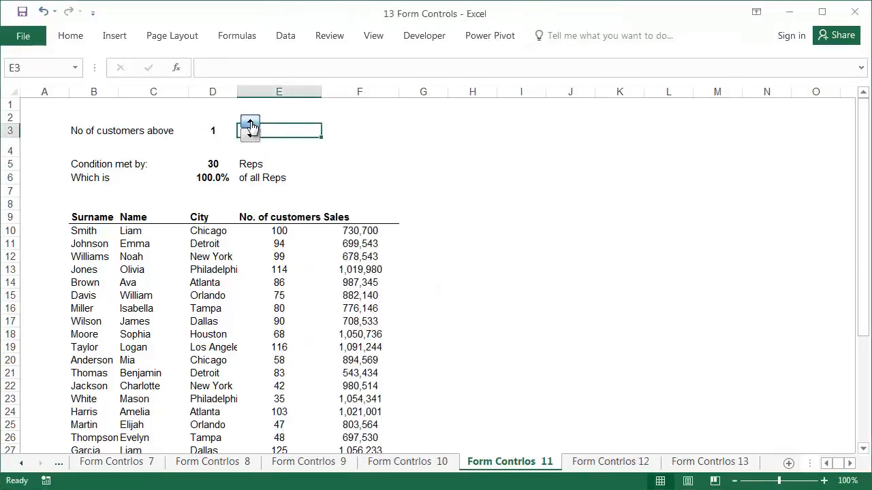
pyautogui.click(250, 125)
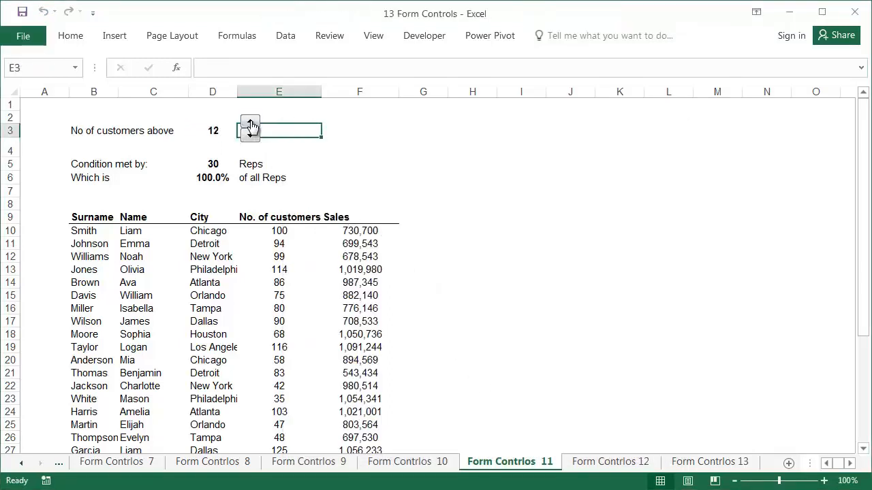
pyautogui.click(251, 136)
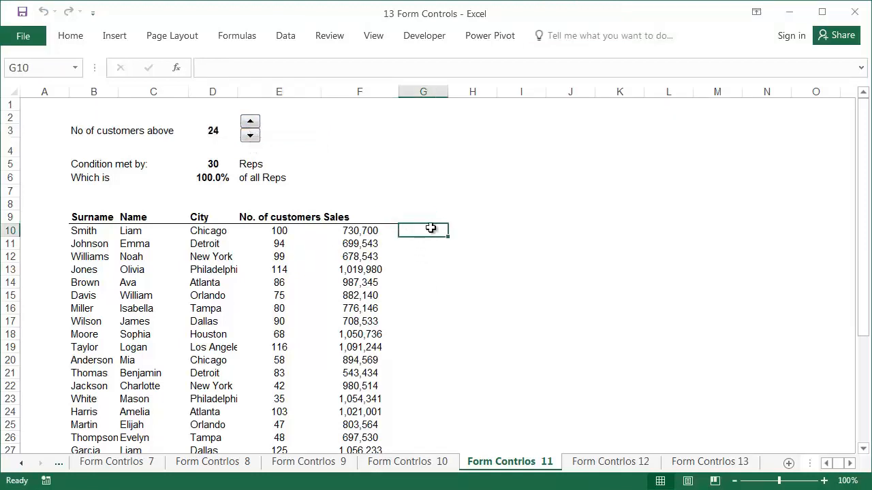
# Step: Add a 'condition' column with =$D$3-E10 filled down and turn on AutoFilter for the rep list
pyautogui.write('condition')
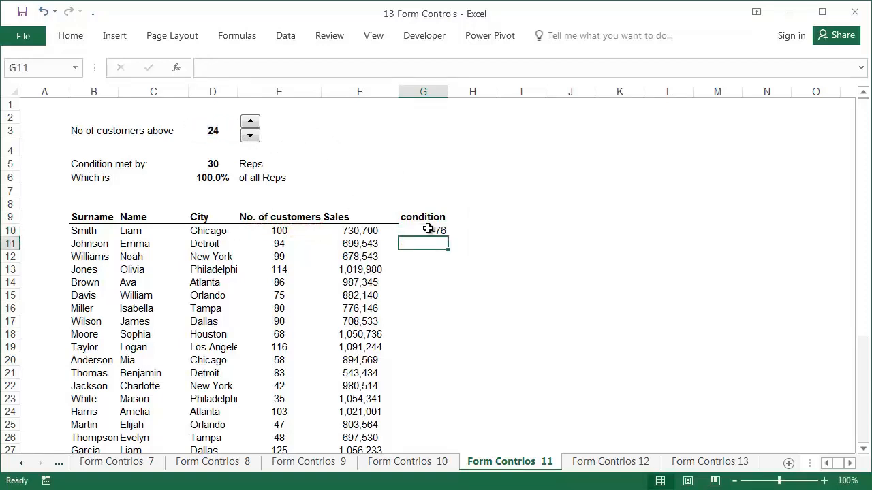
pyautogui.click(423, 231)
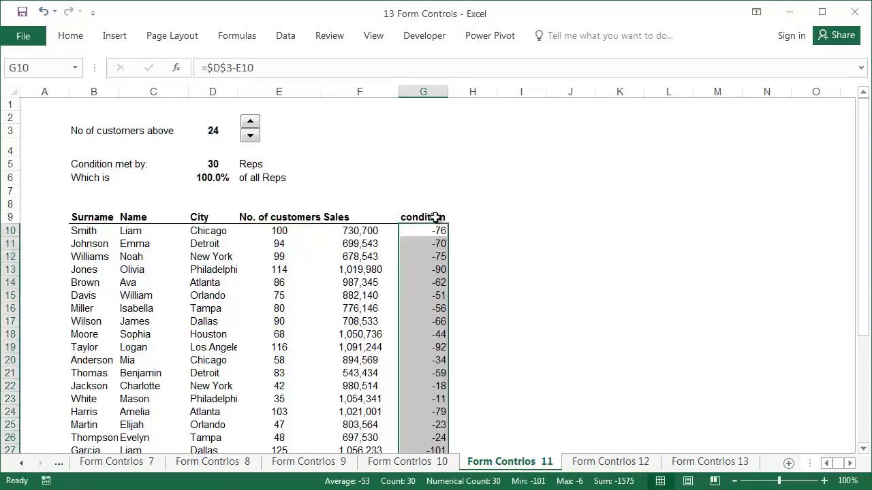
pyautogui.click(423, 218)
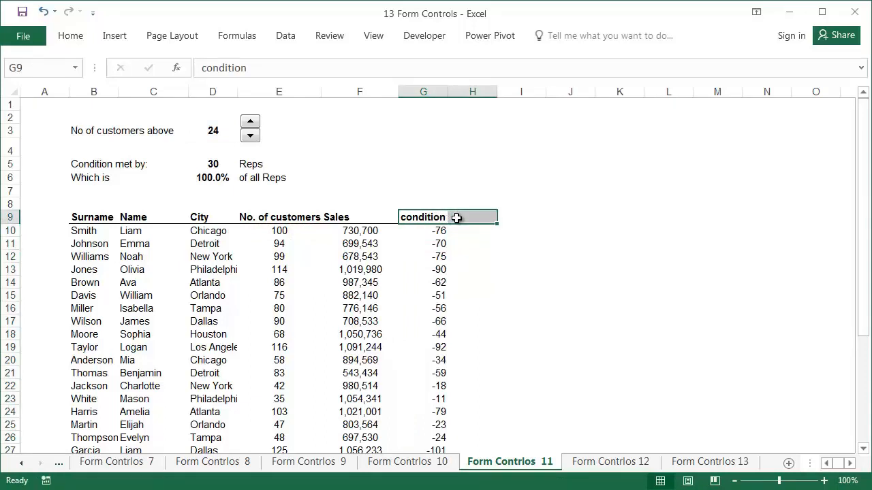
pyautogui.press('ctrl+shift+l')
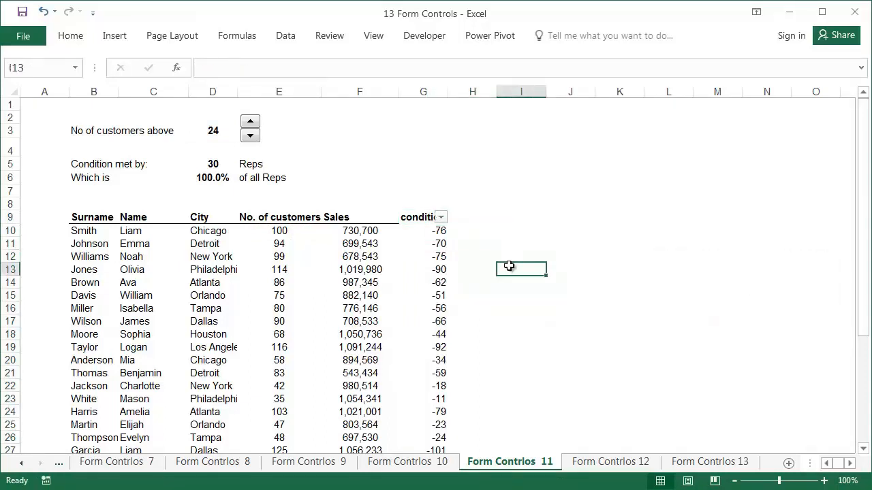
# Step: Start recording a new macro named 'spin'
pyautogui.click(423, 35)
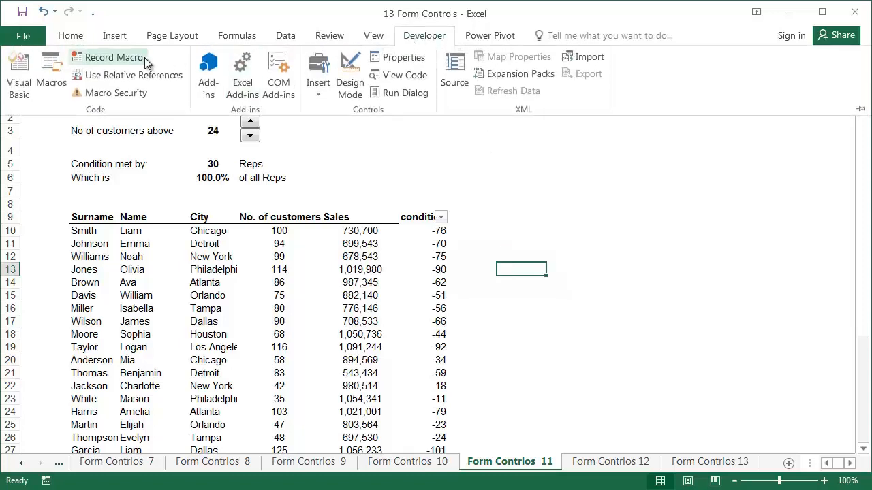
pyautogui.click(111, 57)
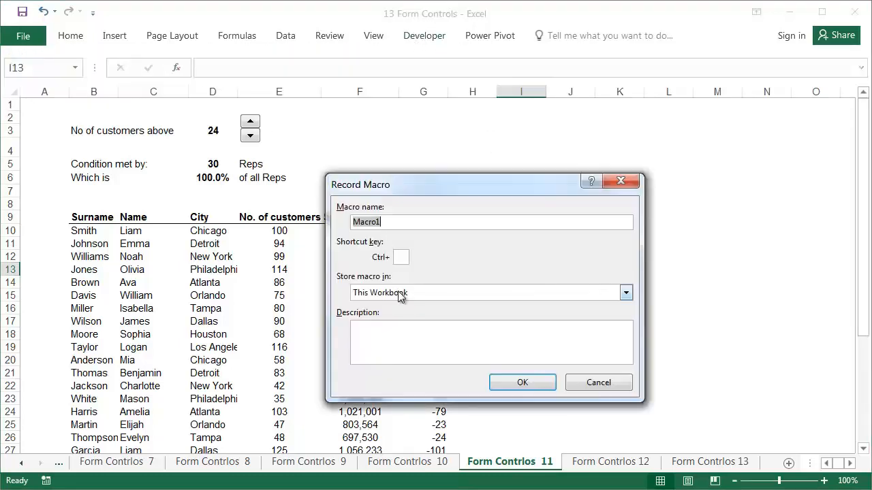
pyautogui.write('spin')
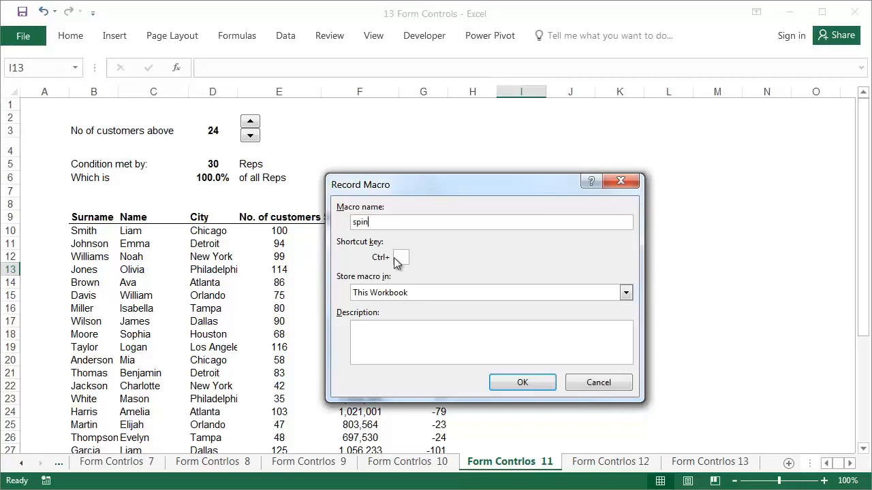
pyautogui.click(522, 382)
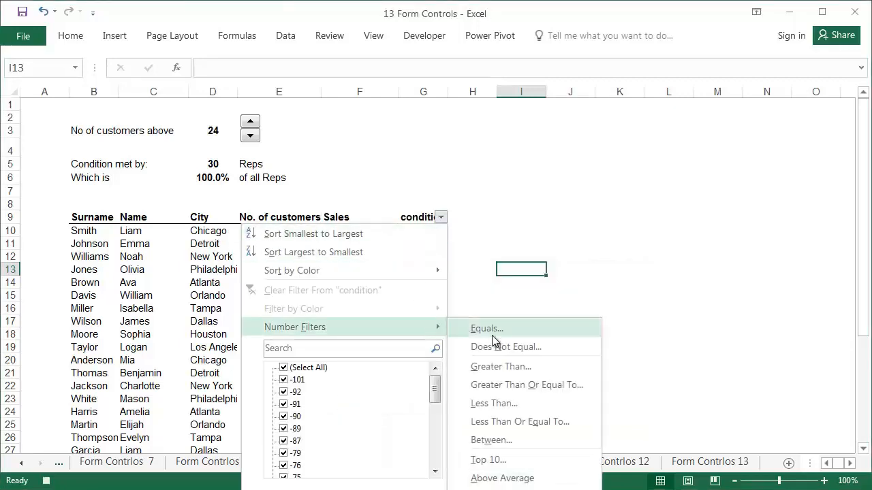
# Step: Filter the condition column to values less than 0, then stop recording
pyautogui.click(493, 403)
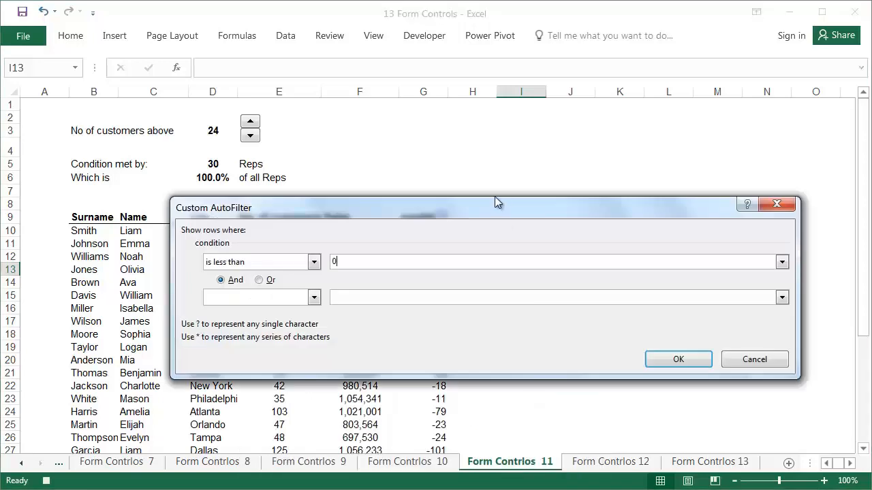
pyautogui.click(679, 360)
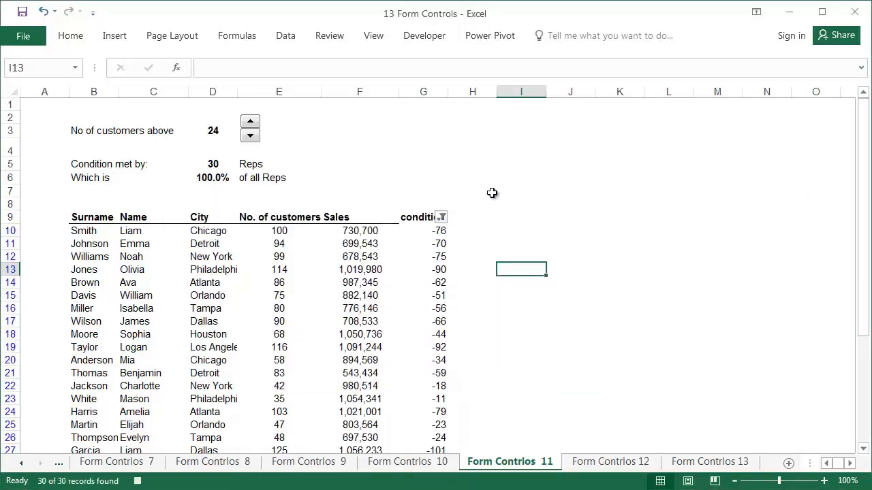
pyautogui.click(373, 35)
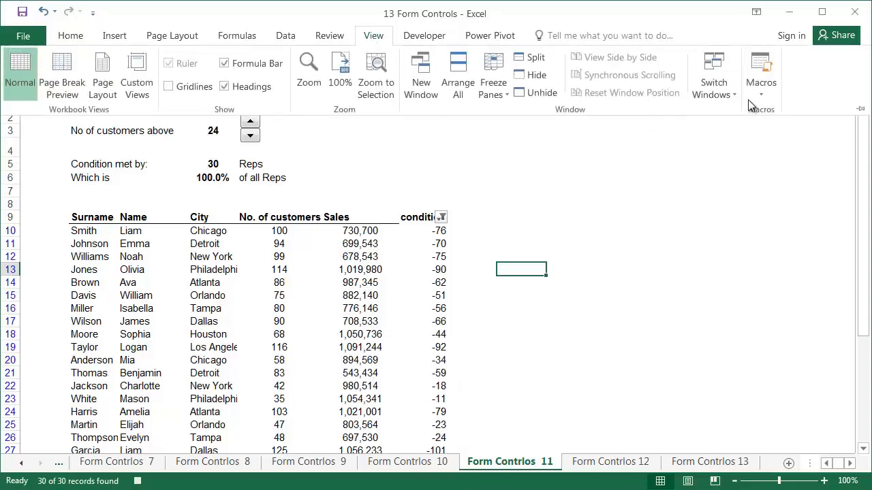
pyautogui.moveTo(488, 207)
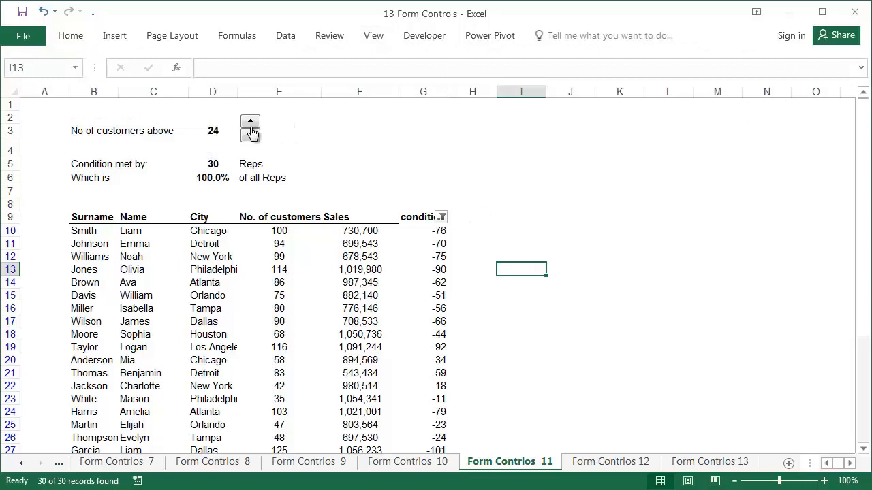
# Step: Assign the recorded spin macro to the spin button beside the threshold
pyautogui.rightClick(251, 129)
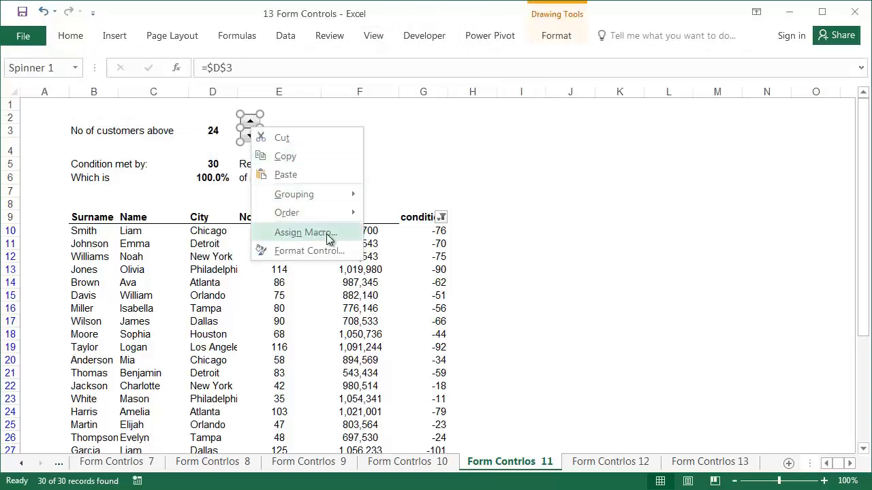
pyautogui.click(303, 232)
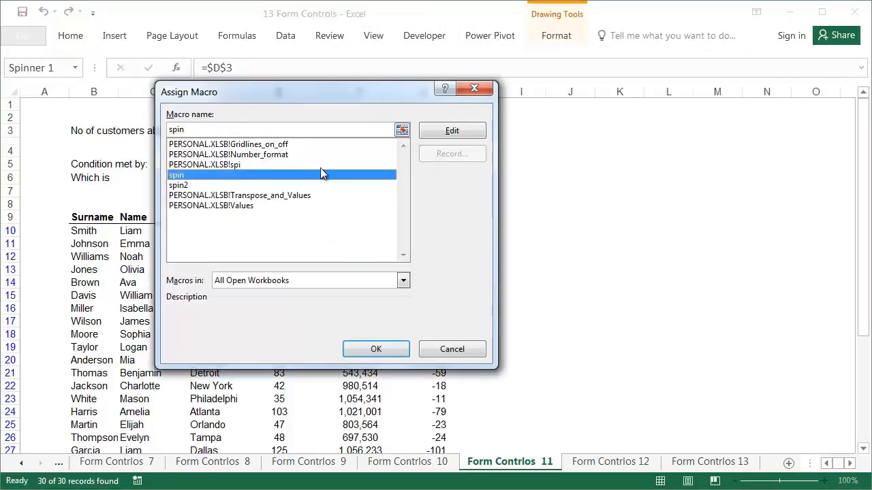
pyautogui.click(376, 348)
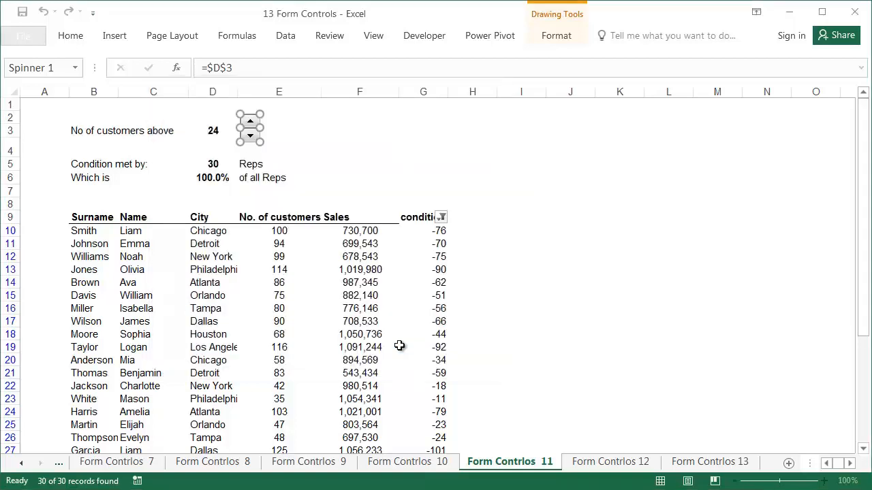
pyautogui.click(360, 164)
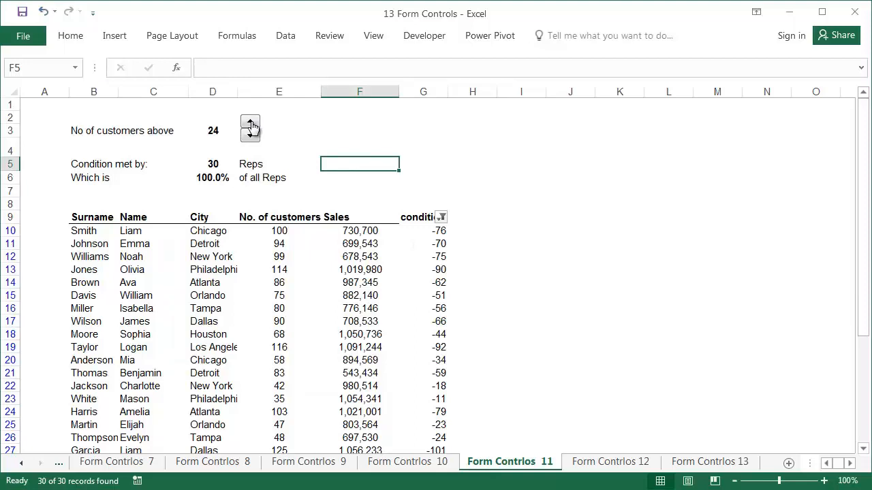
# Step: Step the threshold up and down with the spinner, ending at 113 with only four reps listed
pyautogui.click(251, 123)
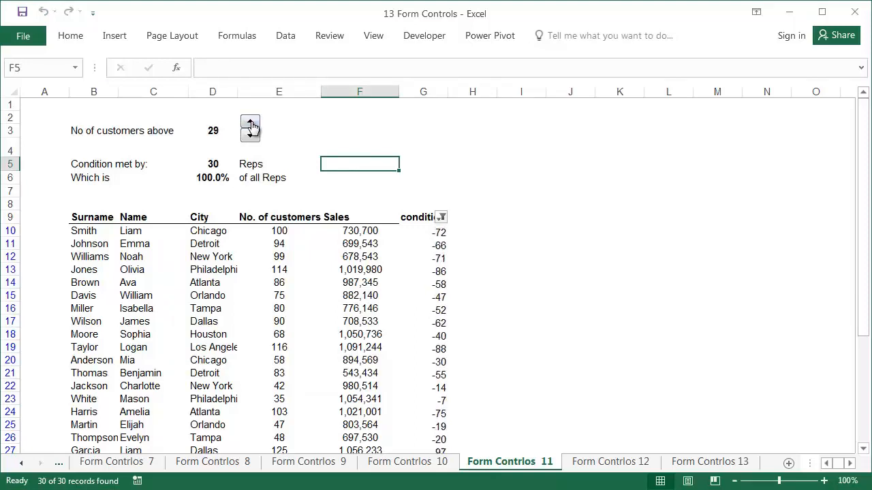
pyautogui.click(251, 125)
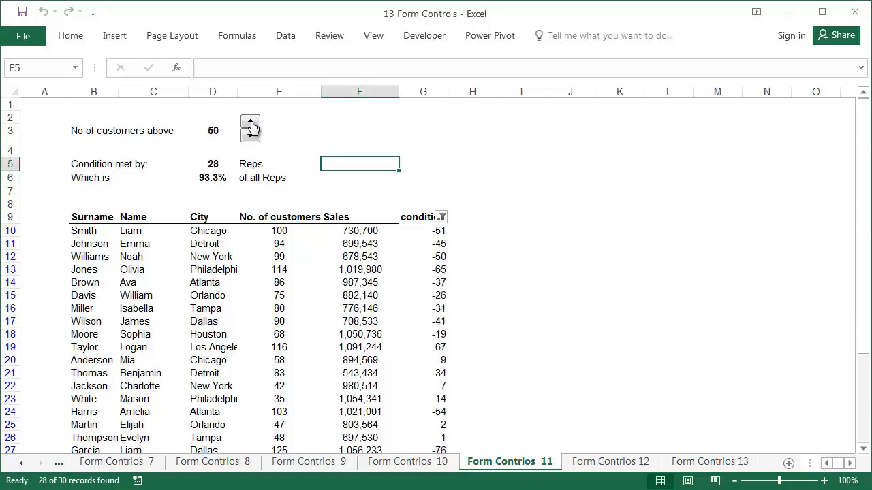
pyautogui.click(251, 123)
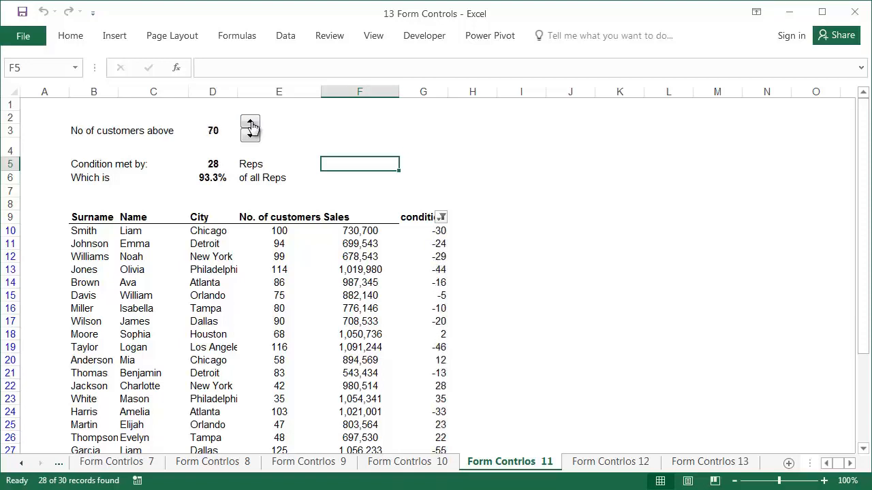
pyautogui.click(251, 123)
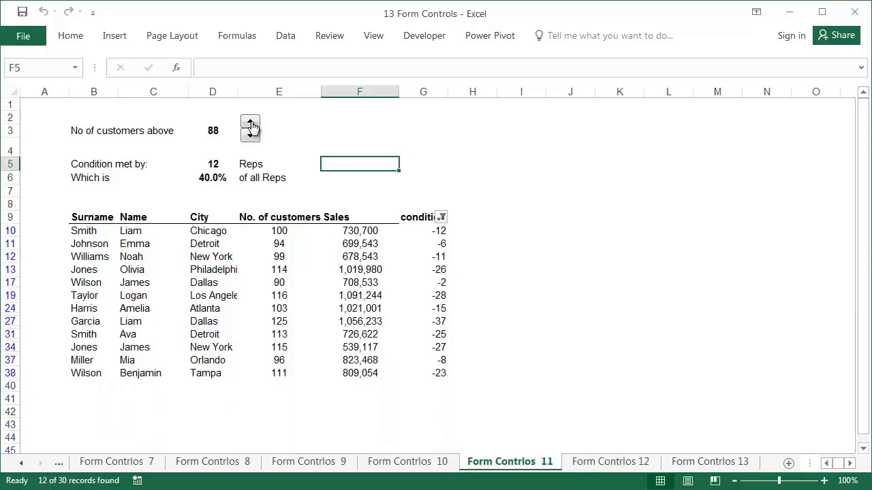
pyautogui.click(251, 125)
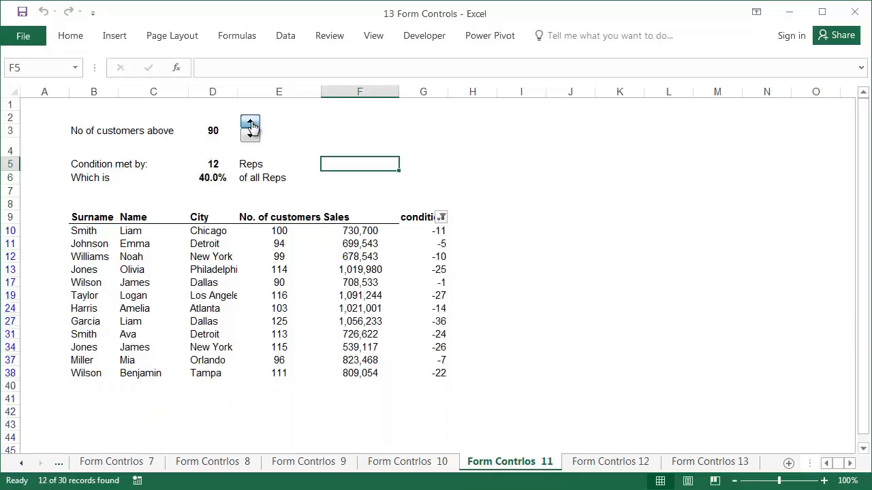
pyautogui.click(251, 125)
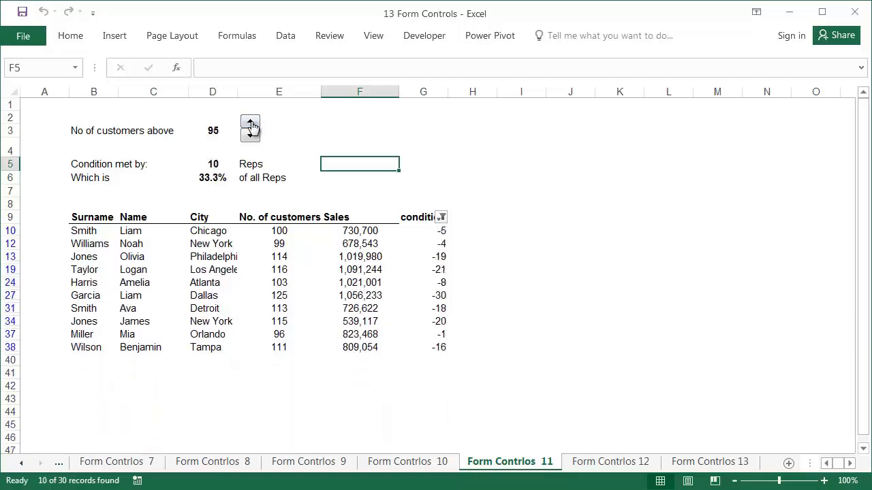
pyautogui.click(251, 136)
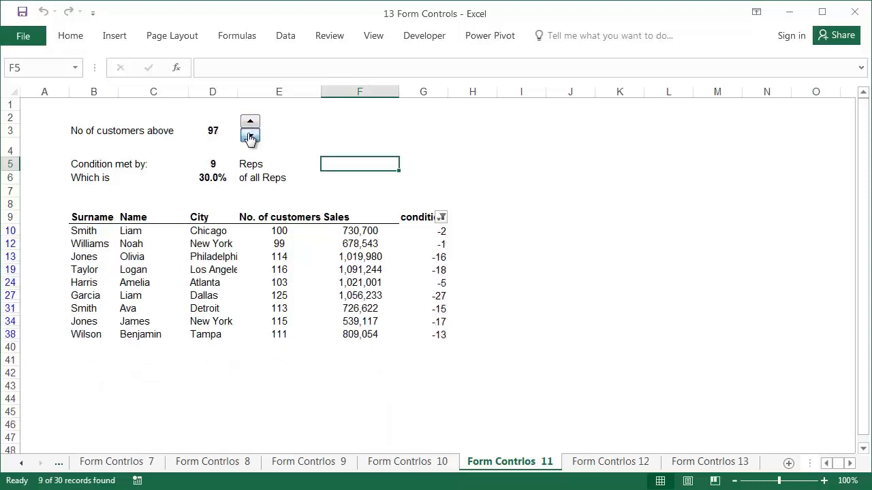
pyautogui.click(250, 139)
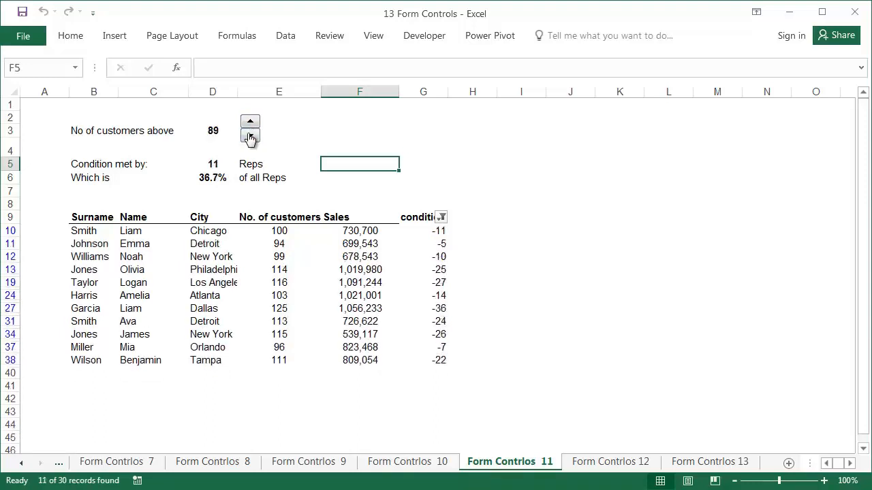
pyautogui.click(249, 139)
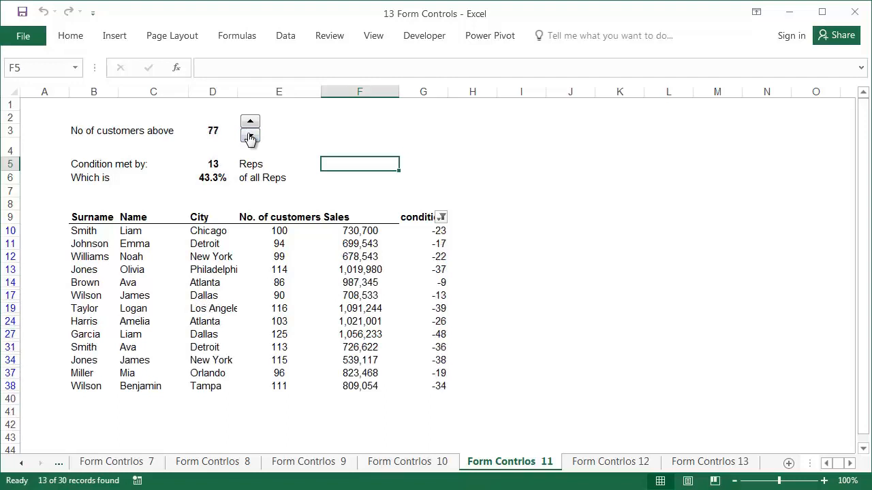
pyautogui.click(251, 139)
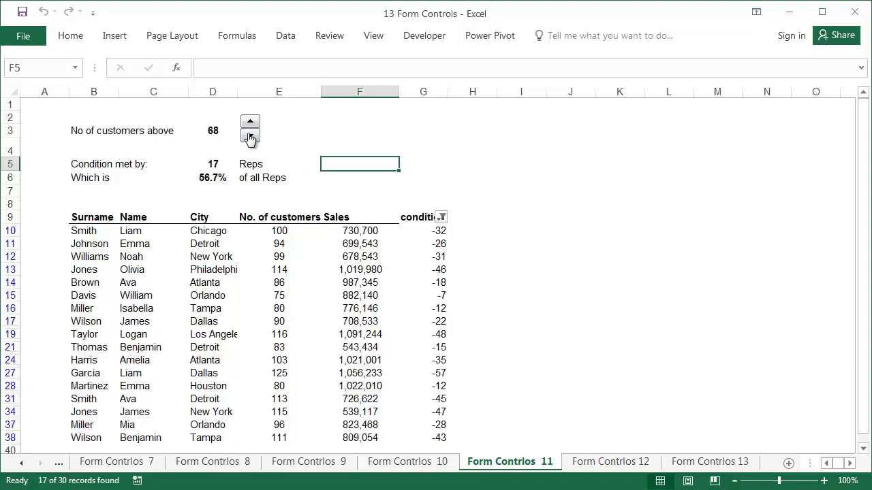
pyautogui.click(251, 125)
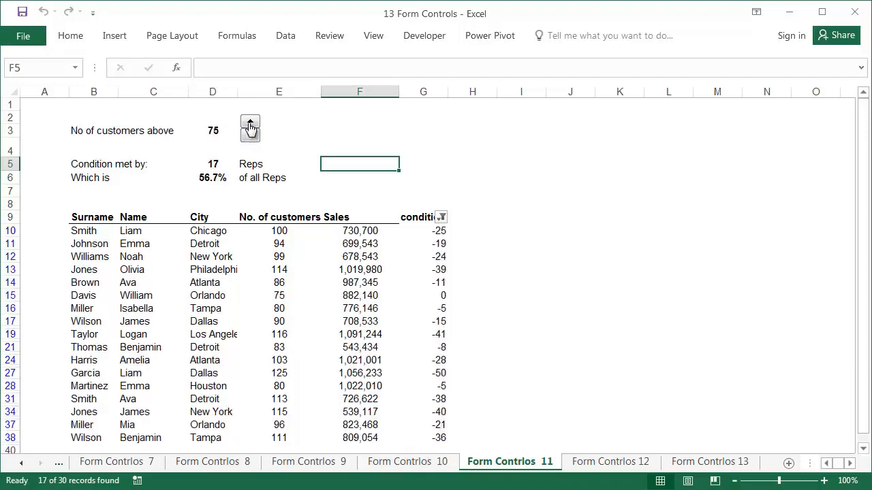
pyautogui.click(251, 124)
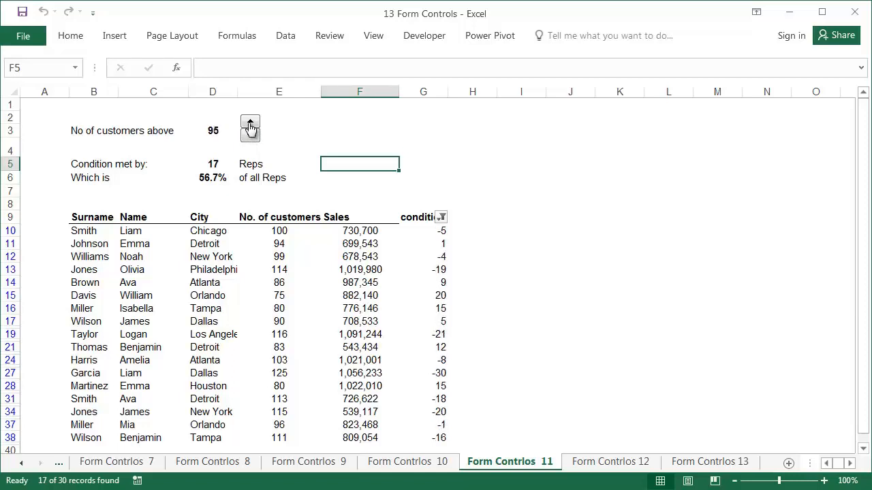
pyautogui.click(251, 124)
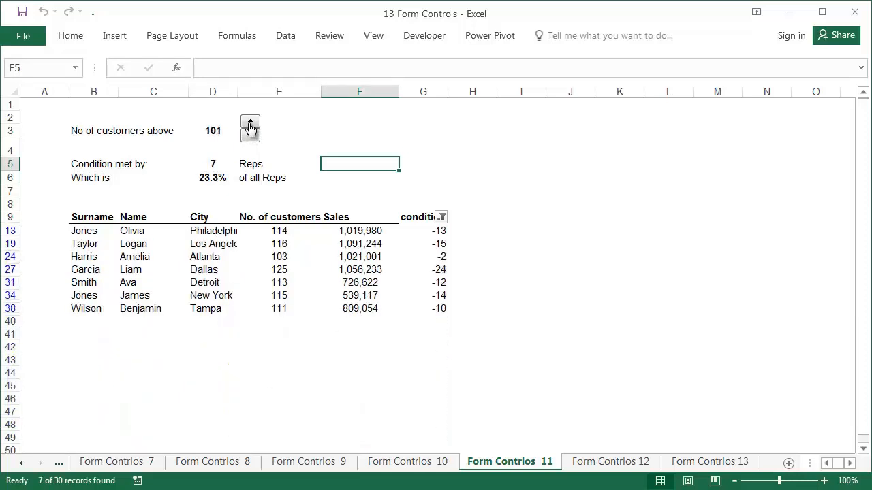
pyautogui.click(251, 125)
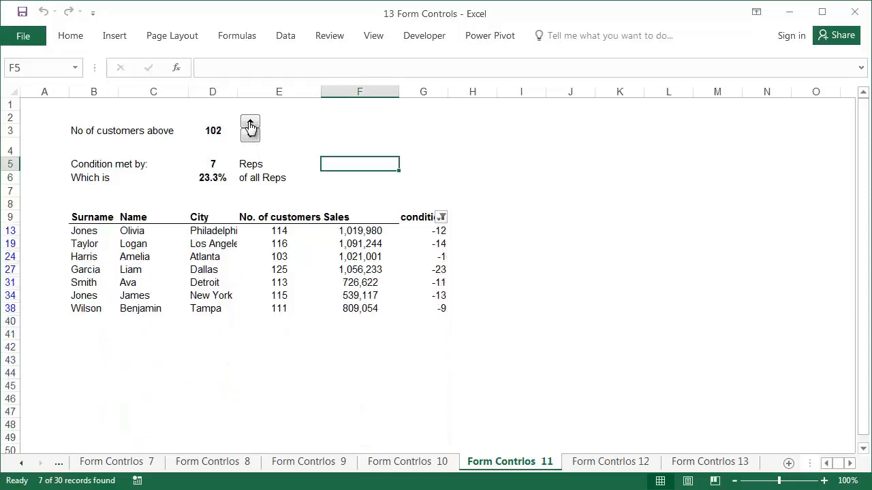
pyautogui.click(250, 126)
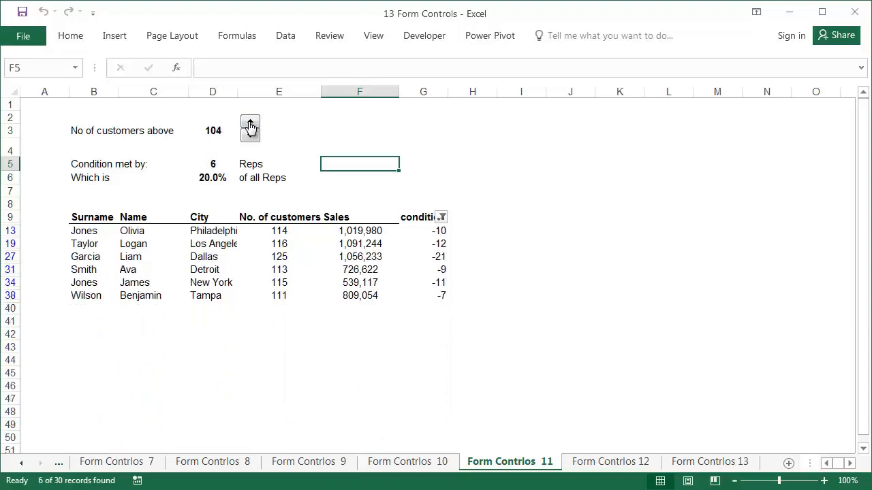
pyautogui.click(251, 123)
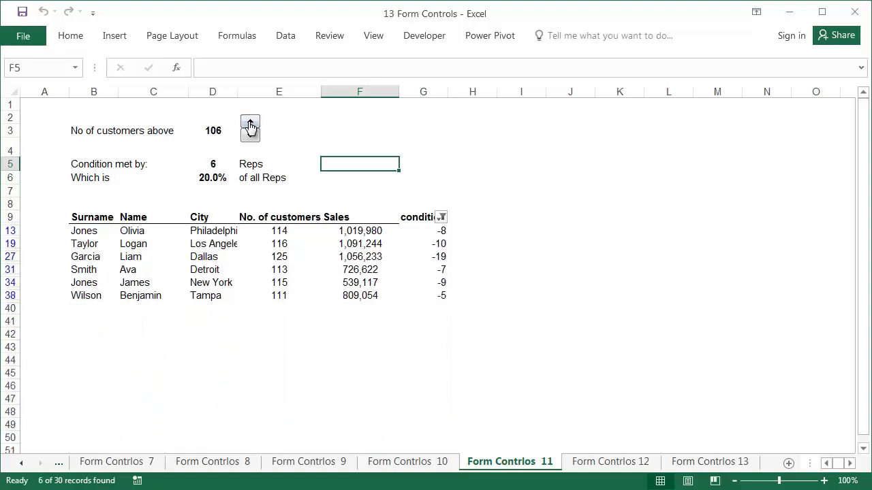
pyautogui.click(251, 122)
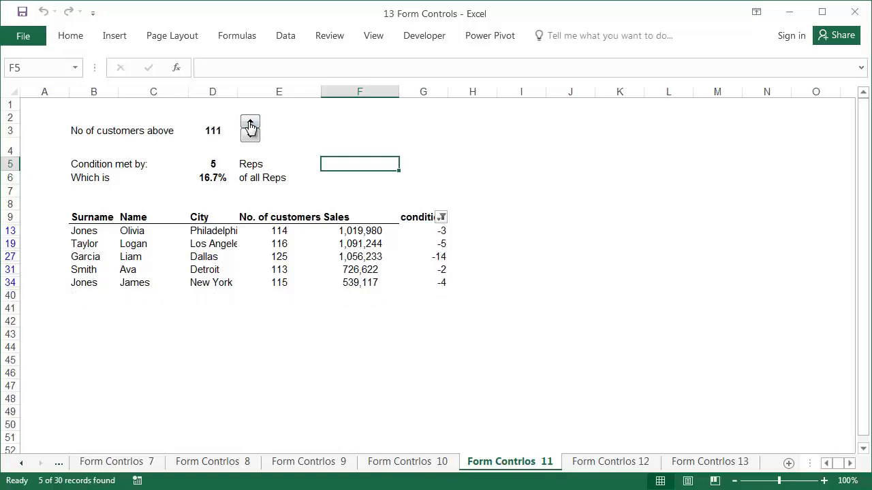
pyautogui.click(249, 122)
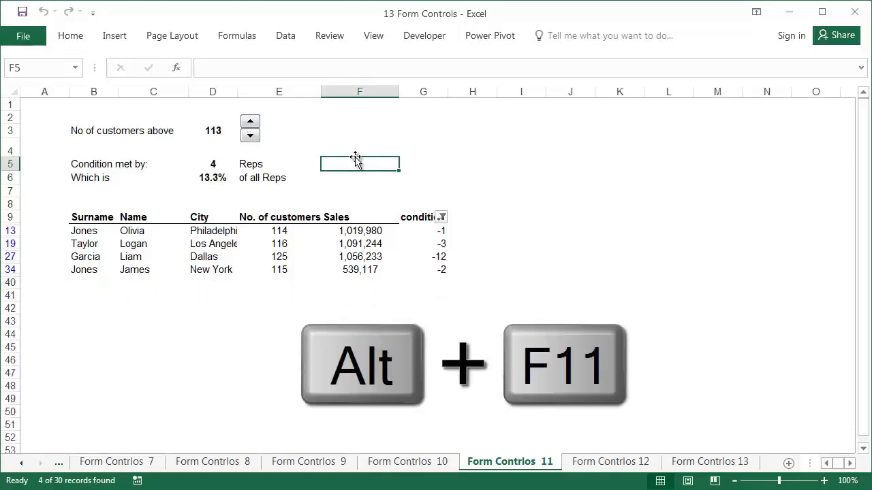
pyautogui.press('alt+F11')
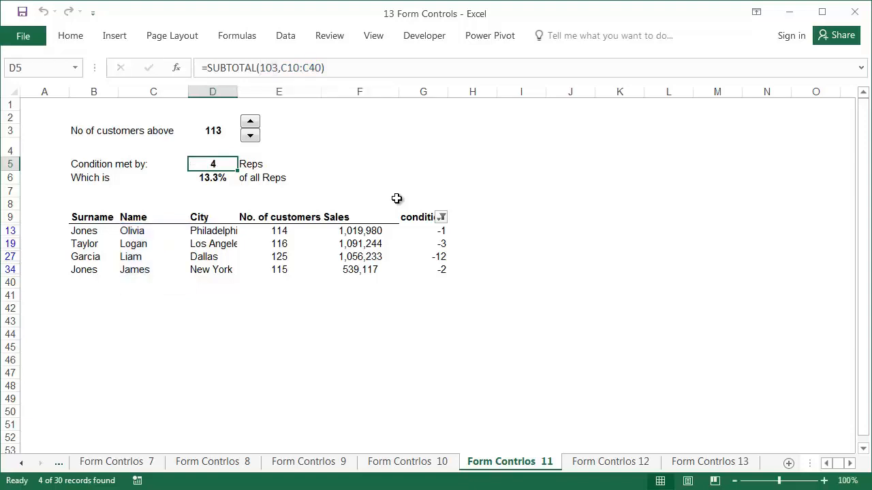
# Step: Check the =D5/30 percentage formula in D6 and column G, then switch to Form Controls 13
pyautogui.click(212, 177)
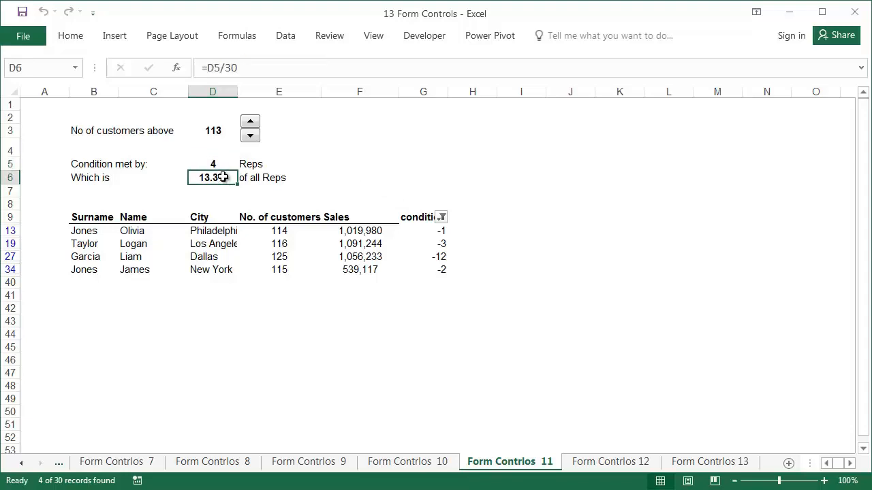
pyautogui.moveTo(378, 174)
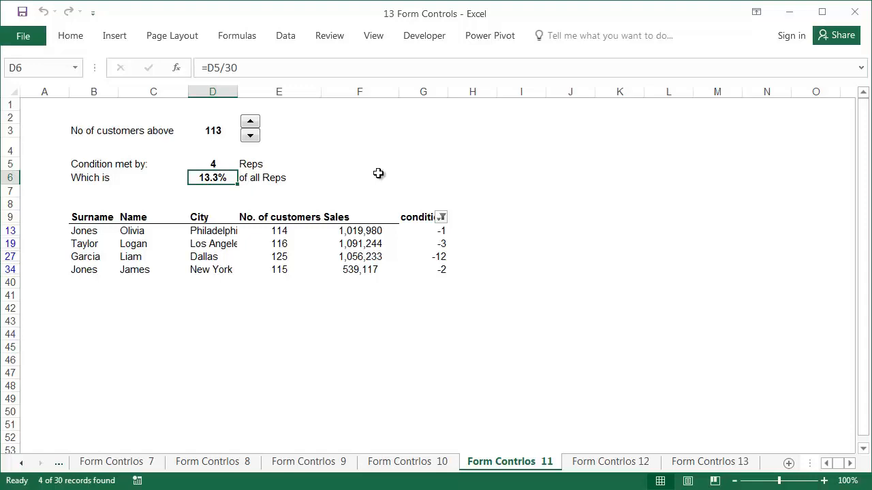
pyautogui.moveTo(398, 199)
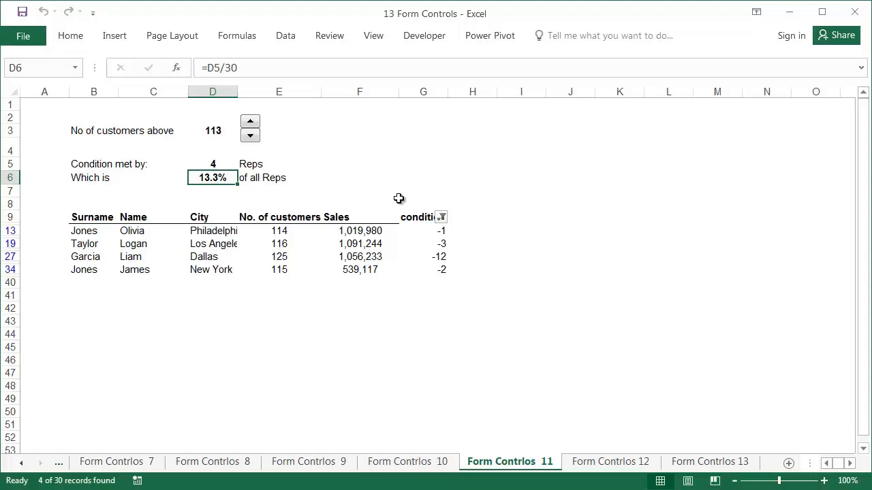
pyautogui.rightClick(422, 92)
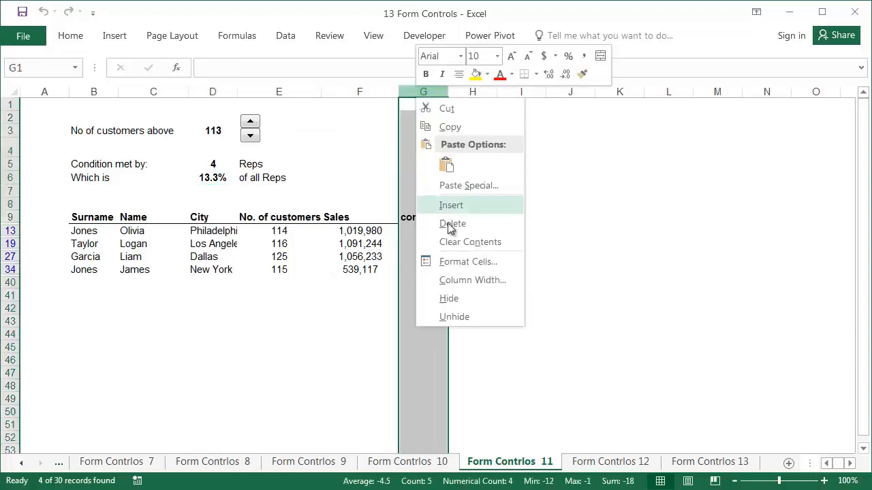
pyautogui.click(452, 223)
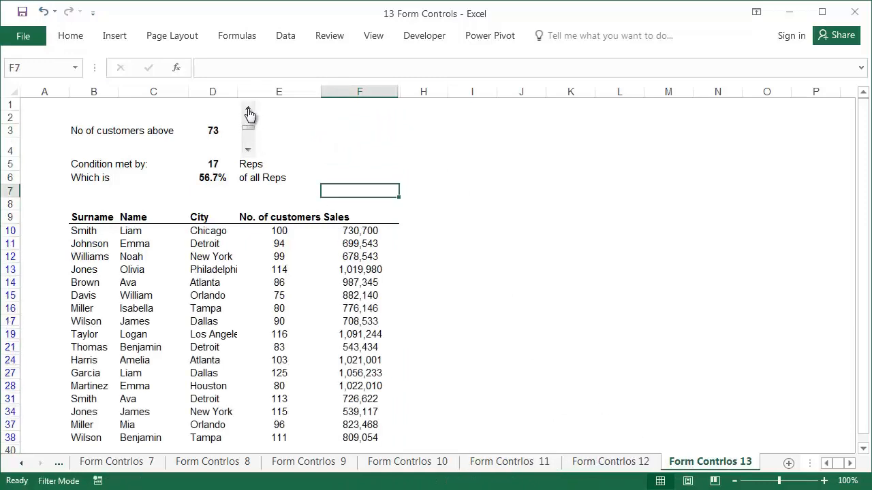
# Step: Move the Form Controls 13 scroll bar to threshold 72, leaving 17 reps qualifying
pyautogui.click(248, 109)
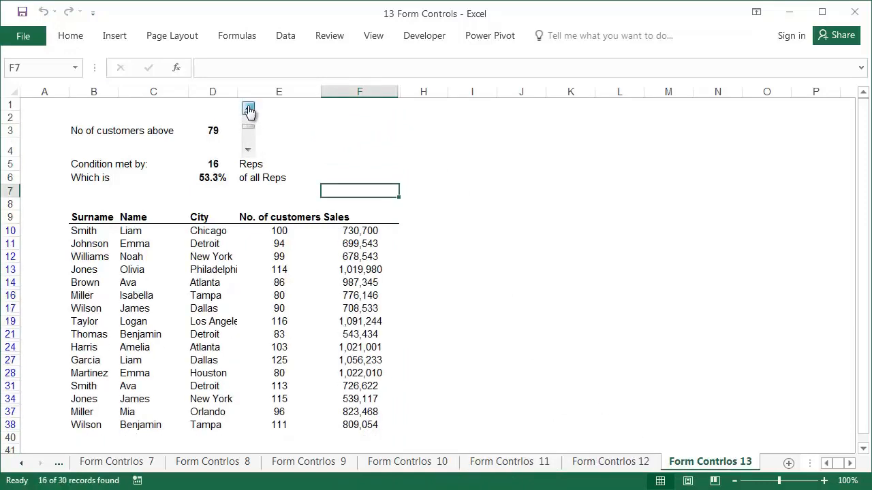
pyautogui.click(248, 109)
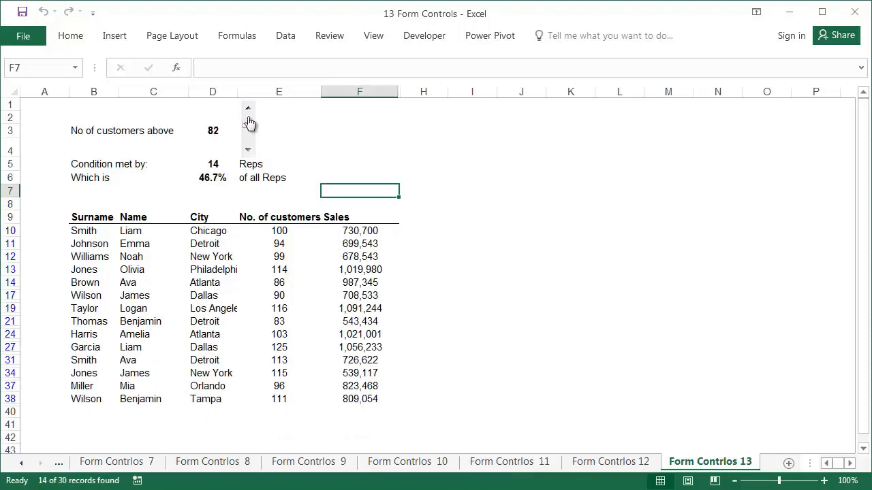
pyautogui.click(248, 108)
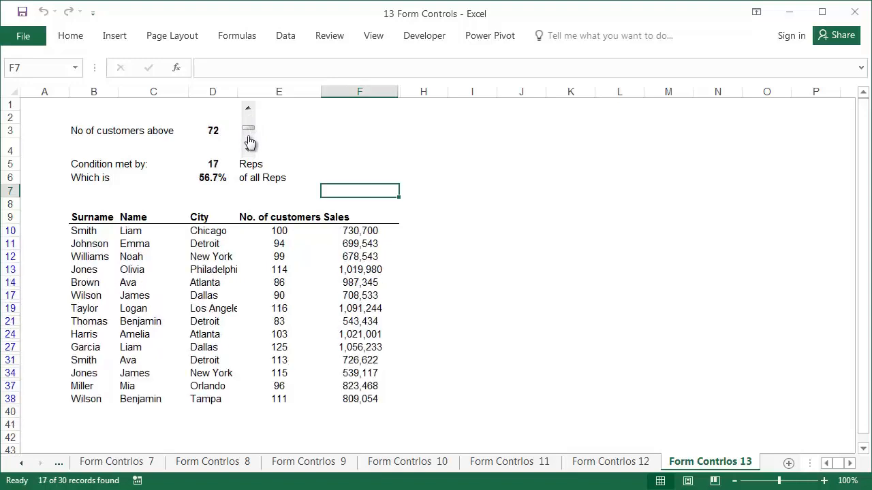
pyautogui.rightClick(248, 129)
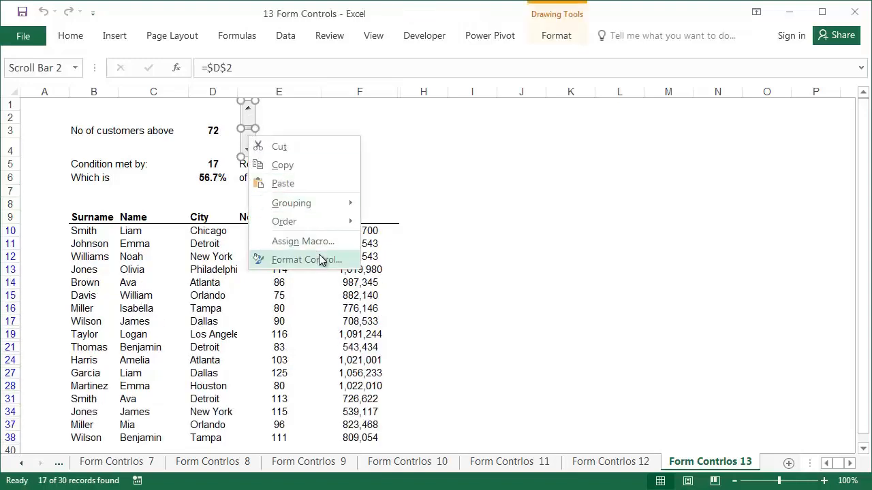
pyautogui.click(305, 259)
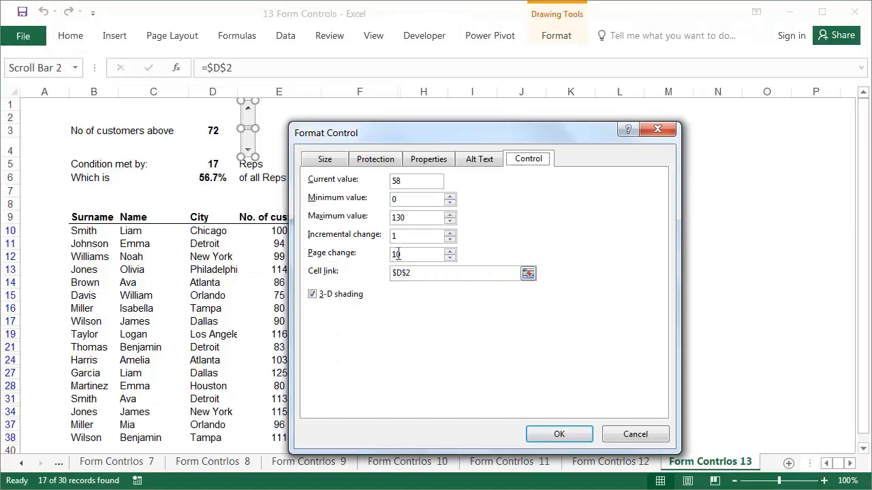
pyautogui.click(559, 434)
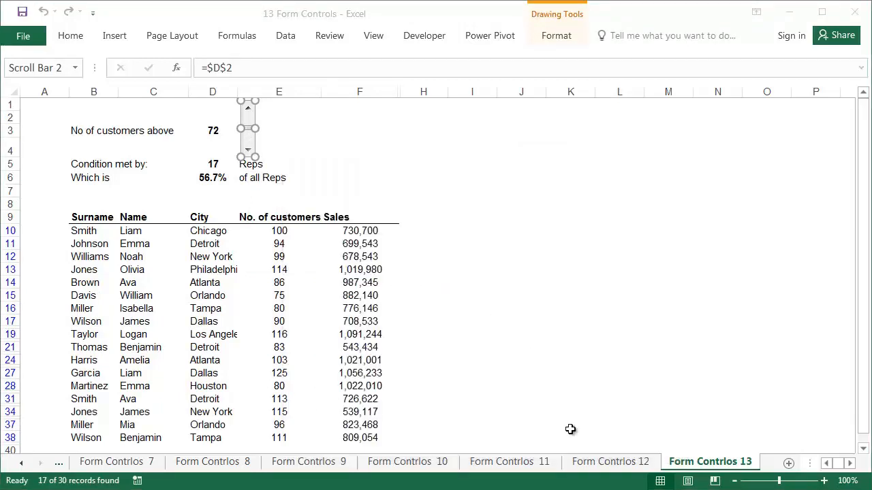
pyautogui.click(278, 130)
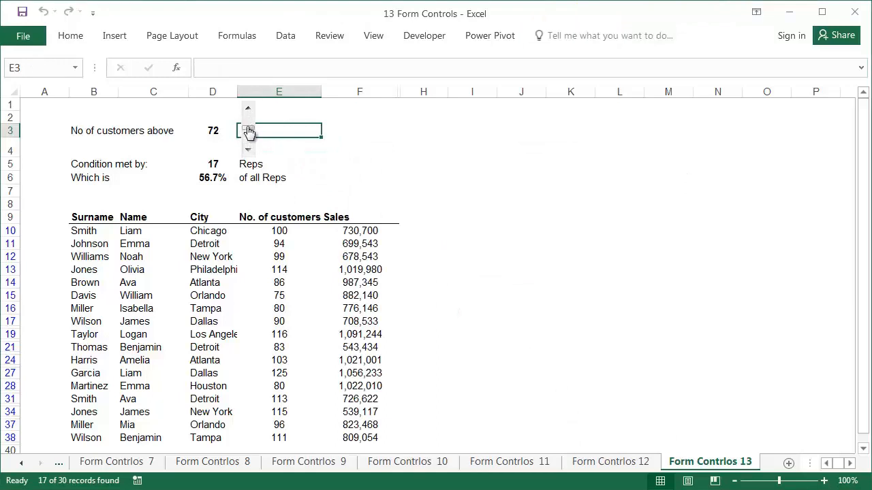
# Step: Swing the scroll bar to its extremes and inspect D2 and the =130-D2 formula in D3
pyautogui.click(248, 109)
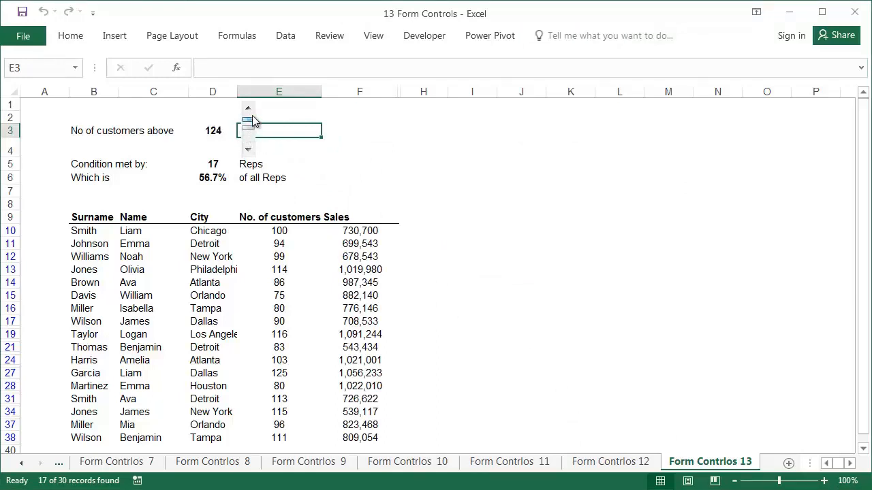
pyautogui.click(247, 148)
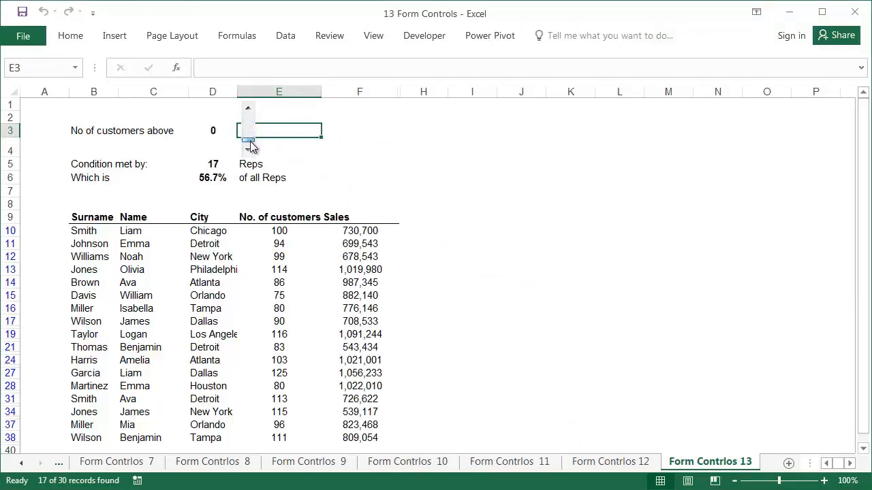
pyautogui.click(249, 141)
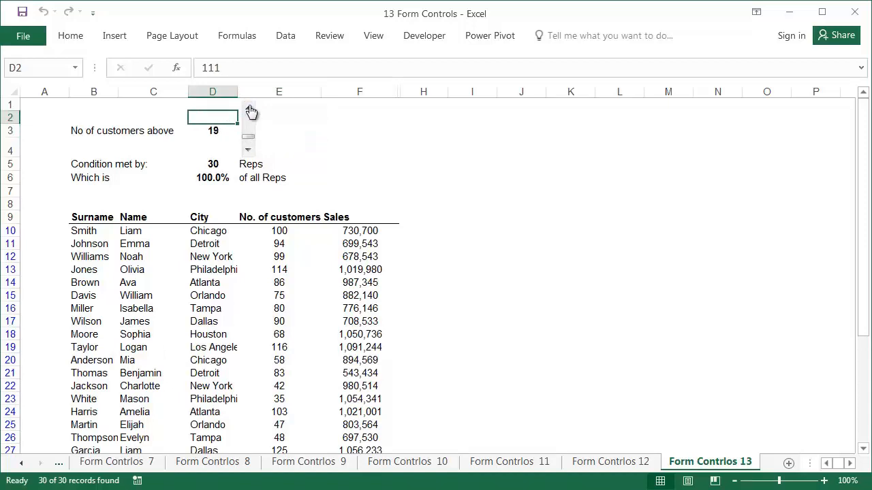
pyautogui.click(248, 148)
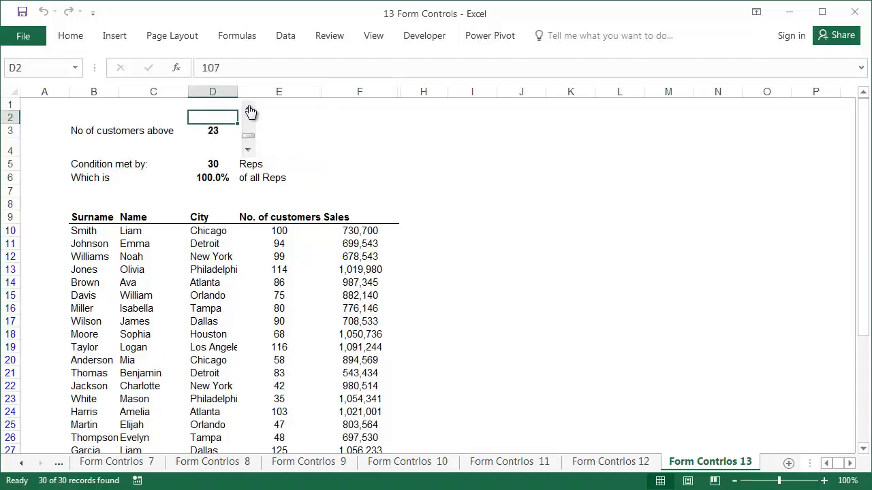
pyautogui.click(248, 148)
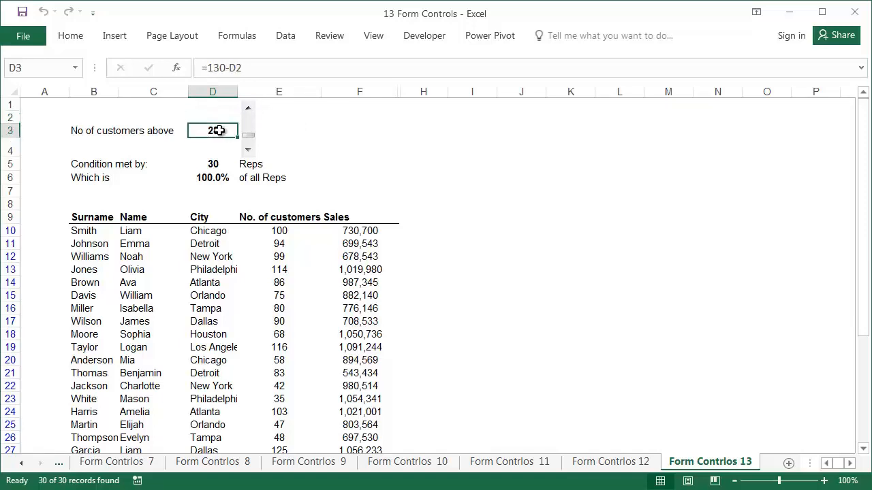
# Step: Lower the threshold down to 11 so all 30 reps are listed
pyautogui.click(248, 151)
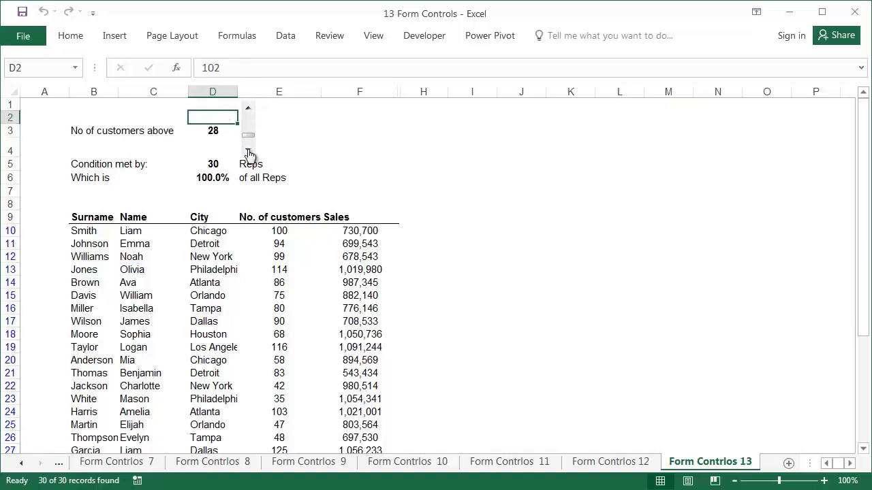
pyautogui.click(248, 152)
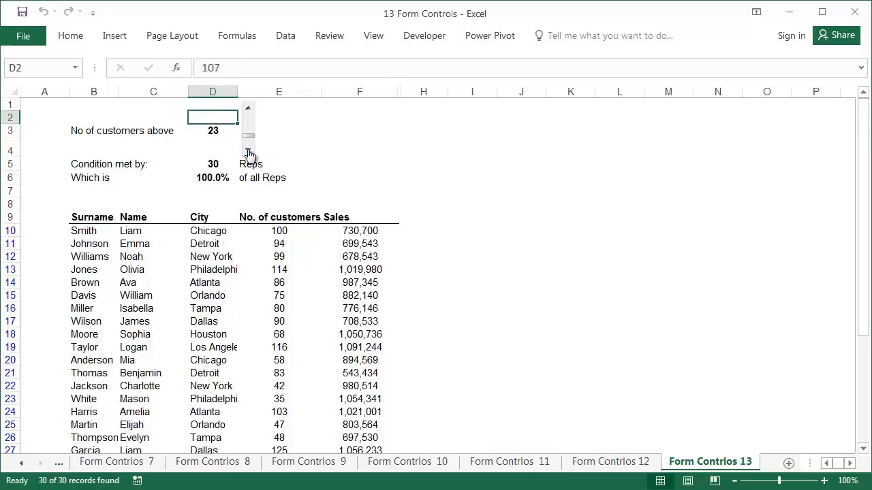
pyautogui.click(248, 151)
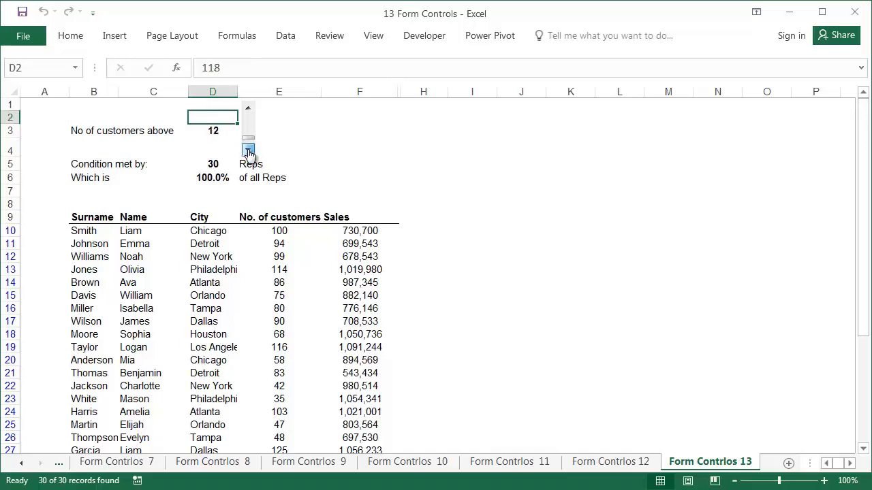
pyautogui.click(248, 151)
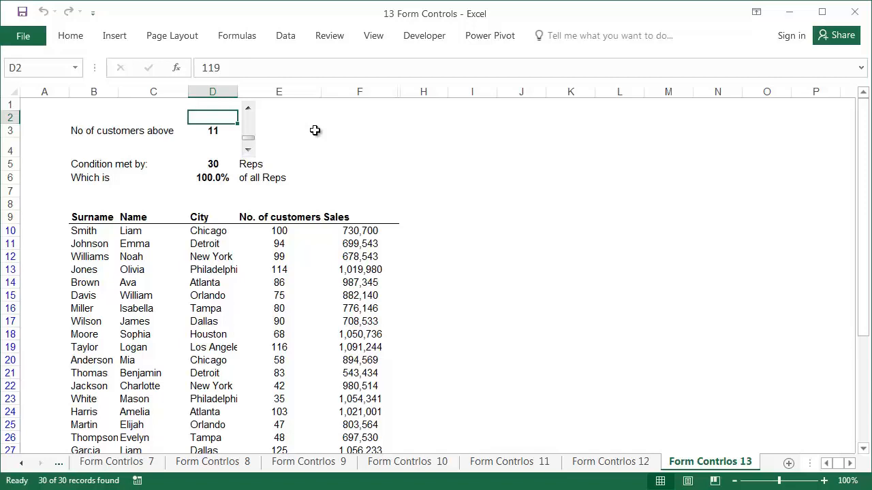
pyautogui.click(424, 35)
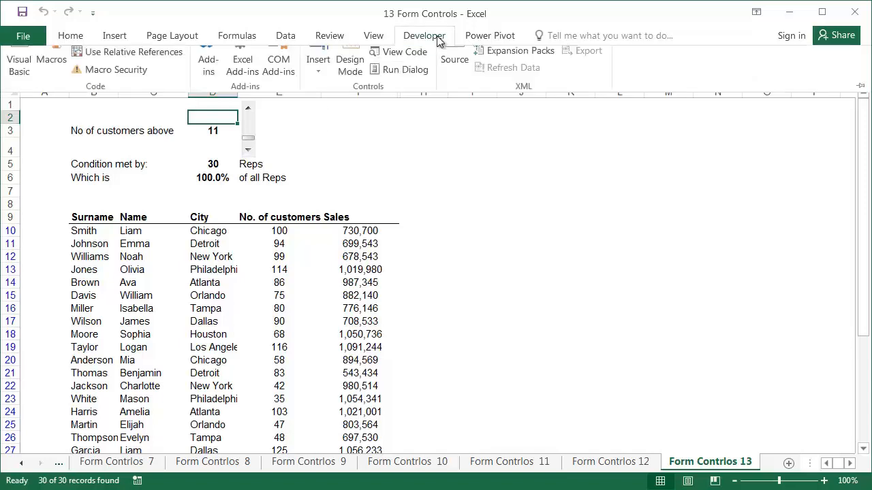
# Step: Show the Developer Insert gallery of Form and ActiveX controls
pyautogui.click(317, 66)
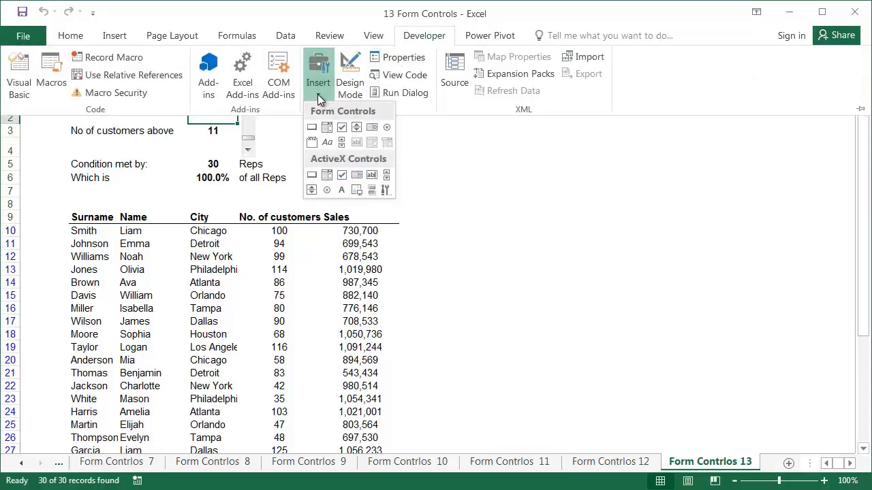
pyautogui.moveTo(387, 129)
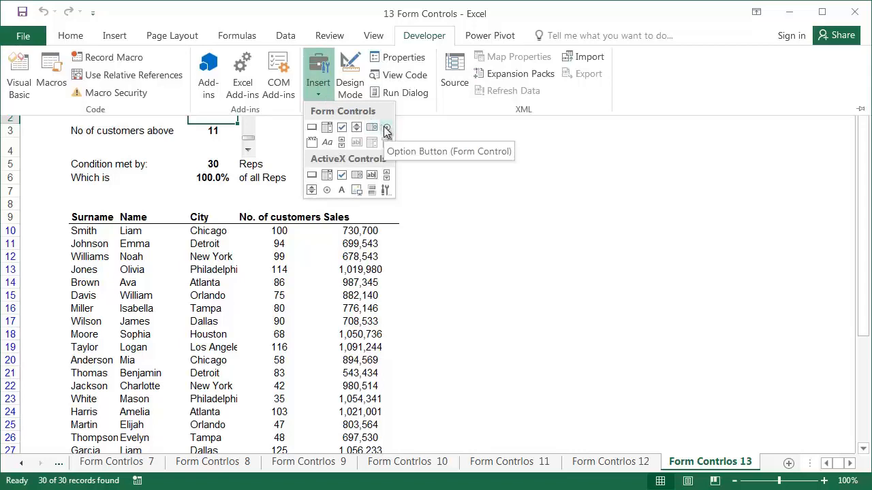
pyautogui.moveTo(372, 128)
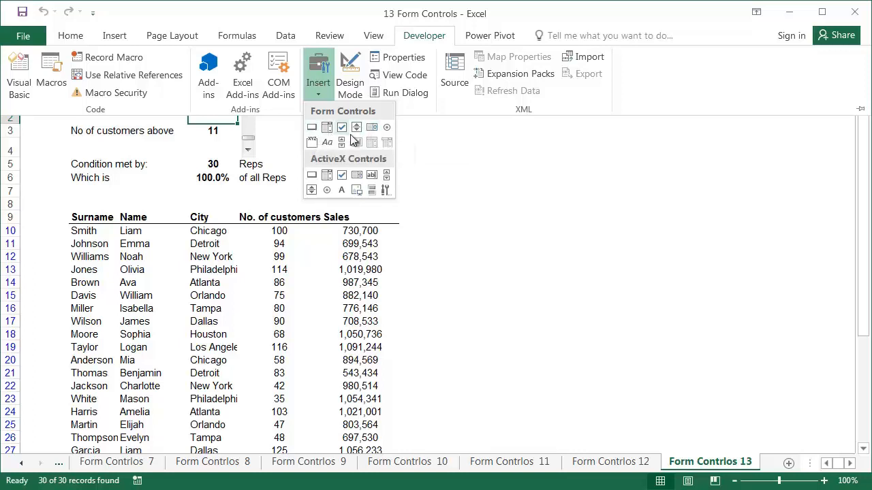
pyautogui.moveTo(398, 136)
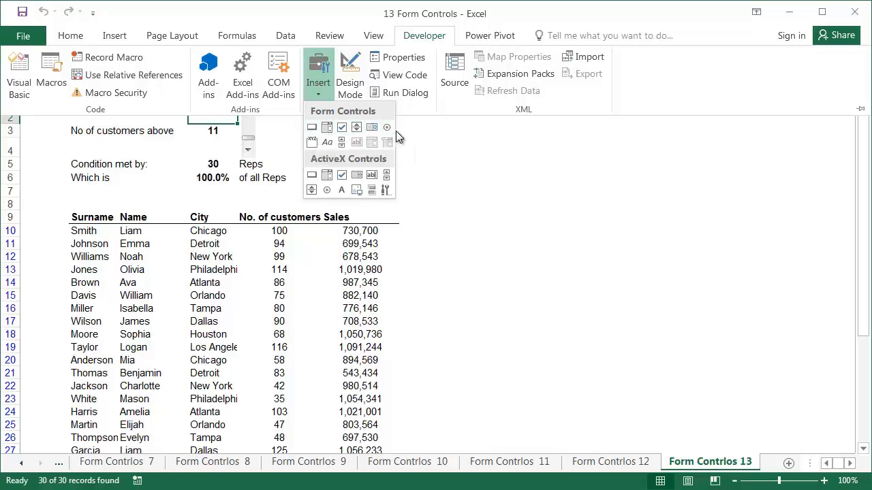